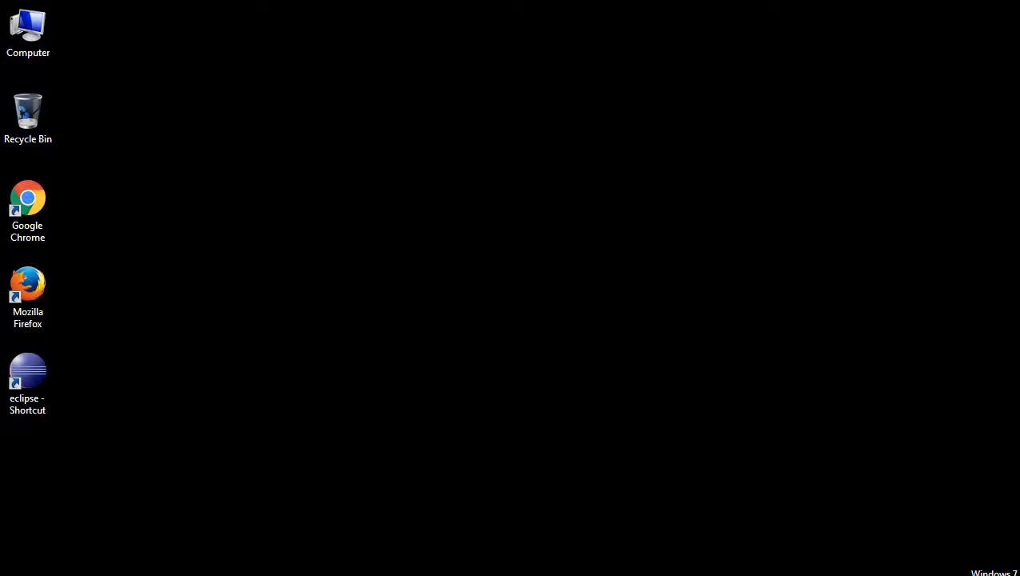
- Launch Firefox from the desktop shortcut, close it, then relaunch it to its start page
double_click(27, 284)
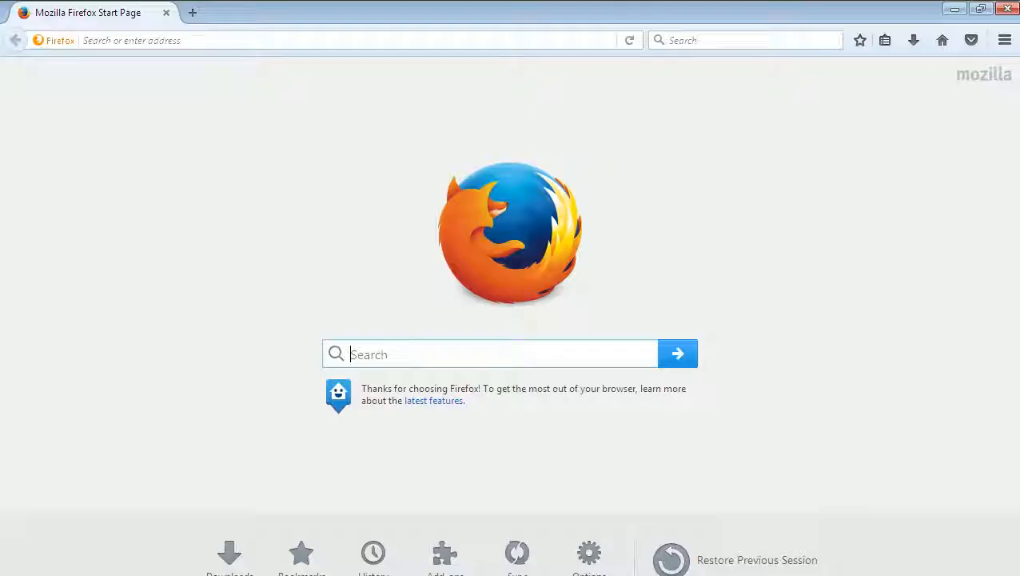
click(1006, 9)
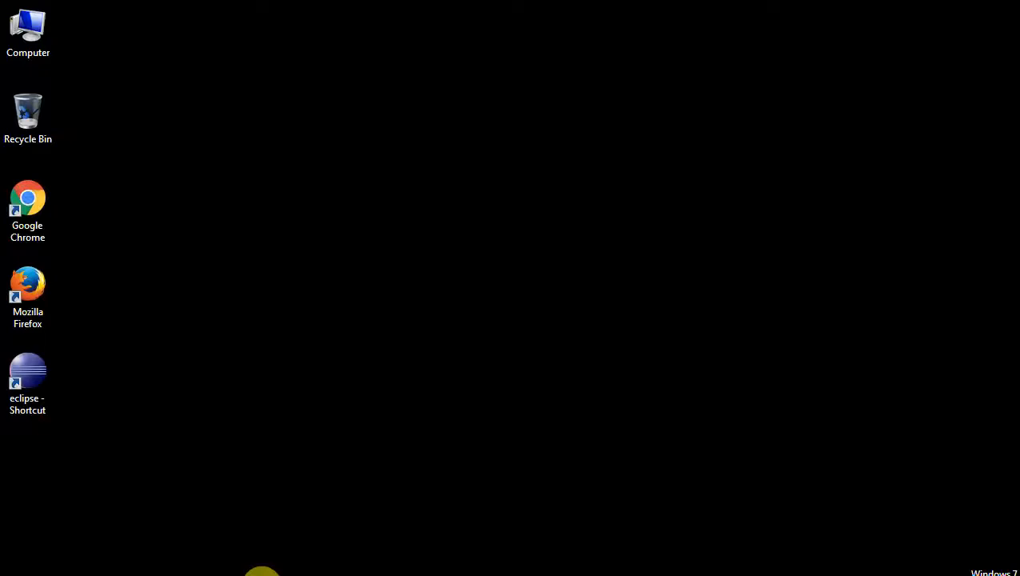
mouse_move(262, 569)
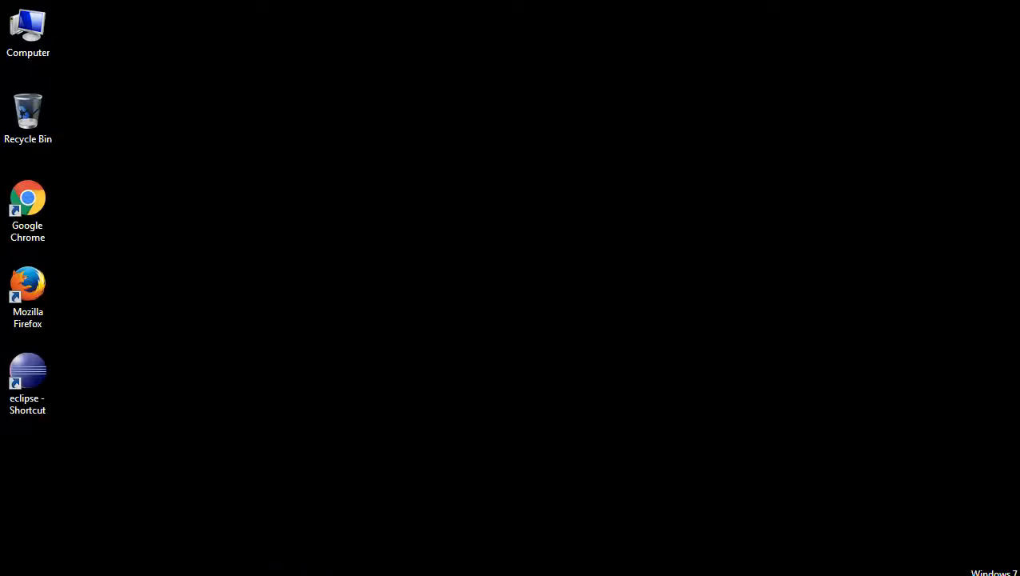
double_click(27, 284)
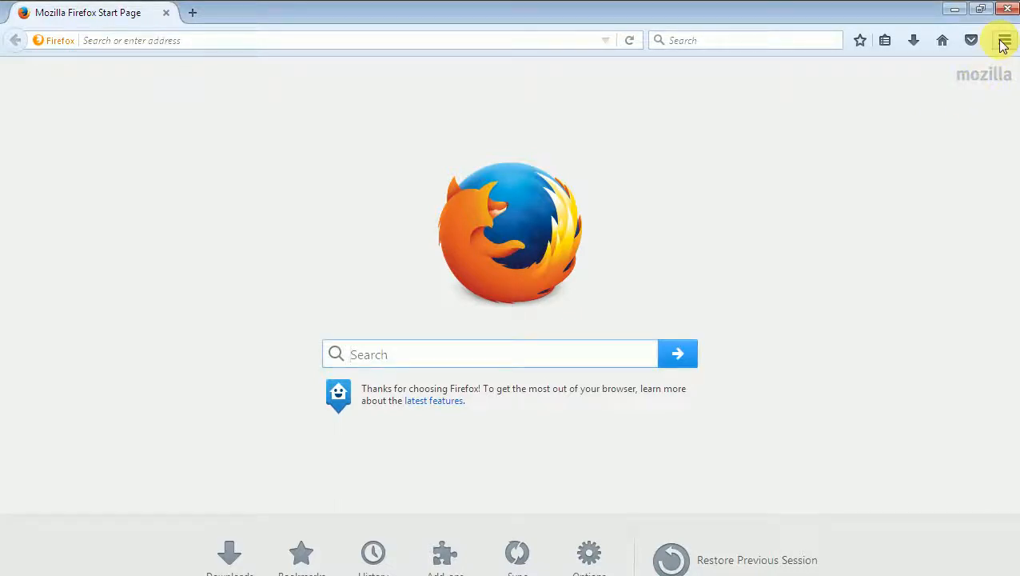
mouse_move(982, 220)
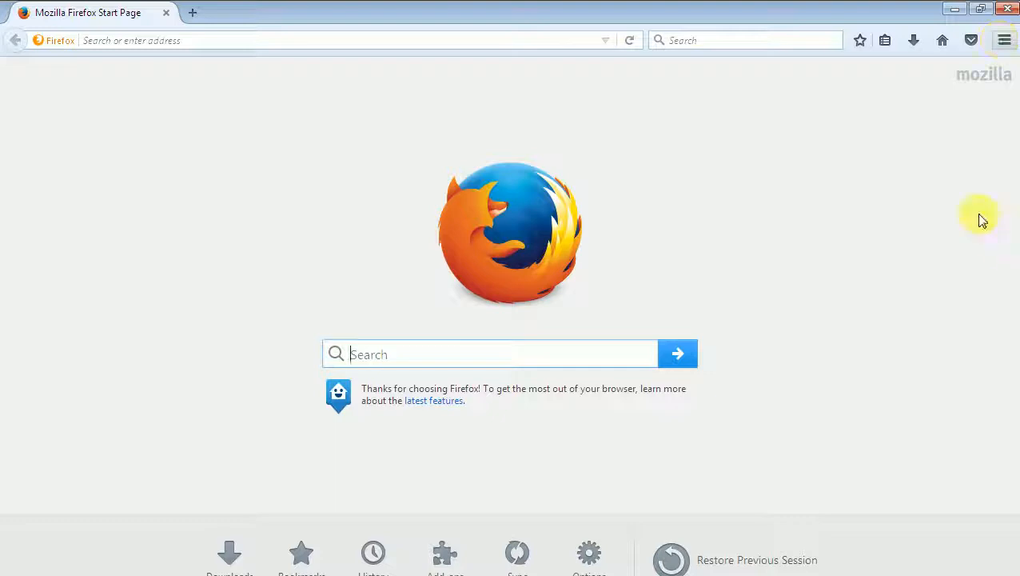
mouse_move(968, 289)
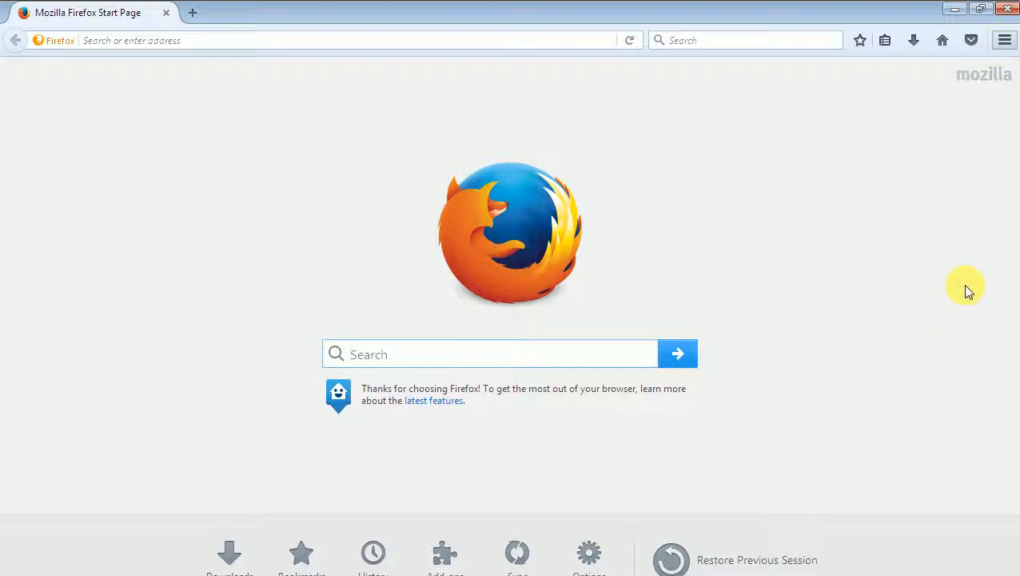
- Open Firefox's Add-ons Manager and search the available add-ons for 'firebug'
click(444, 552)
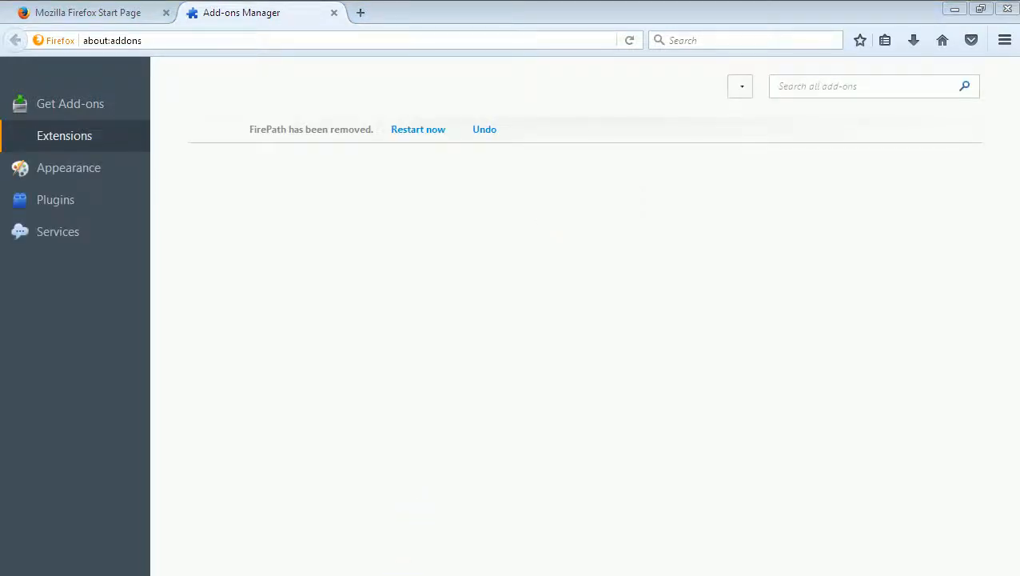
mouse_move(64, 135)
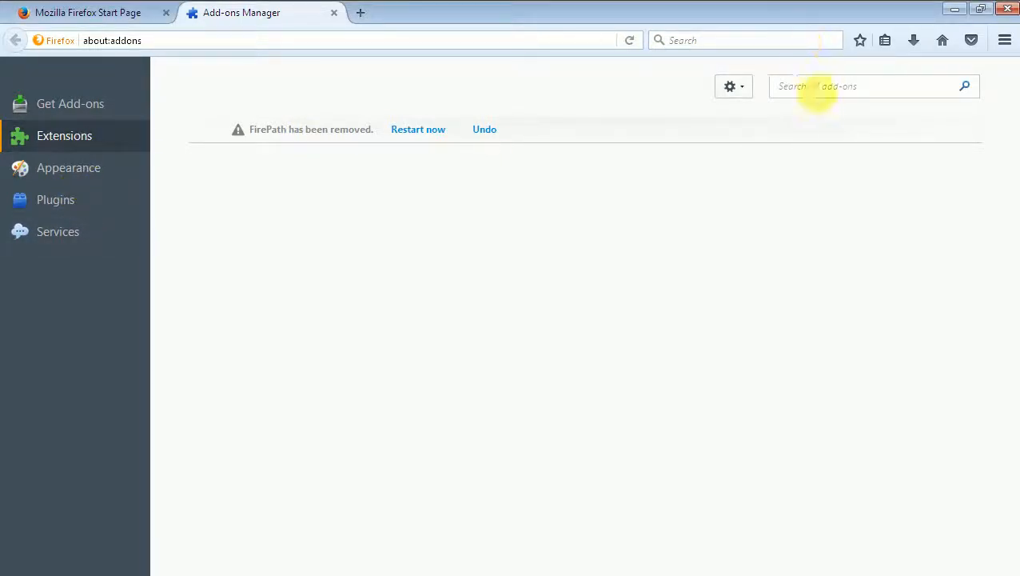
click(872, 86)
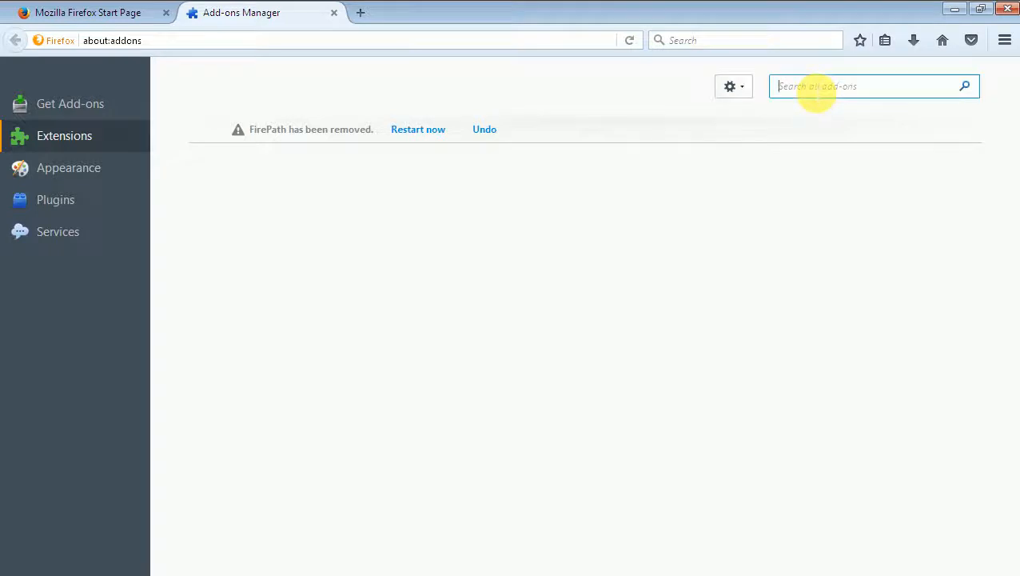
text(firebug)
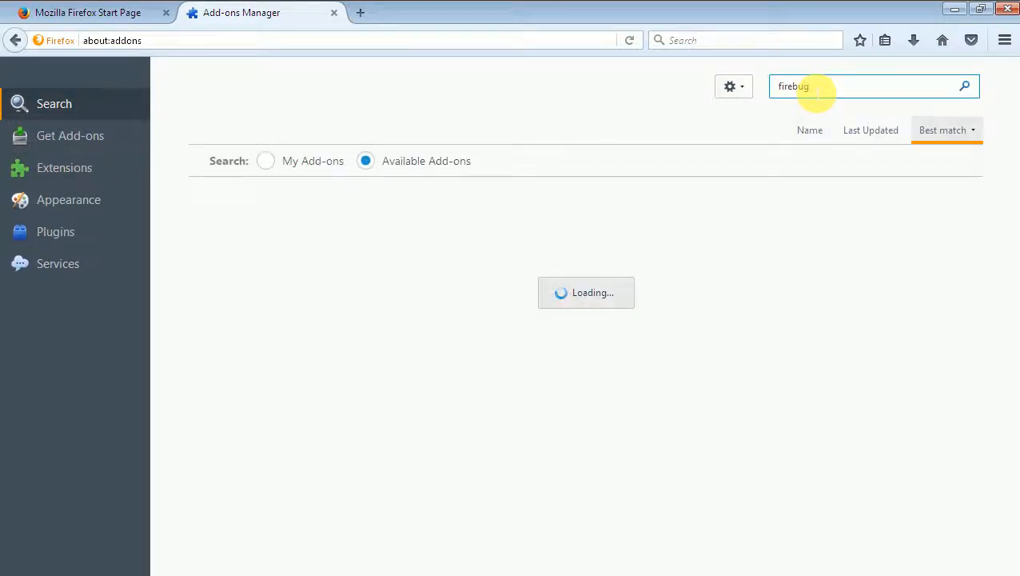
mouse_move(638, 455)
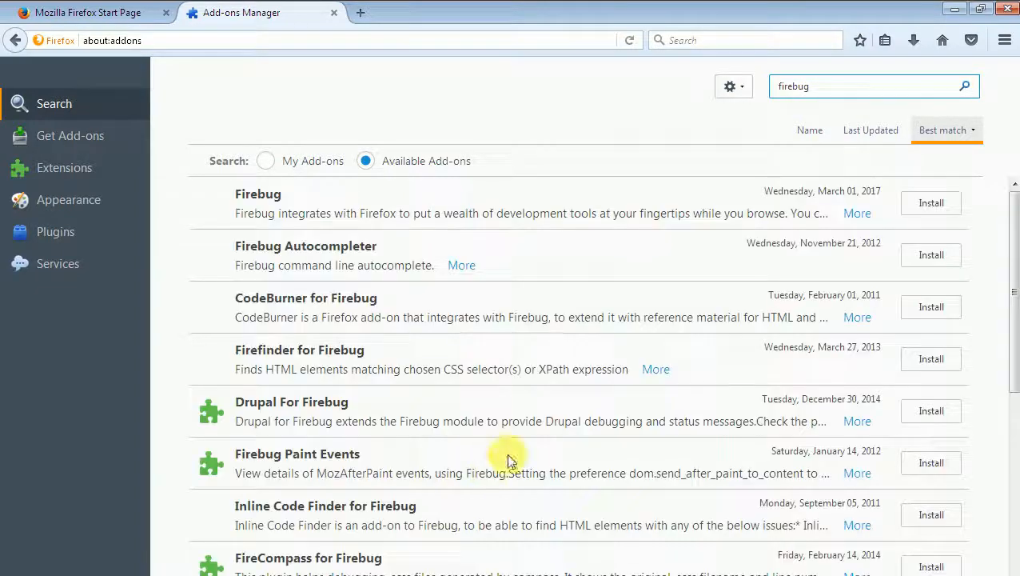
mouse_move(536, 232)
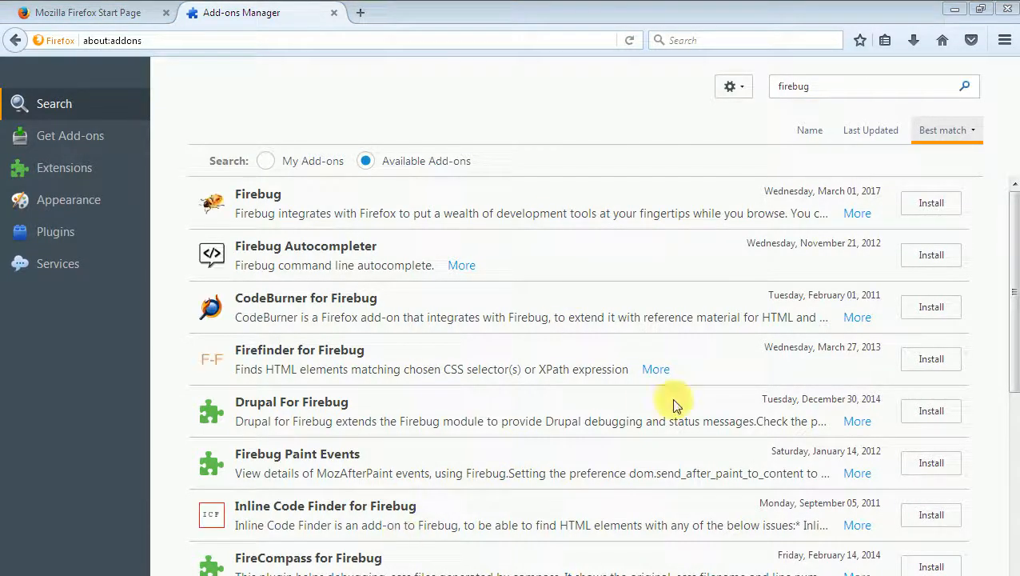
mouse_move(232, 204)
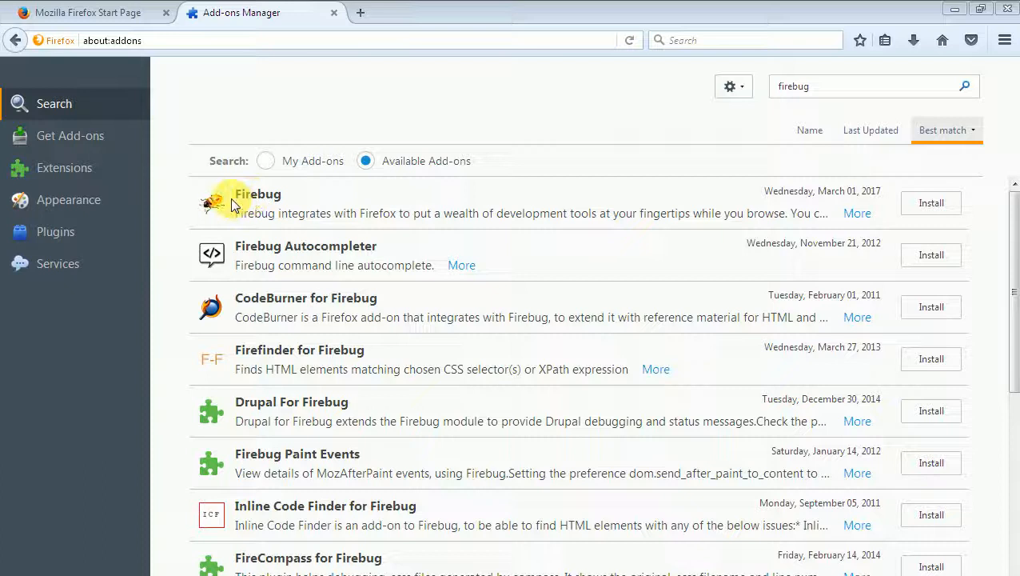
mouse_move(206, 202)
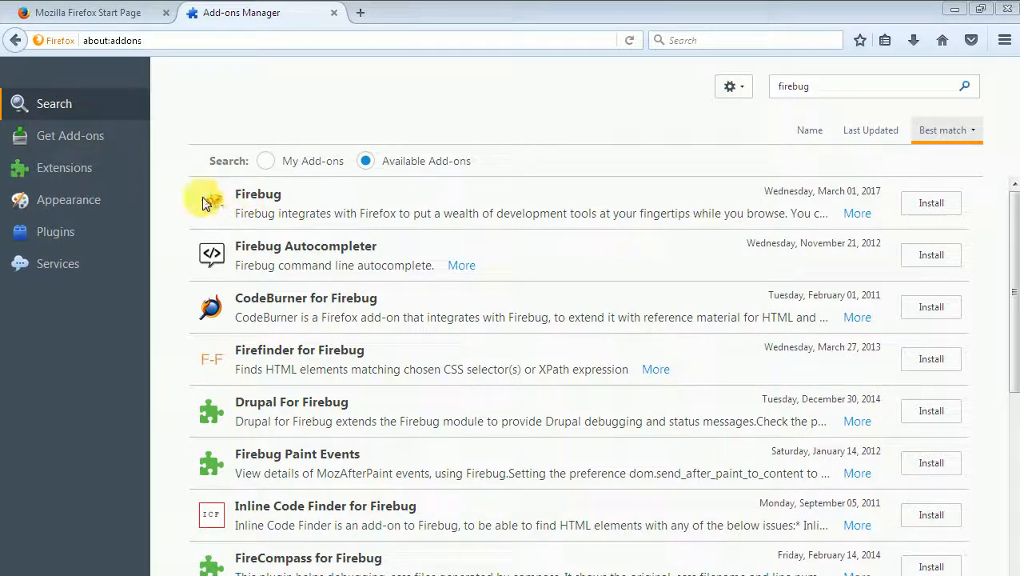
mouse_move(512, 299)
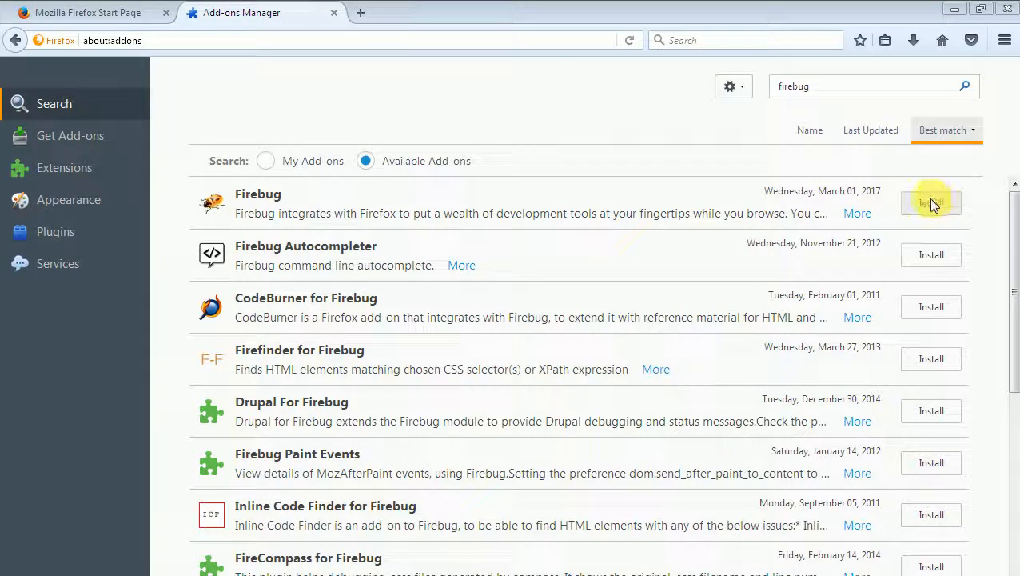
- Install Firebug, then open its panel with F12 and view the Console tab
click(931, 203)
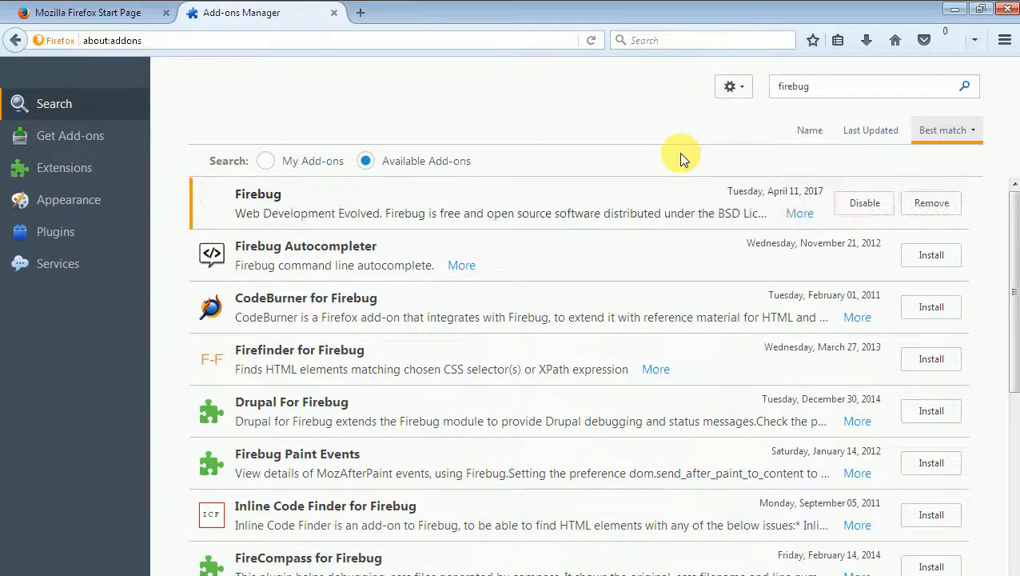
mouse_move(816, 104)
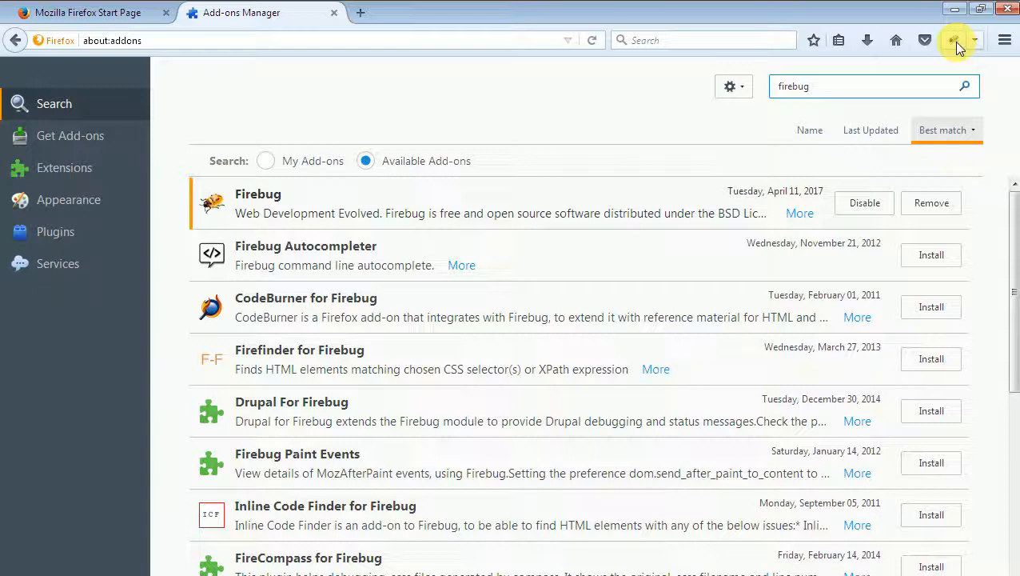
mouse_move(464, 527)
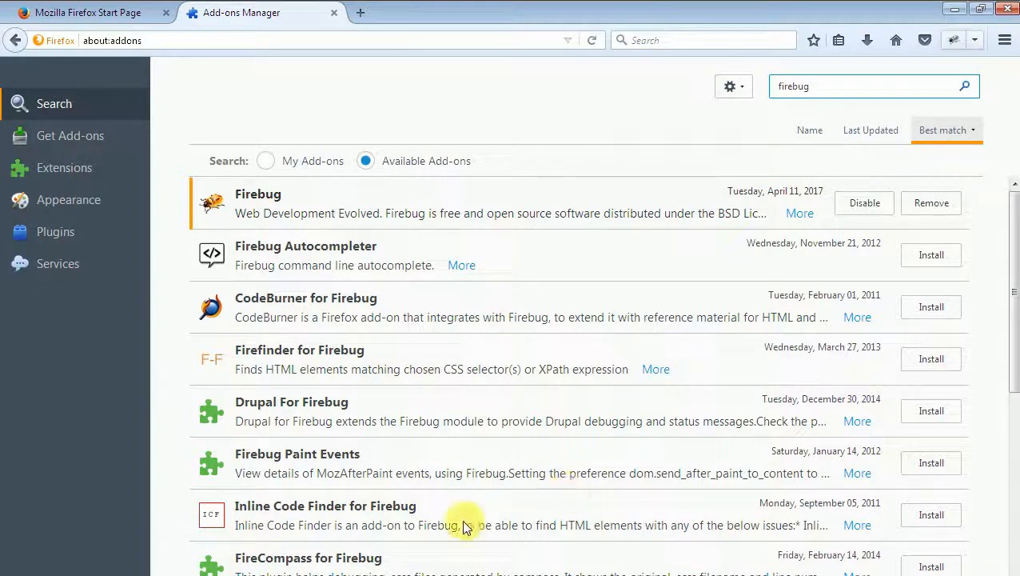
key(F12)
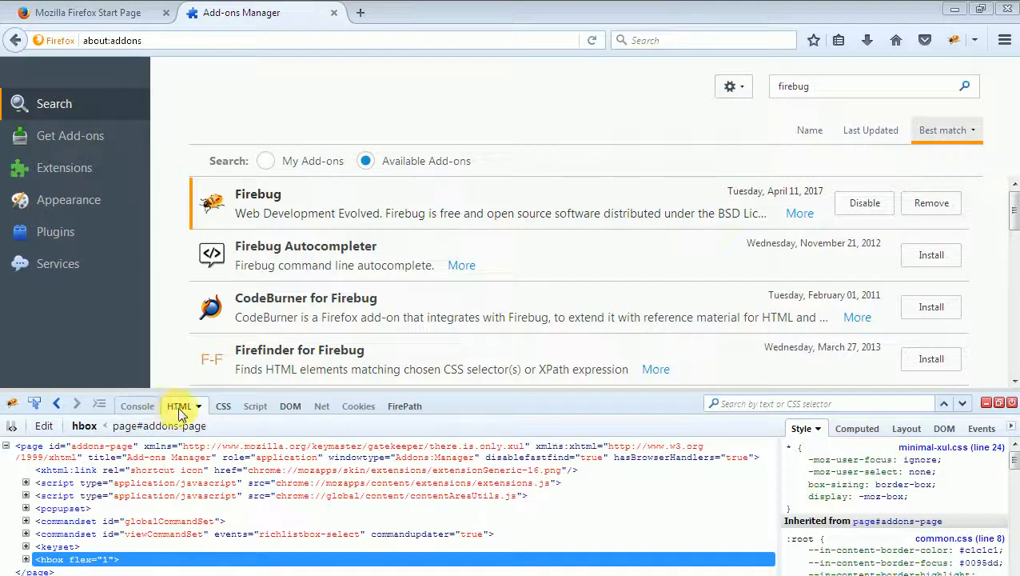
click(137, 405)
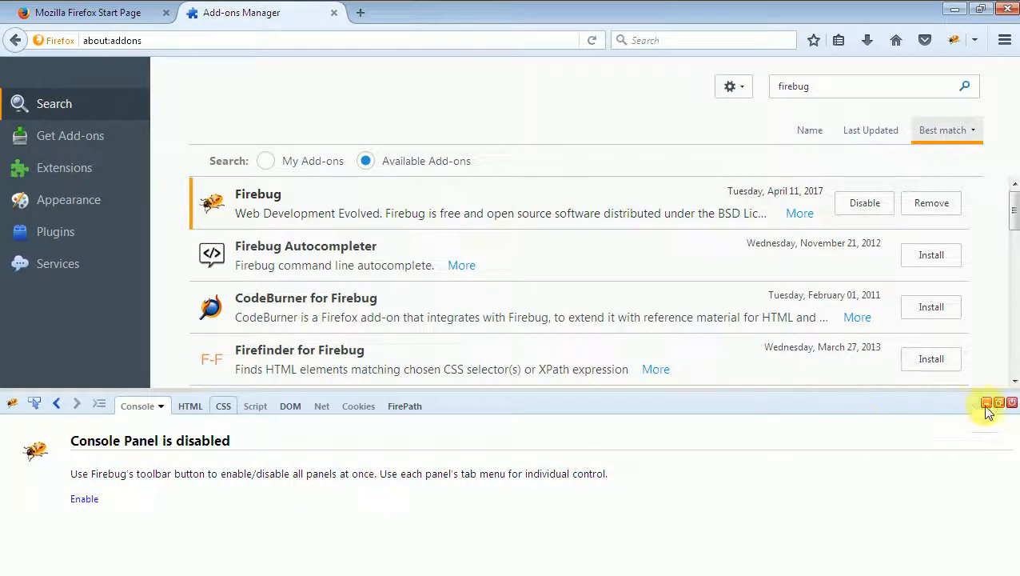
- Close the Firebug panel and change the add-on search to 'firepath', browsing the results
click(986, 402)
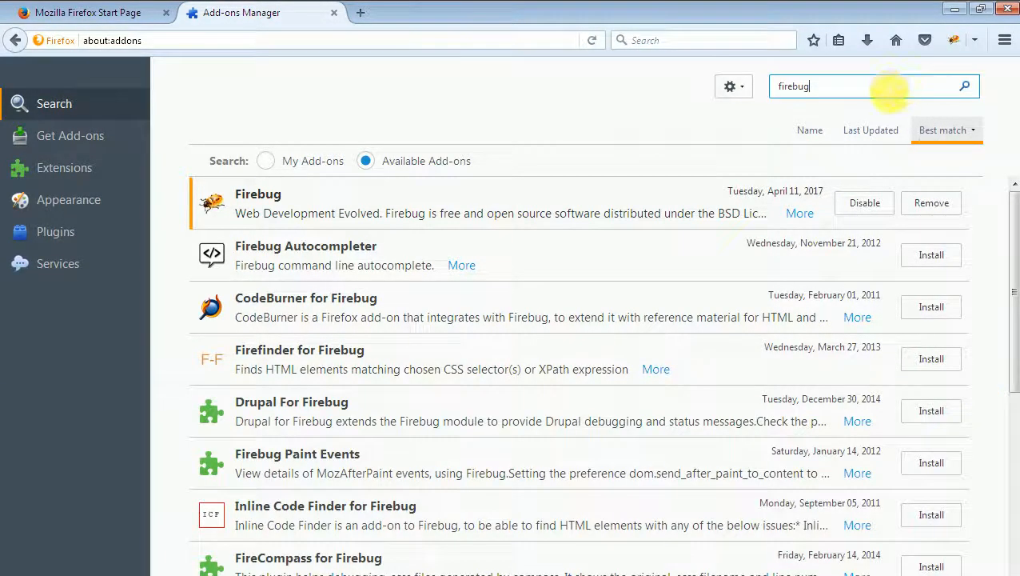
key(BackSpace)
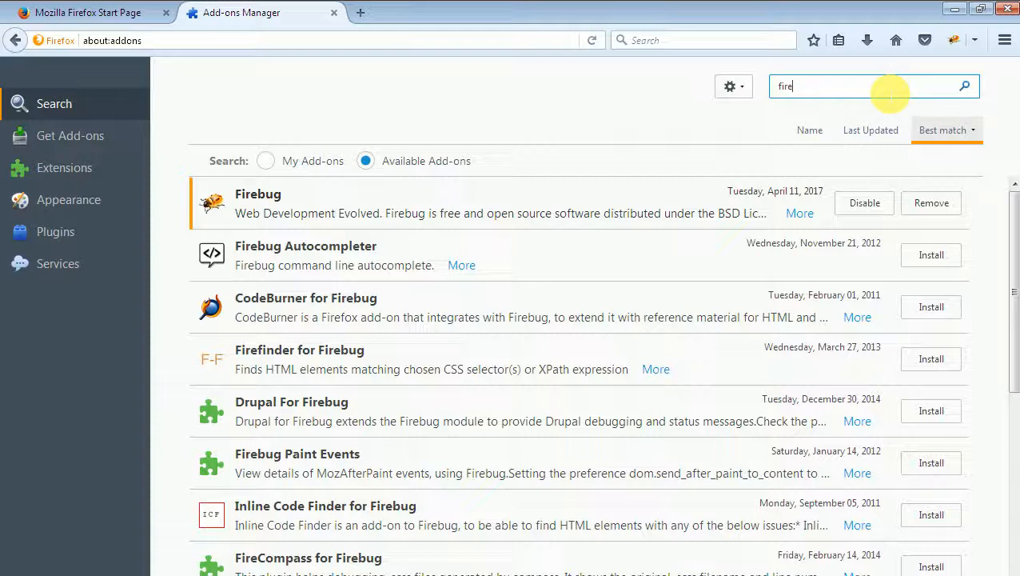
text(path)
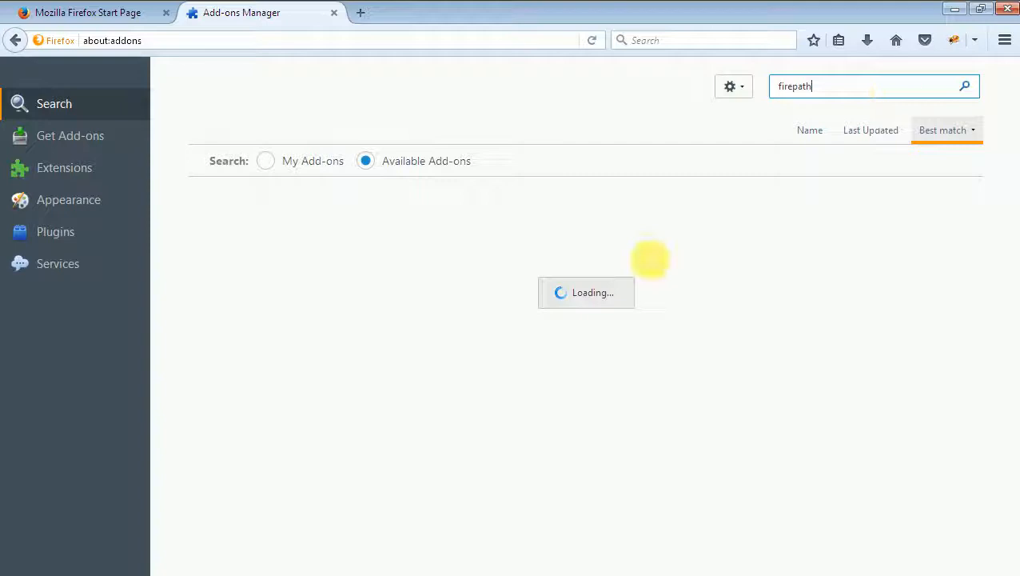
mouse_move(422, 494)
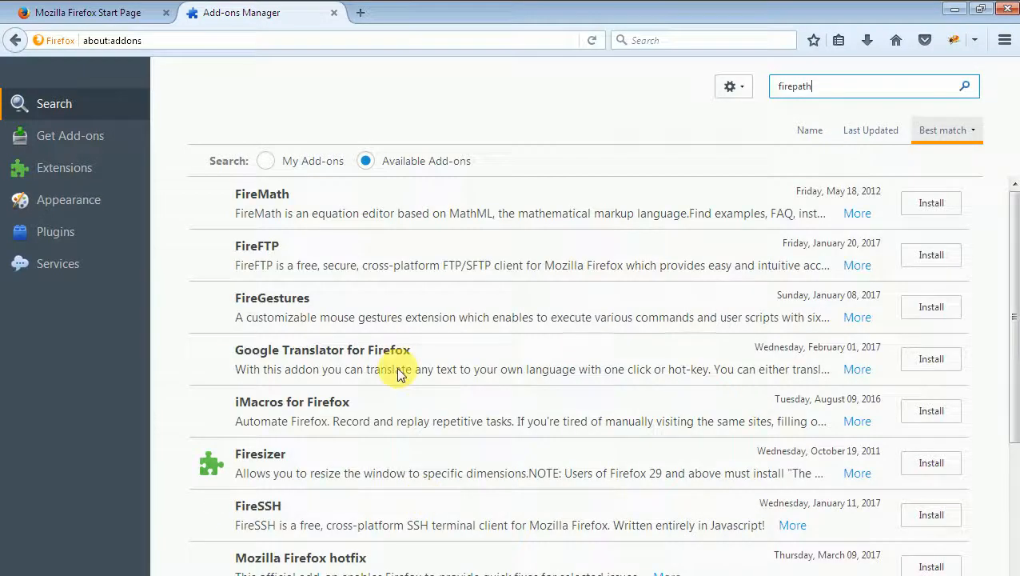
mouse_move(768, 320)
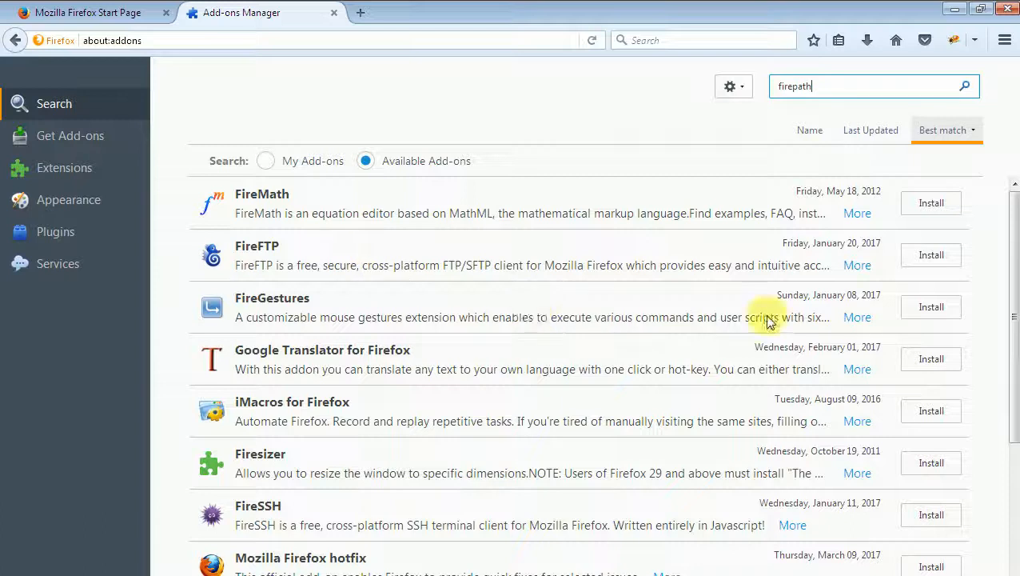
scroll(down, 3)
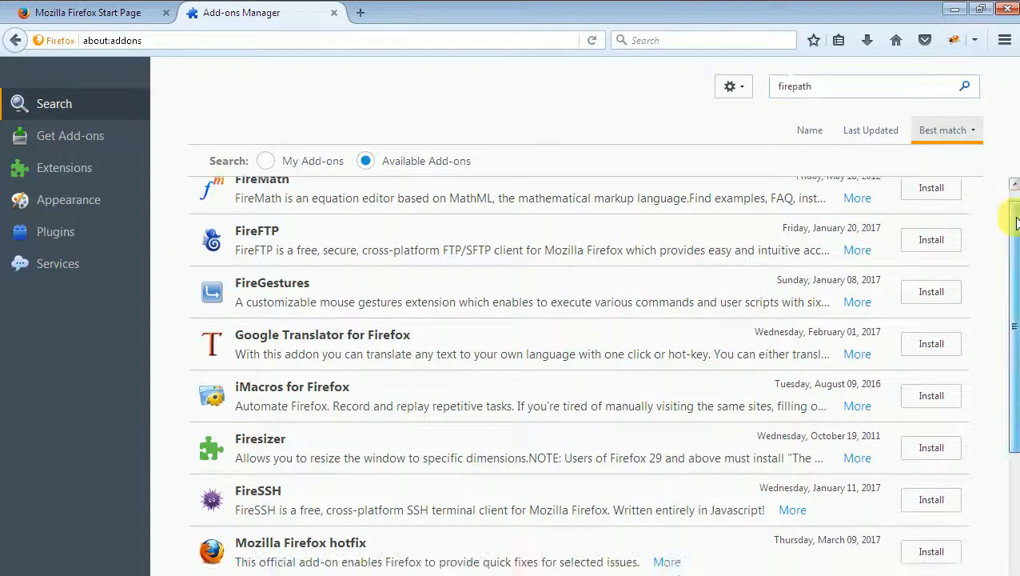
scroll(down, 3)
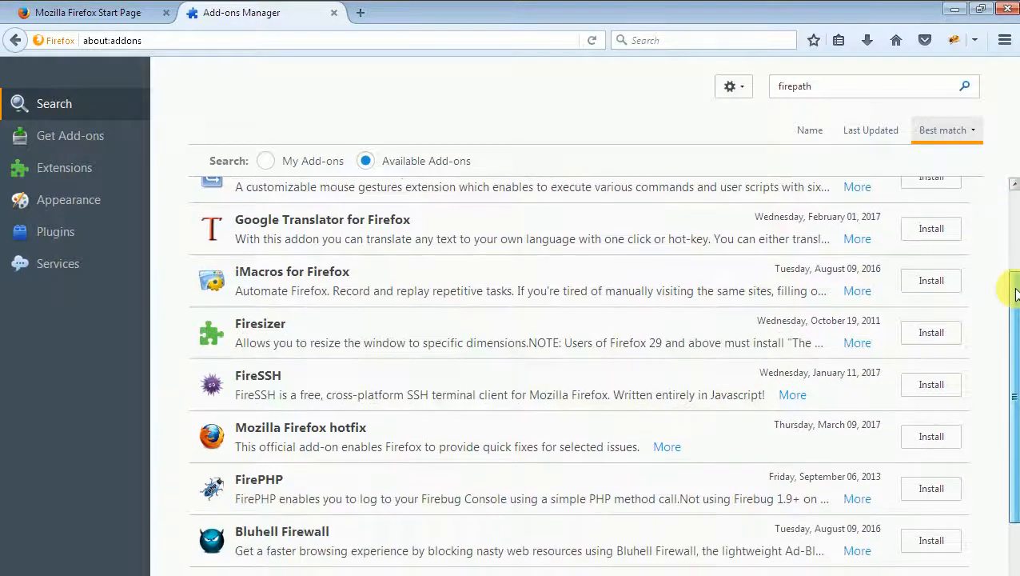
scroll(down, 3)
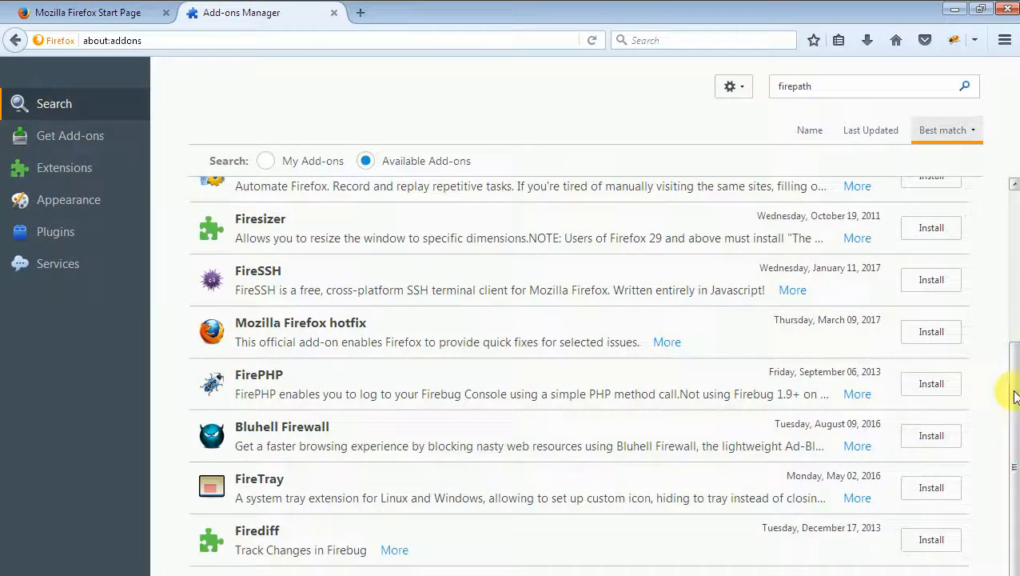
scroll(up, 3)
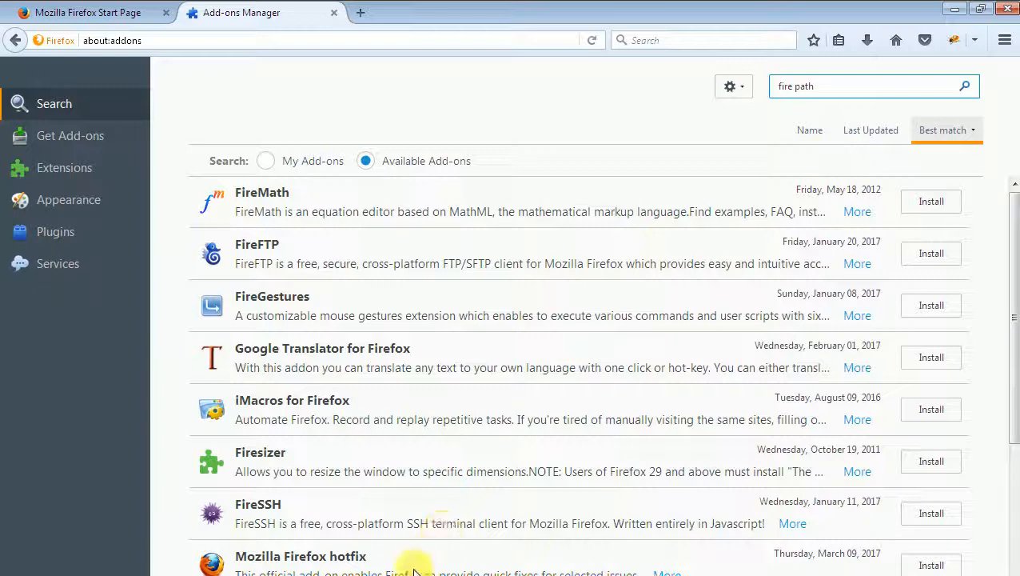
- Install the FirePath add-on from the search results and confirm the install
click(964, 85)
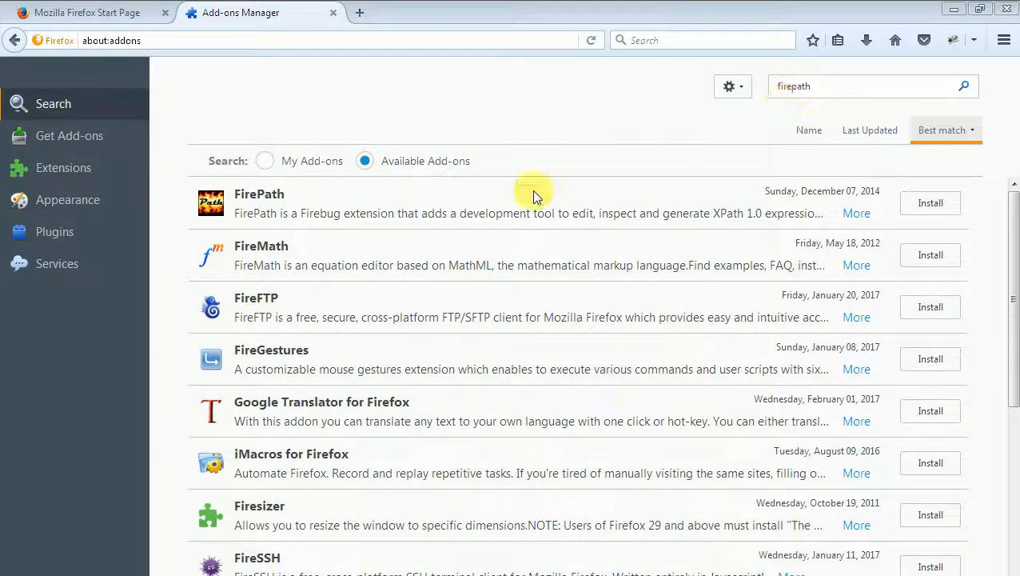
mouse_move(707, 220)
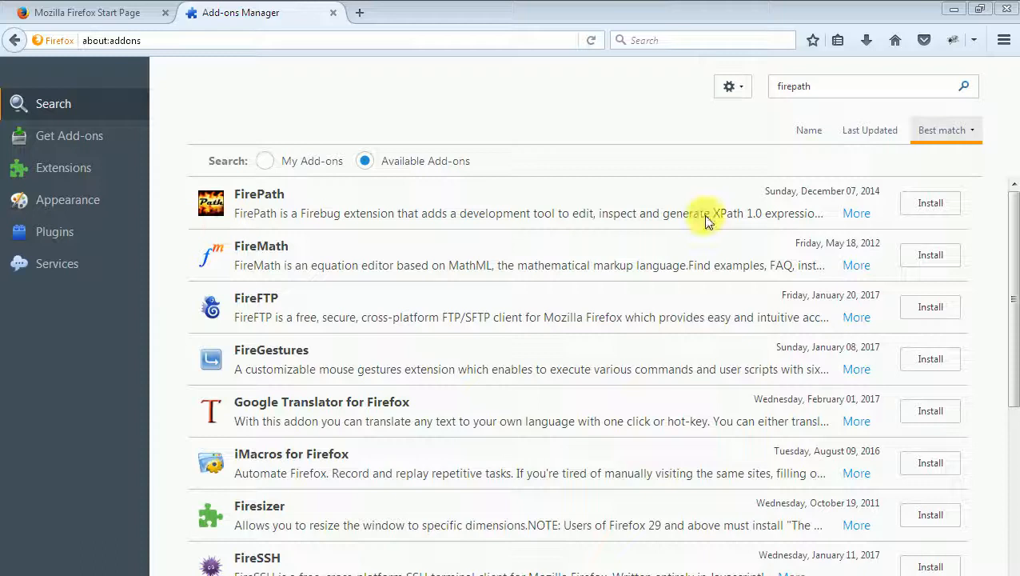
click(930, 202)
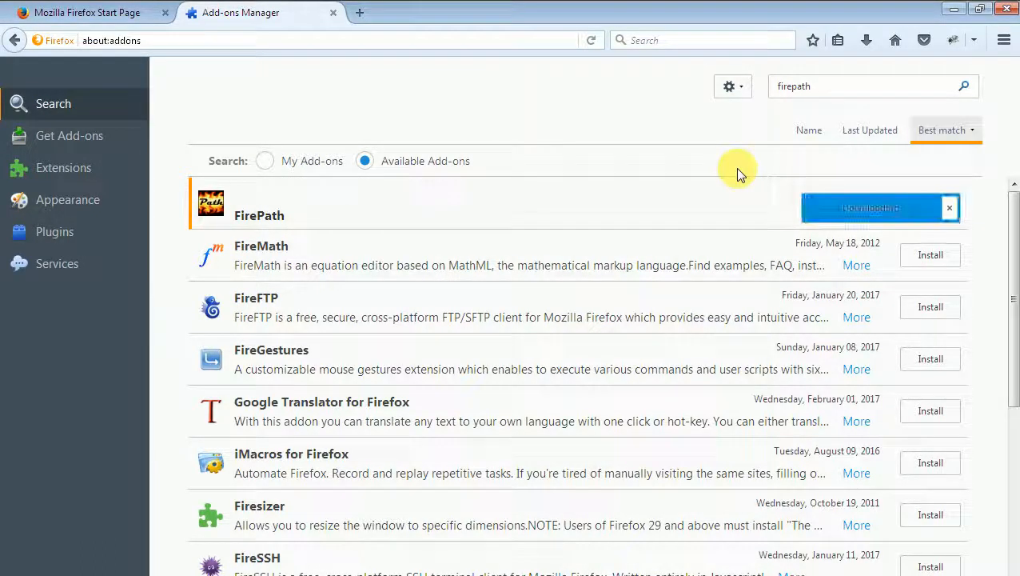
click(871, 207)
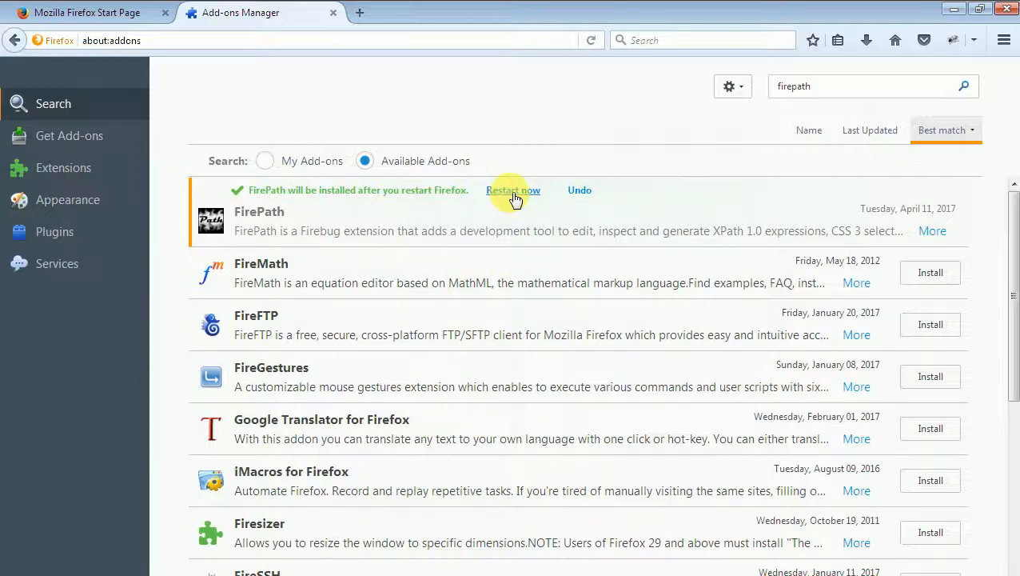
- Restart Firefox to finish the FirePath install and open the FirePath tab in Firebug
click(513, 190)
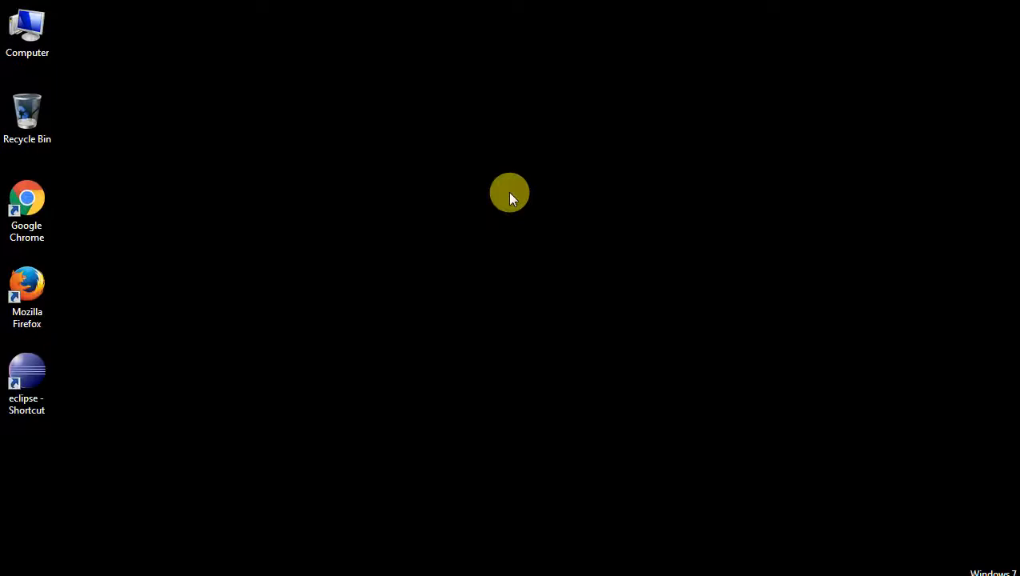
double_click(26, 284)
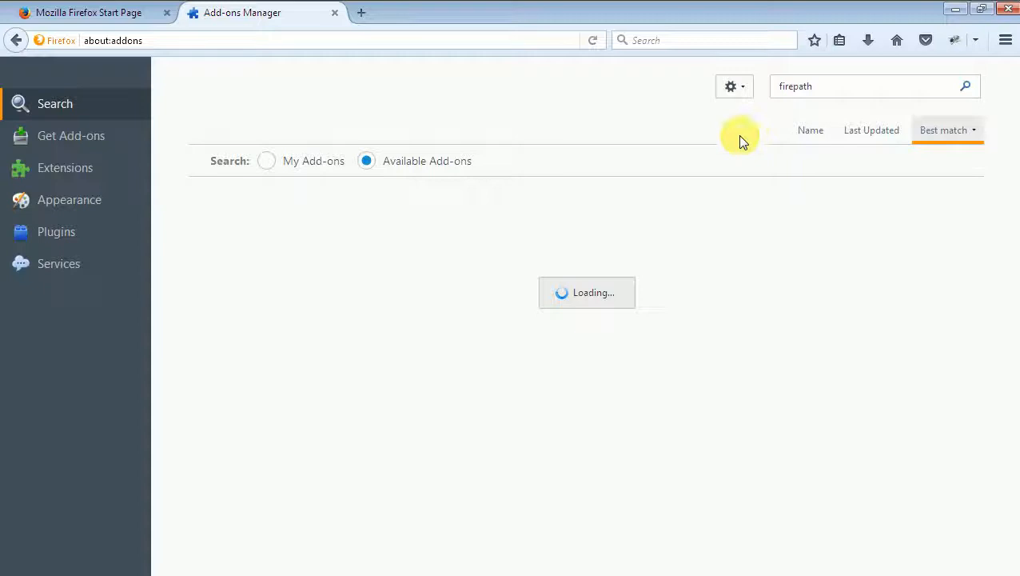
mouse_move(516, 536)
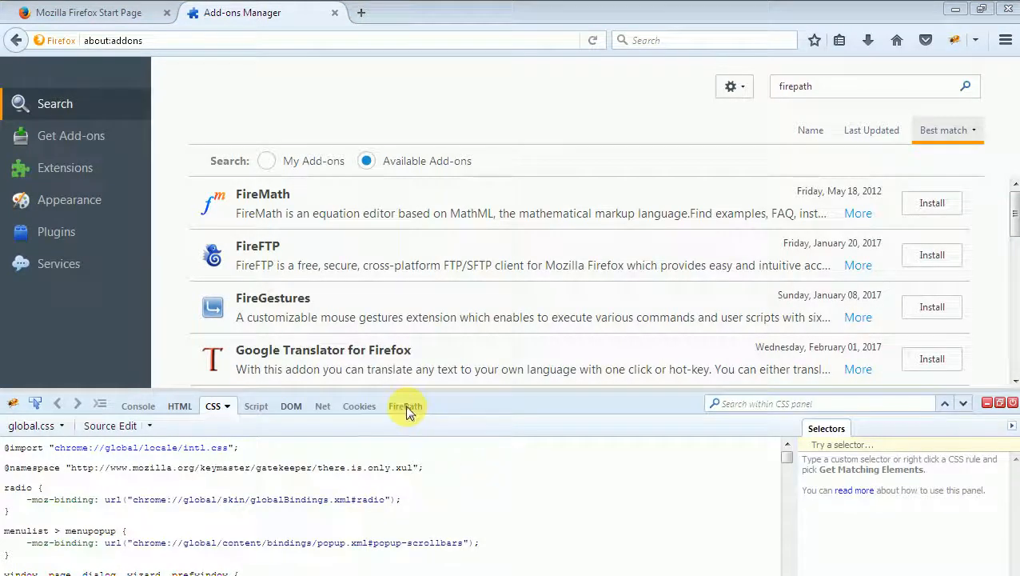
click(406, 405)
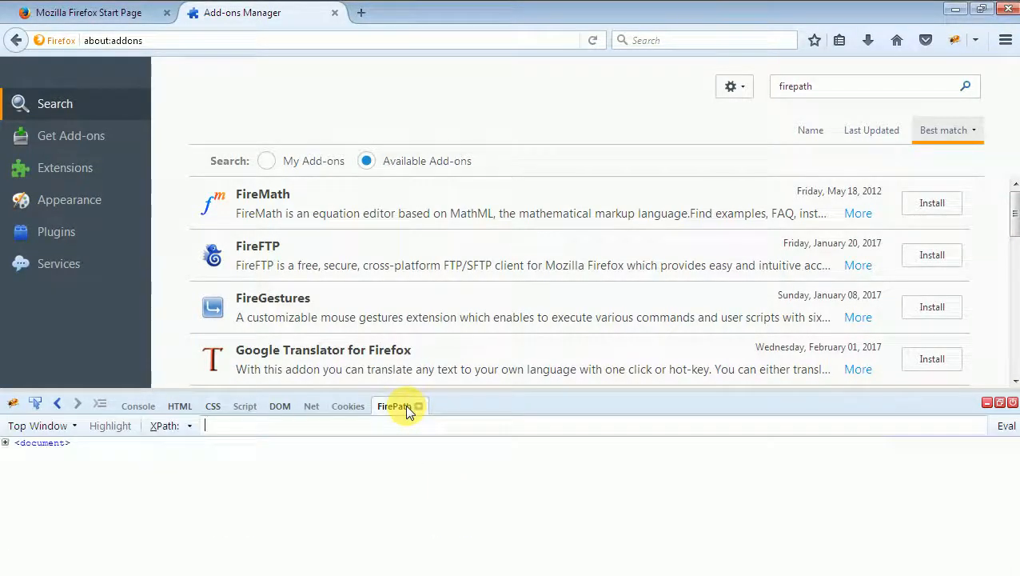
mouse_move(384, 128)
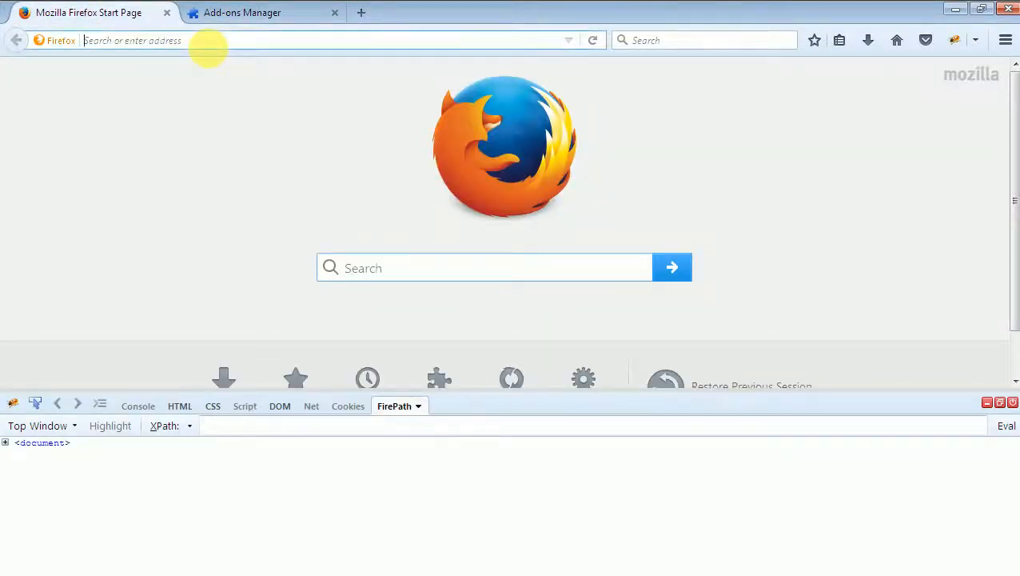
- Load the Google homepage by entering 'google' in the address bar
text(google)
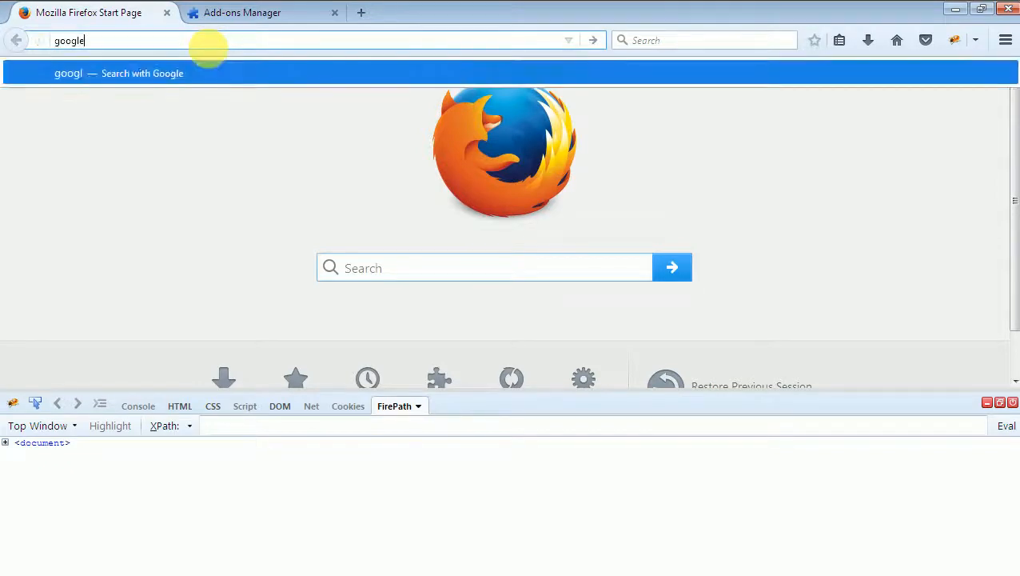
key(Return)
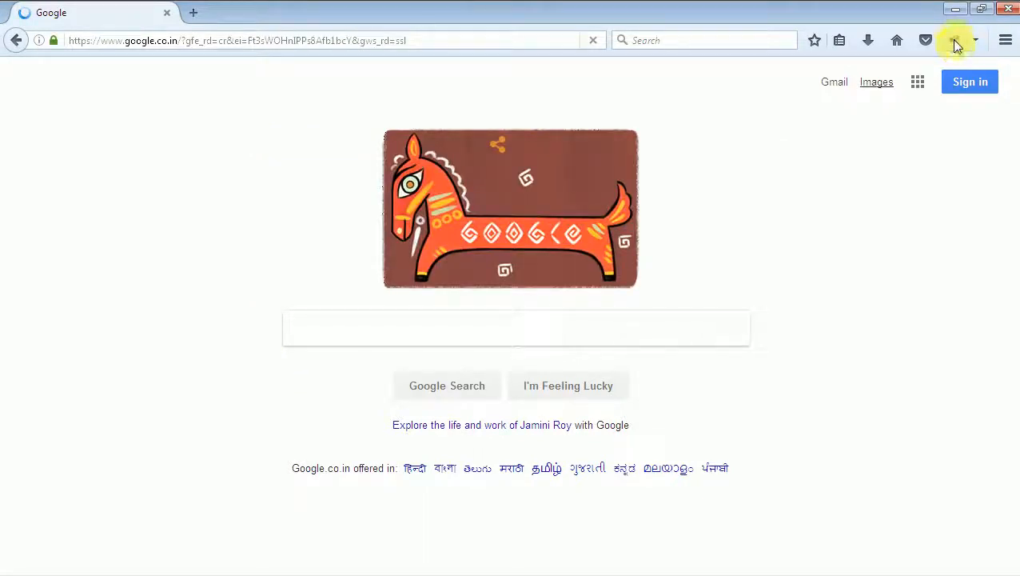
click(515, 328)
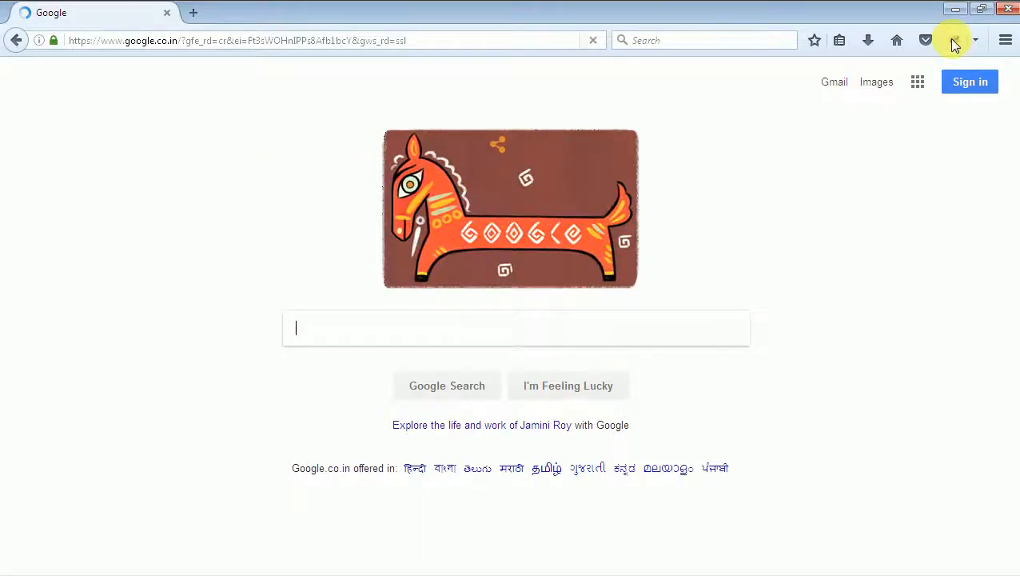
- Open Firebug's FirePath panel and highlight the elements matching the 'html' XPath
click(953, 40)
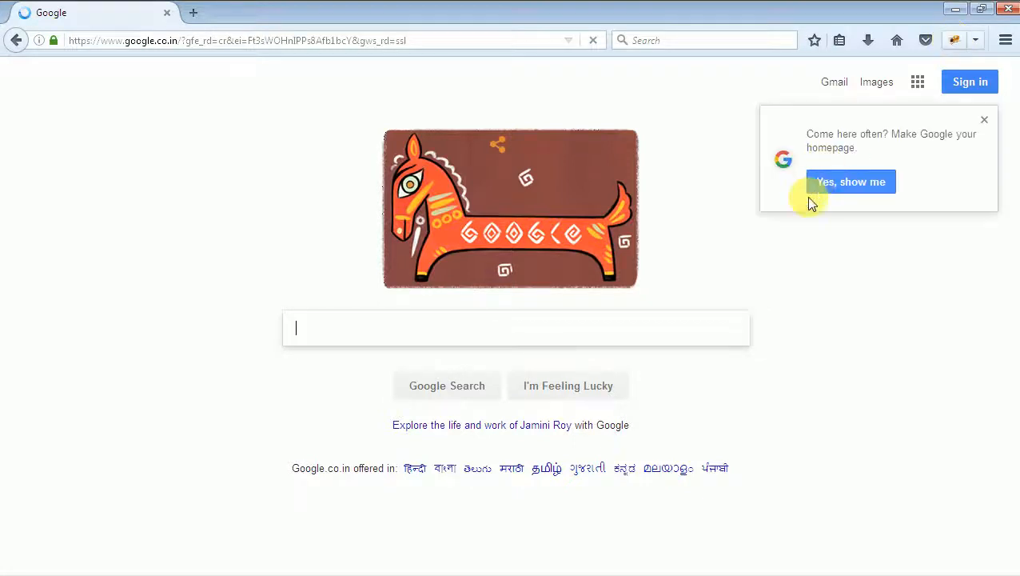
mouse_move(712, 279)
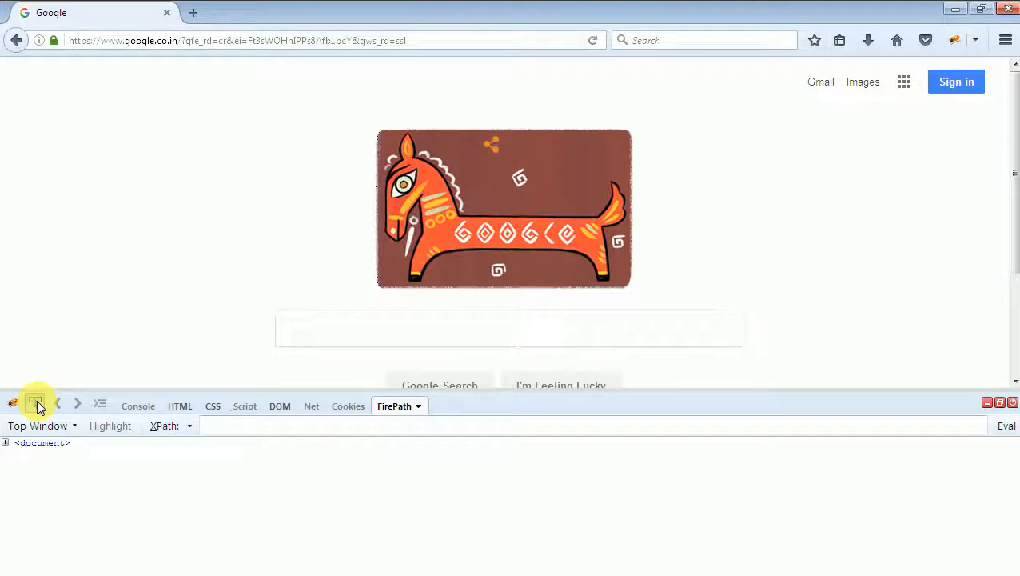
click(511, 328)
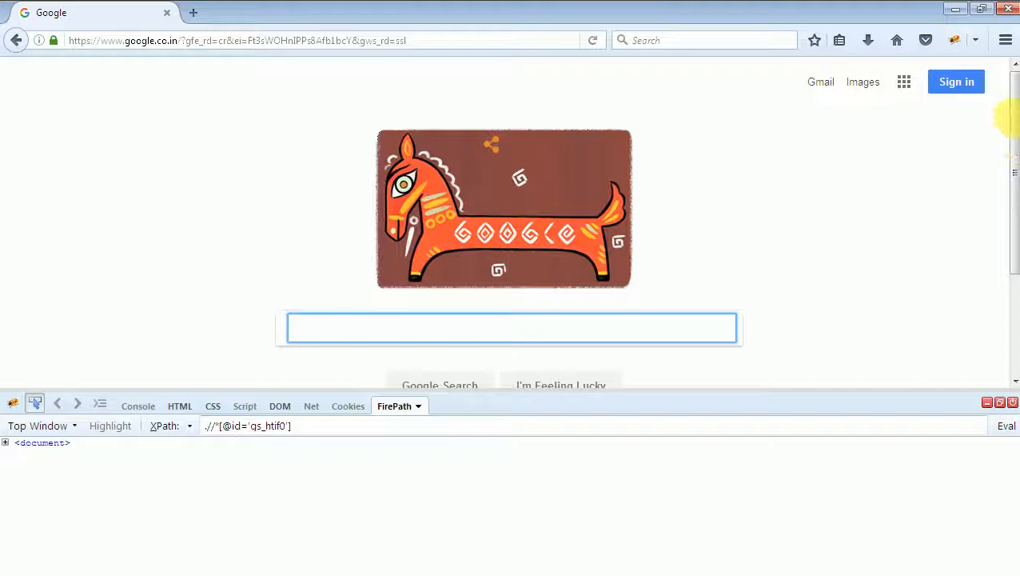
mouse_move(821, 81)
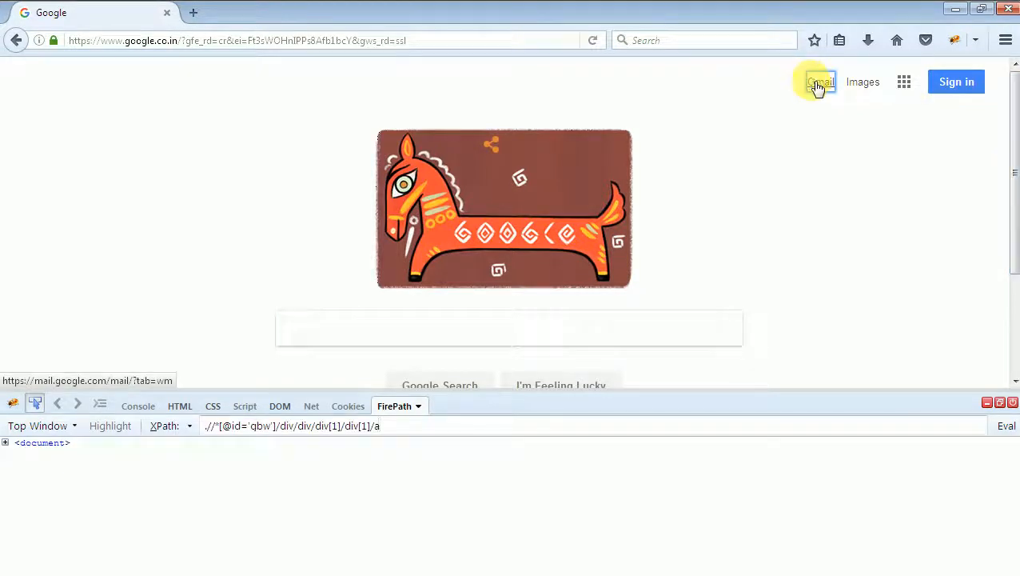
mouse_move(863, 82)
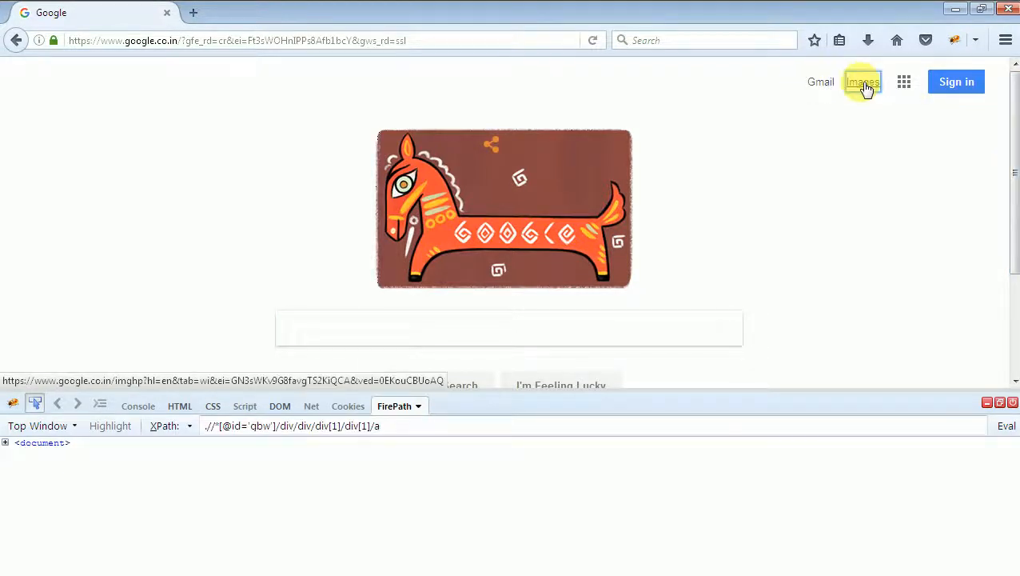
mouse_move(957, 82)
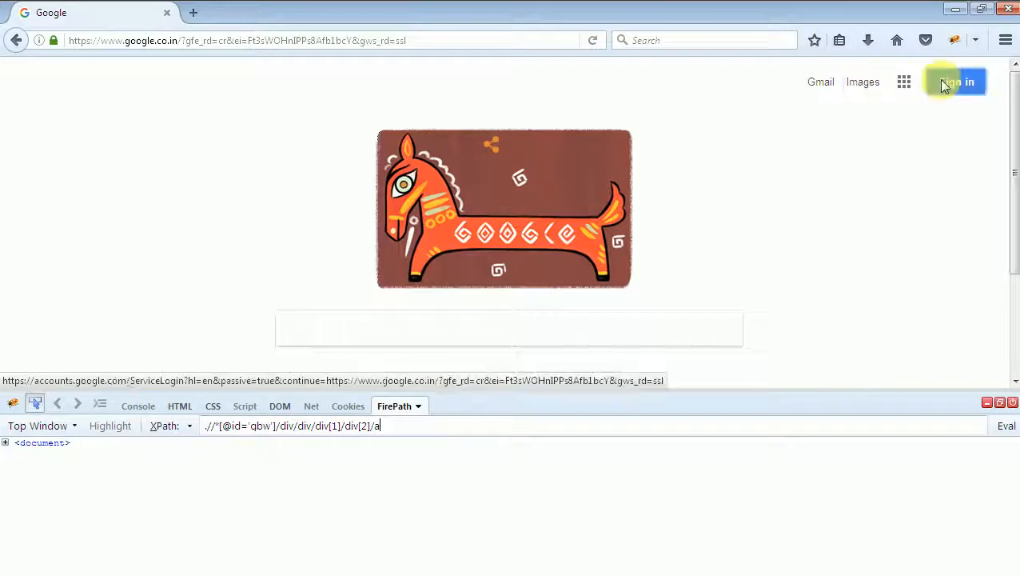
mouse_move(903, 81)
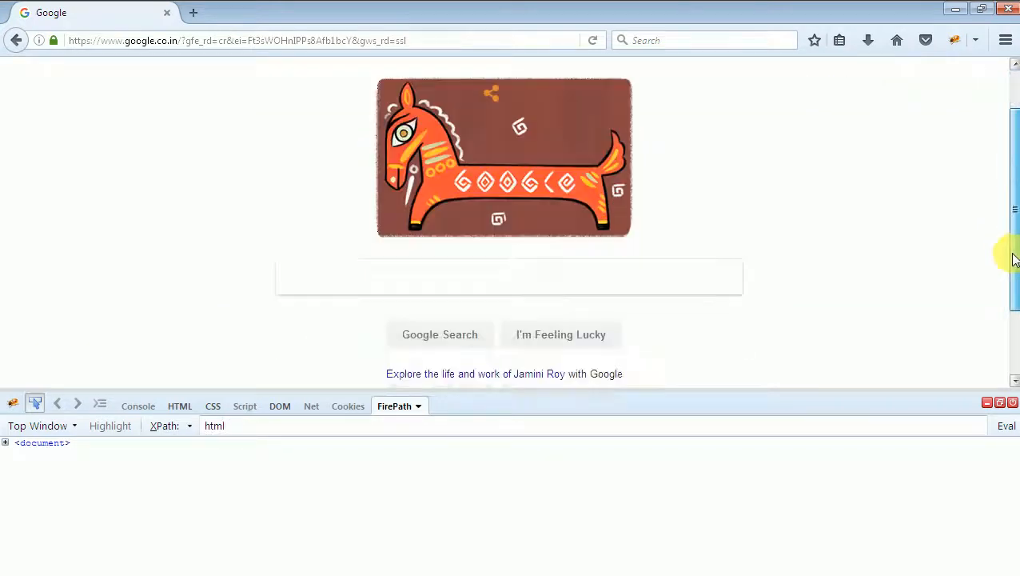
click(5, 442)
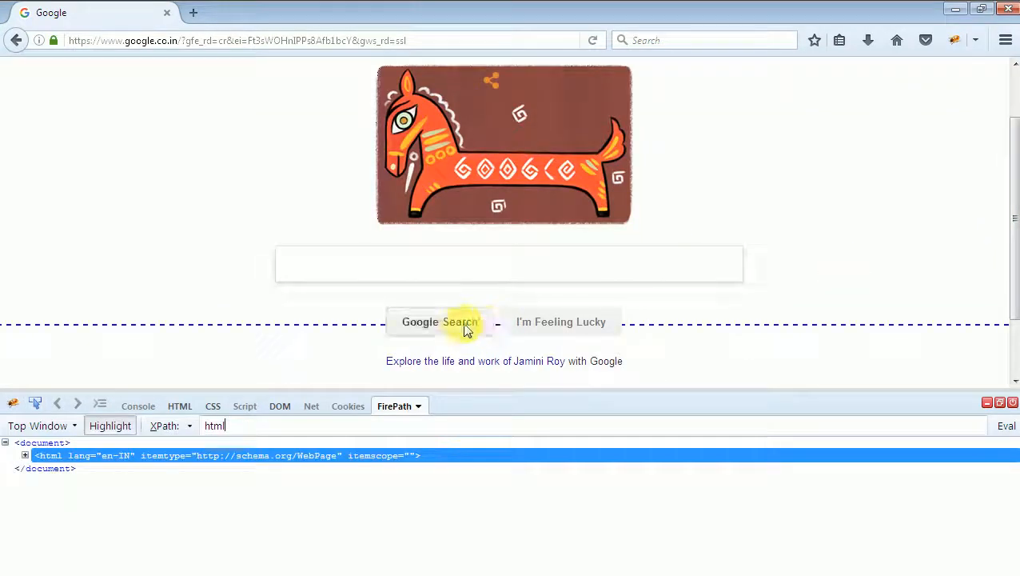
mouse_move(506, 356)
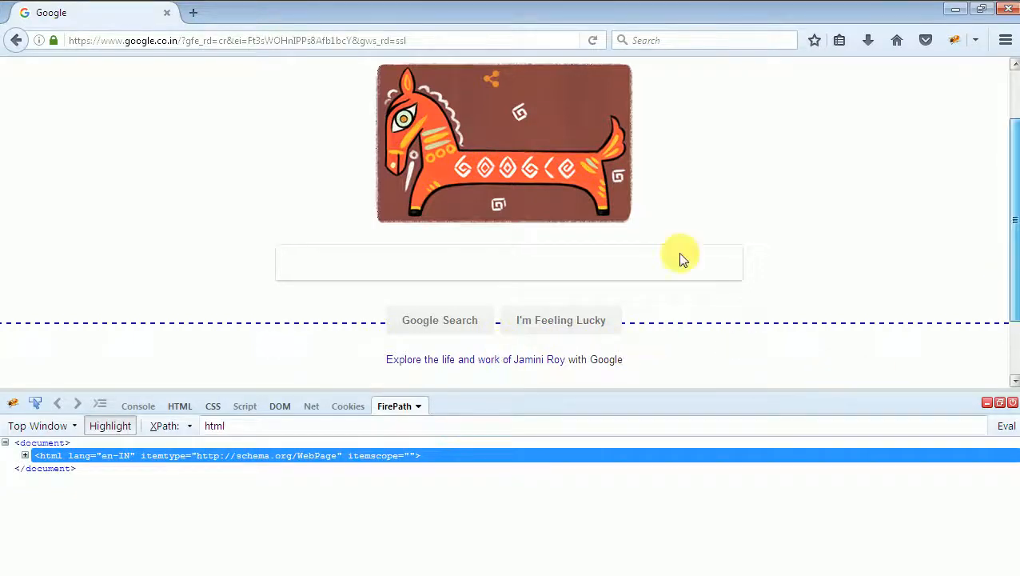
scroll(down, 3)
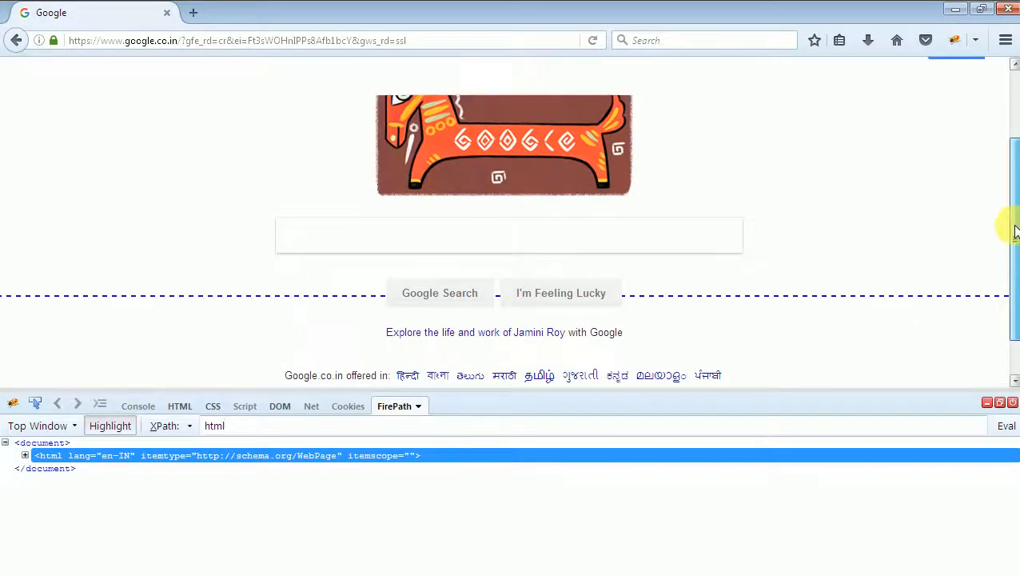
scroll(up, 3)
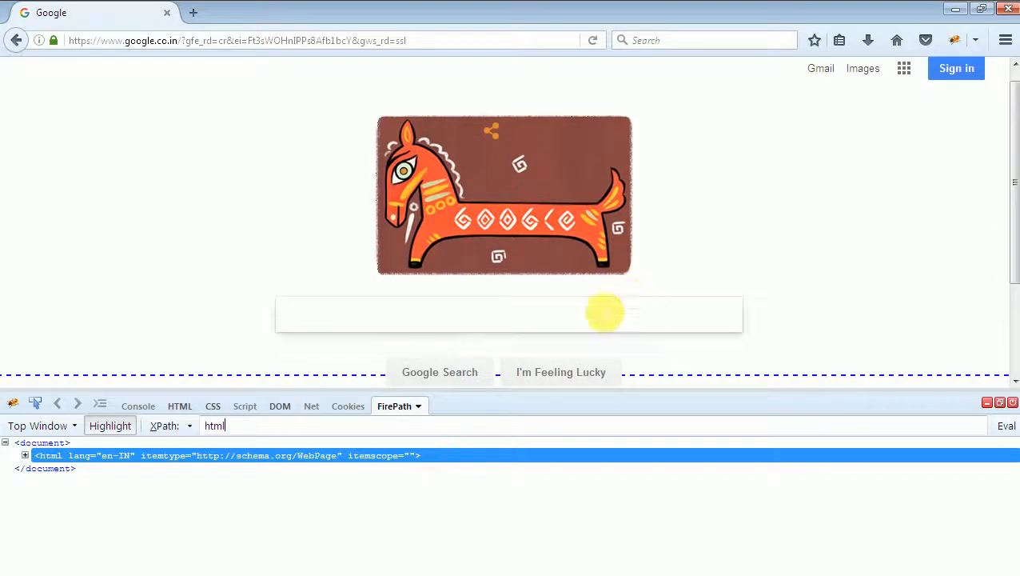
mouse_move(466, 333)
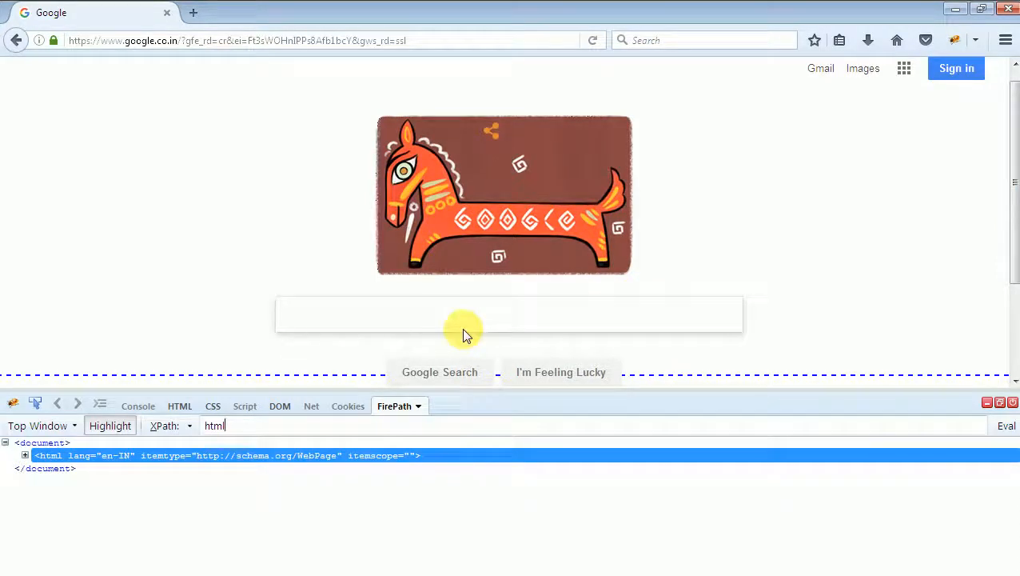
mouse_move(392, 298)
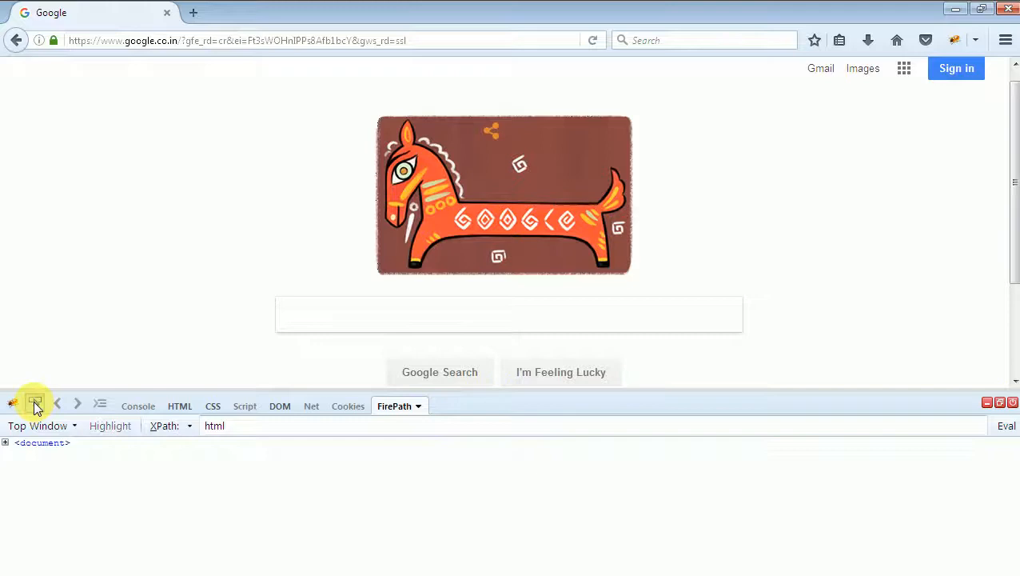
click(508, 313)
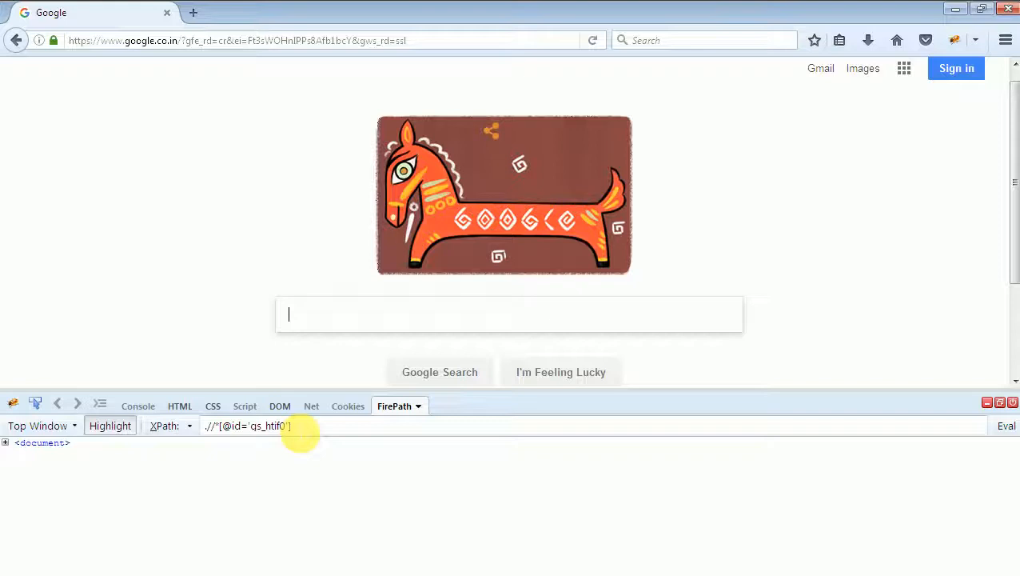
mouse_move(311, 374)
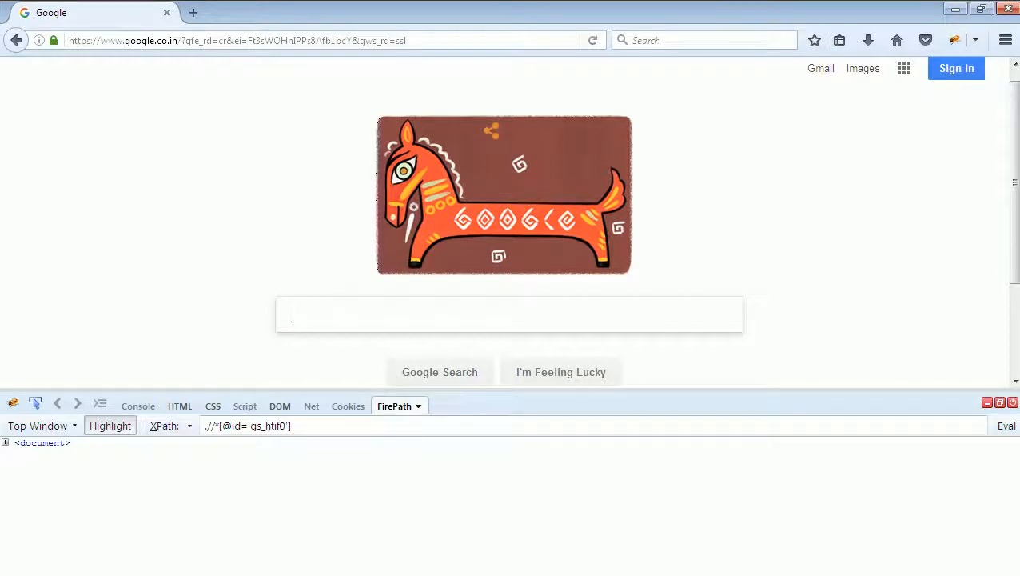
- Check FirePath's locator type dropdown and dismiss it, keeping the XPath locator
click(172, 424)
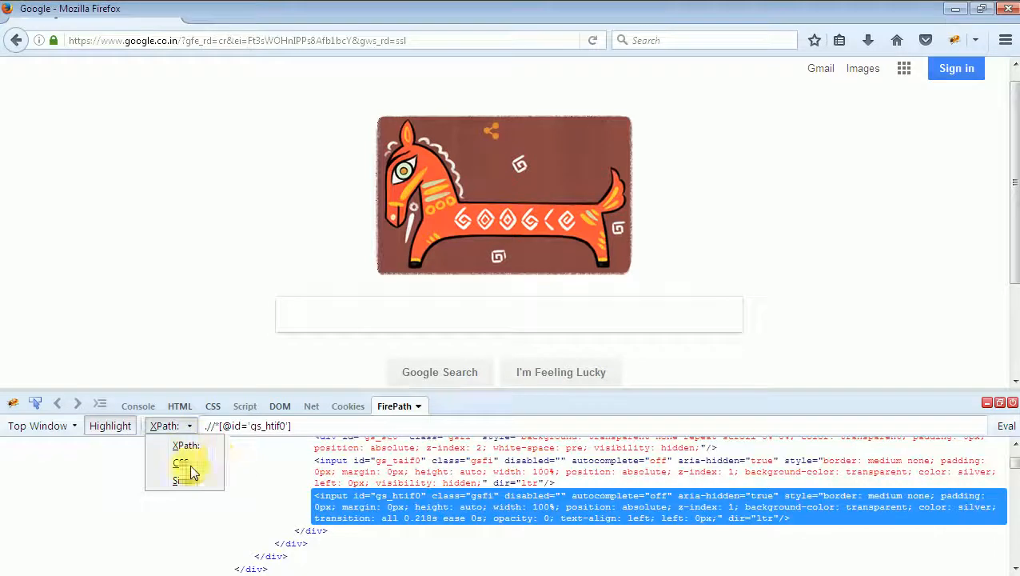
click(181, 463)
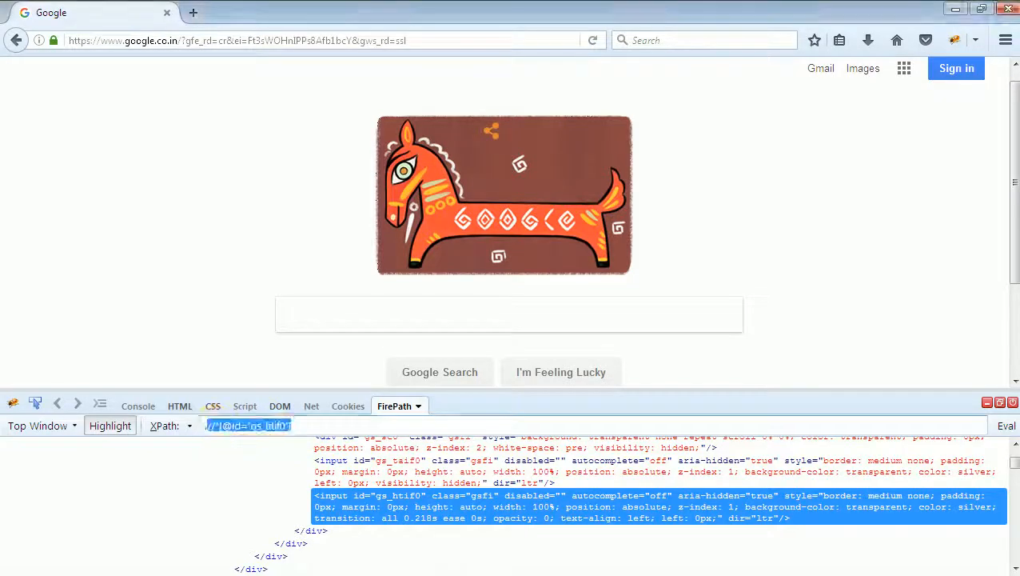
mouse_move(372, 556)
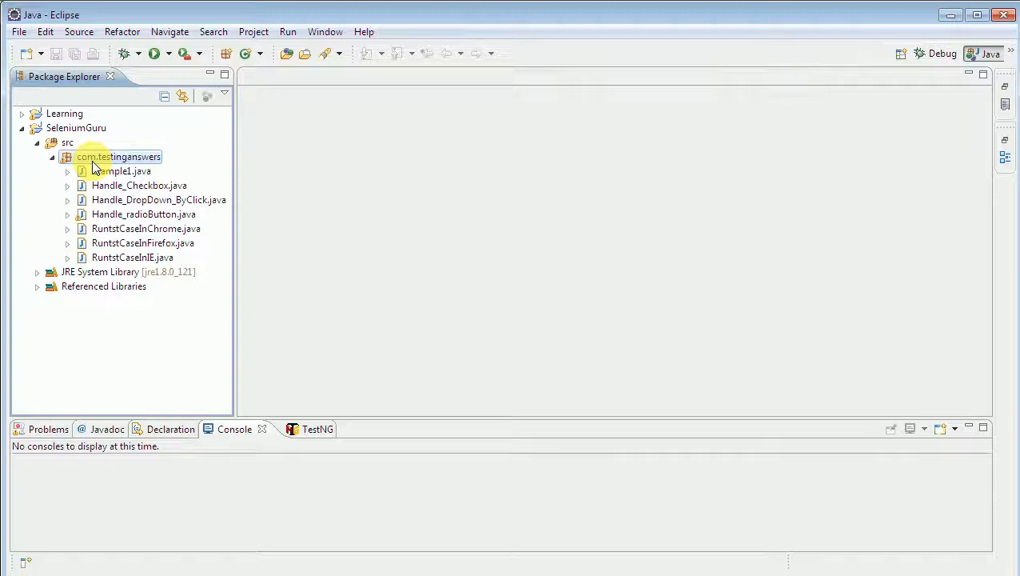
- Add class UseOfXPath with a main method stub to com.testinganswers via New > Class
right_click(118, 156)
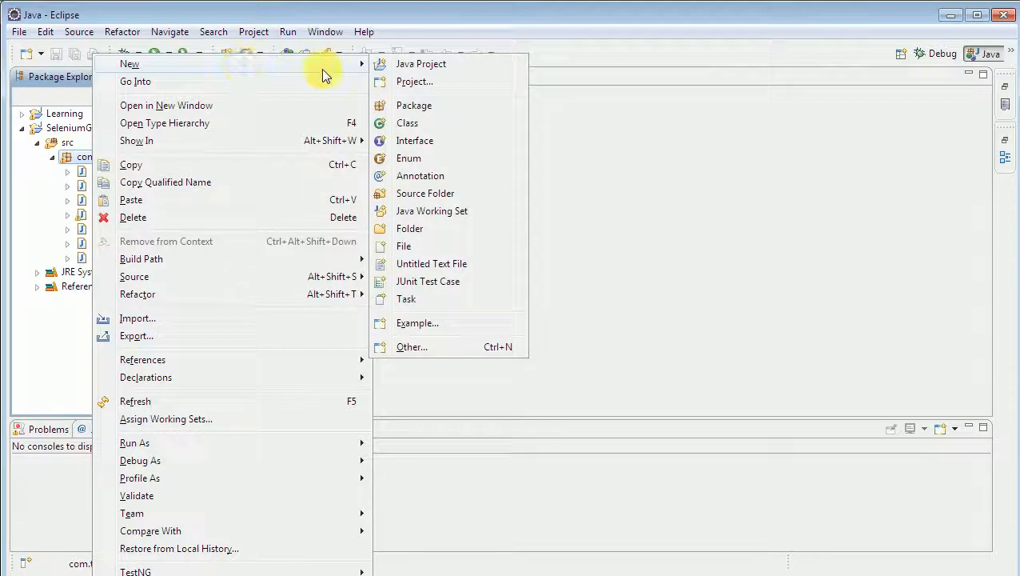
mouse_move(408, 123)
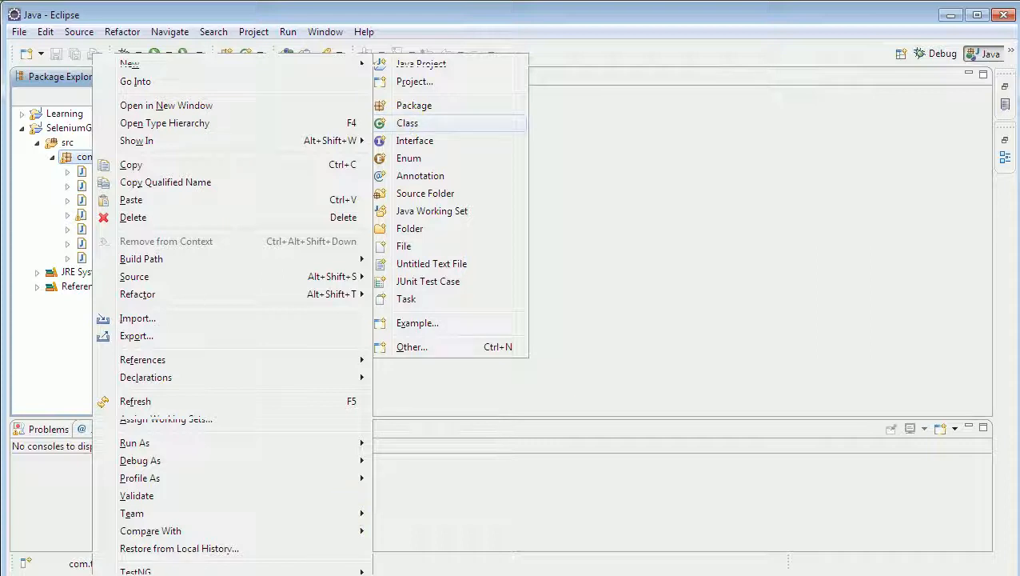
click(407, 122)
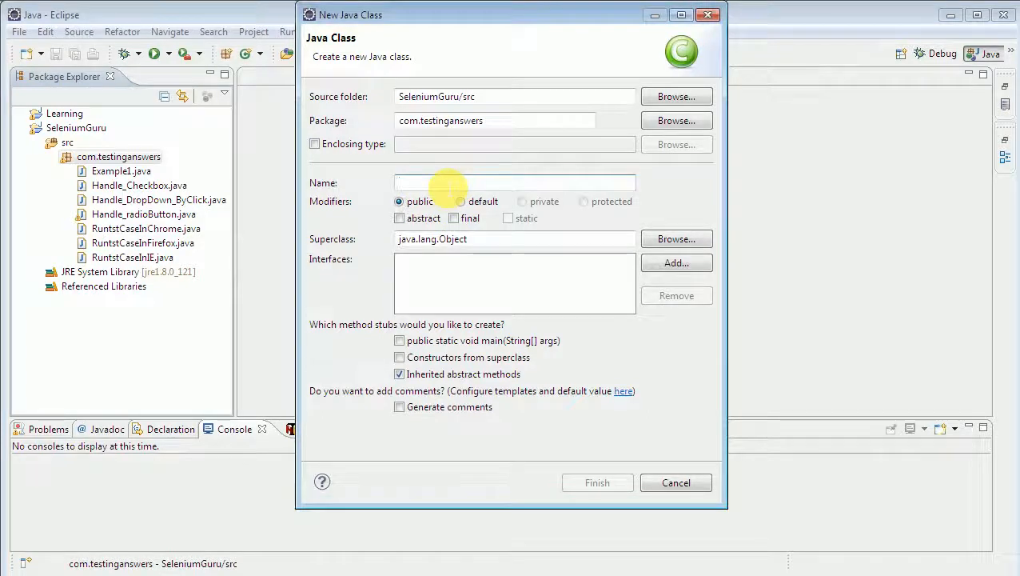
text(USe)
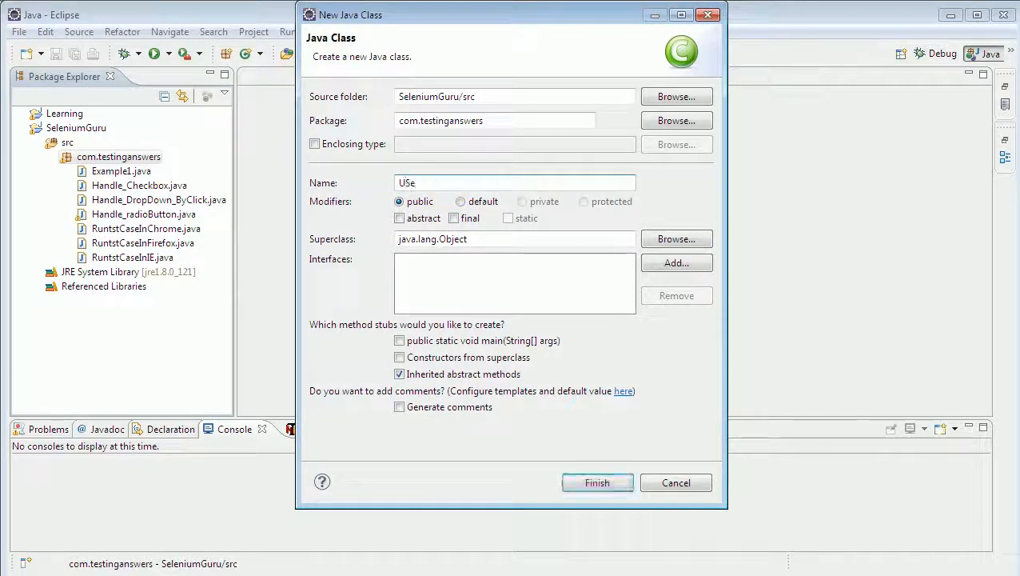
text(O)
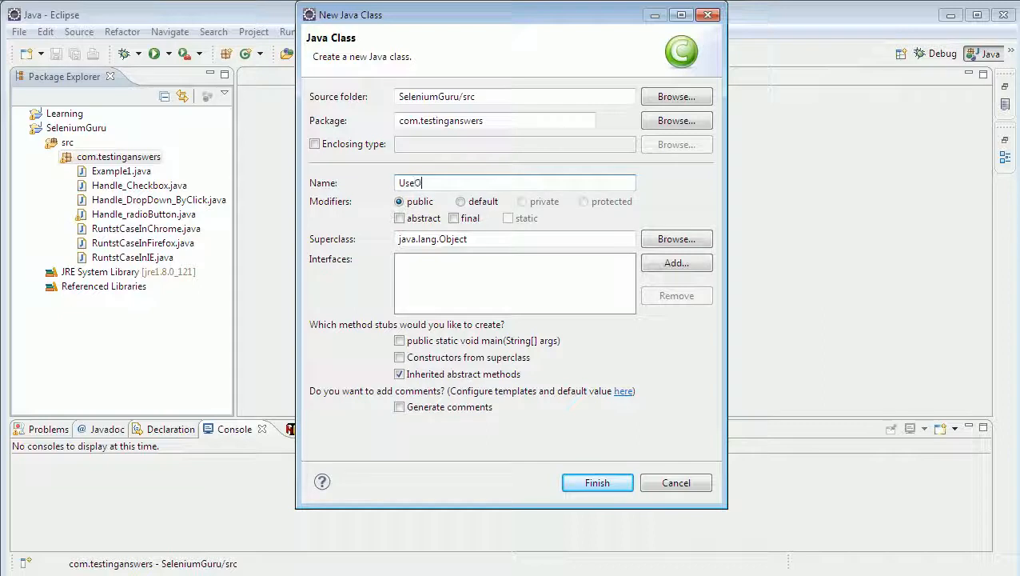
text(f)
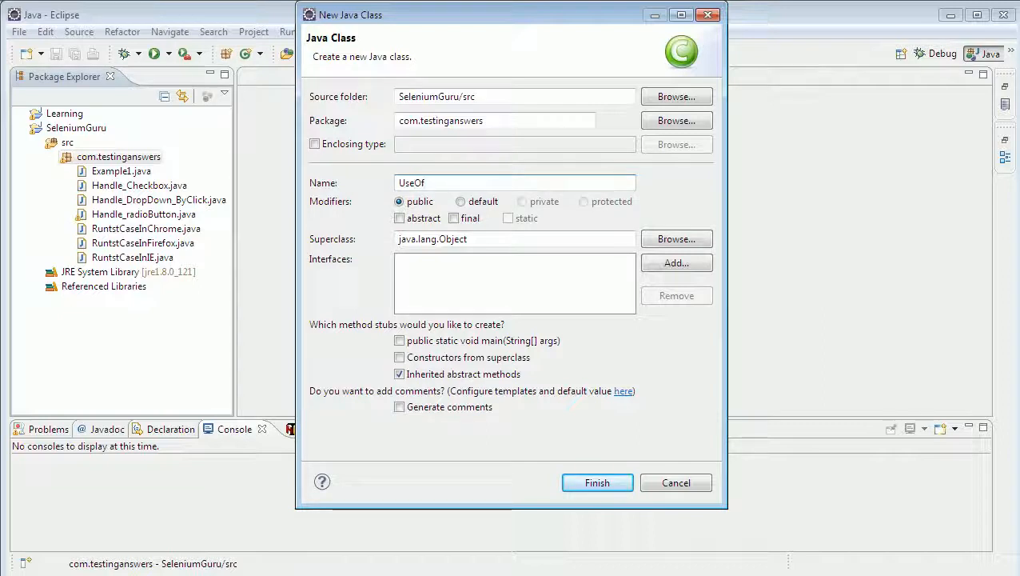
text(XPath)
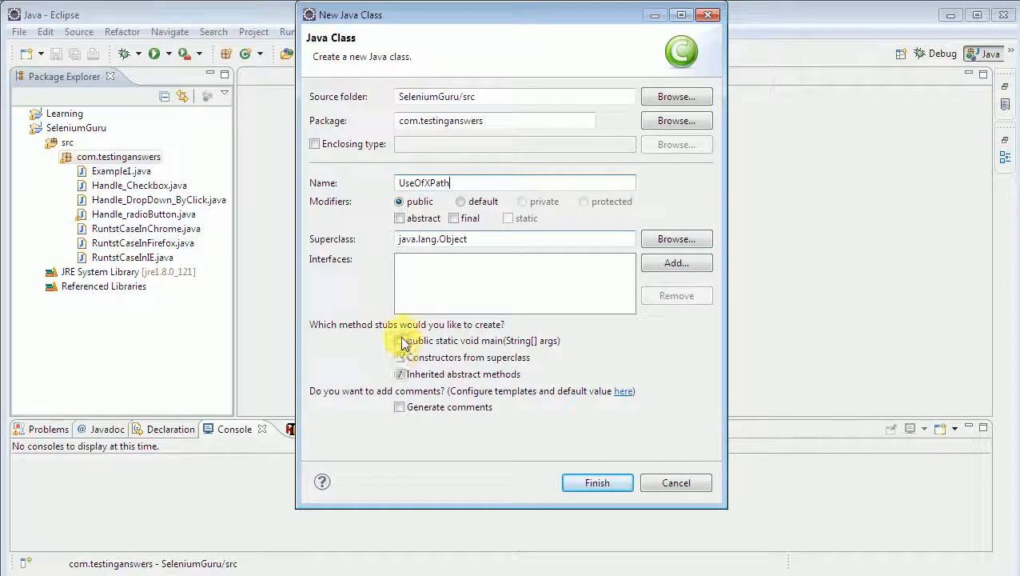
click(400, 341)
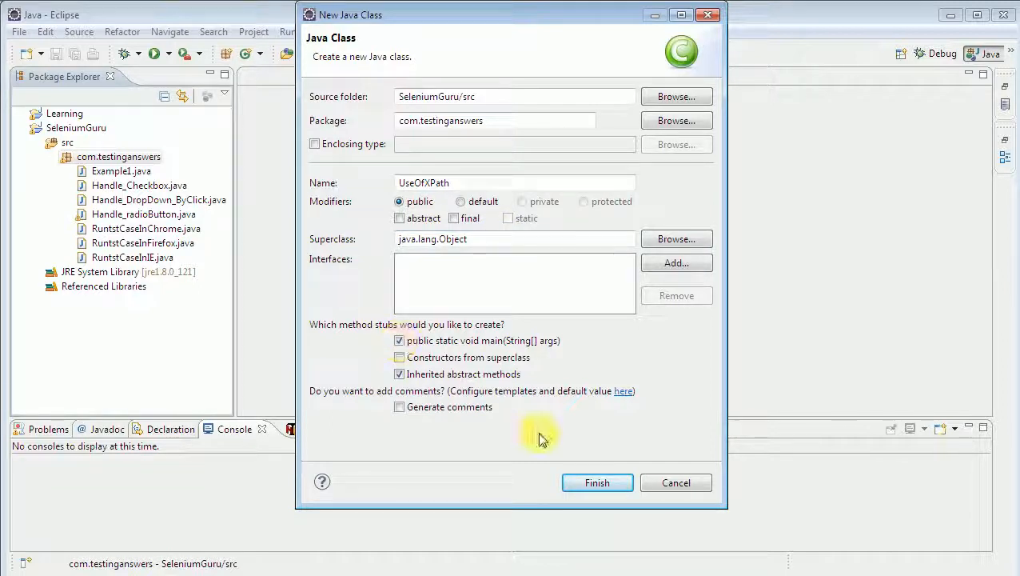
click(597, 482)
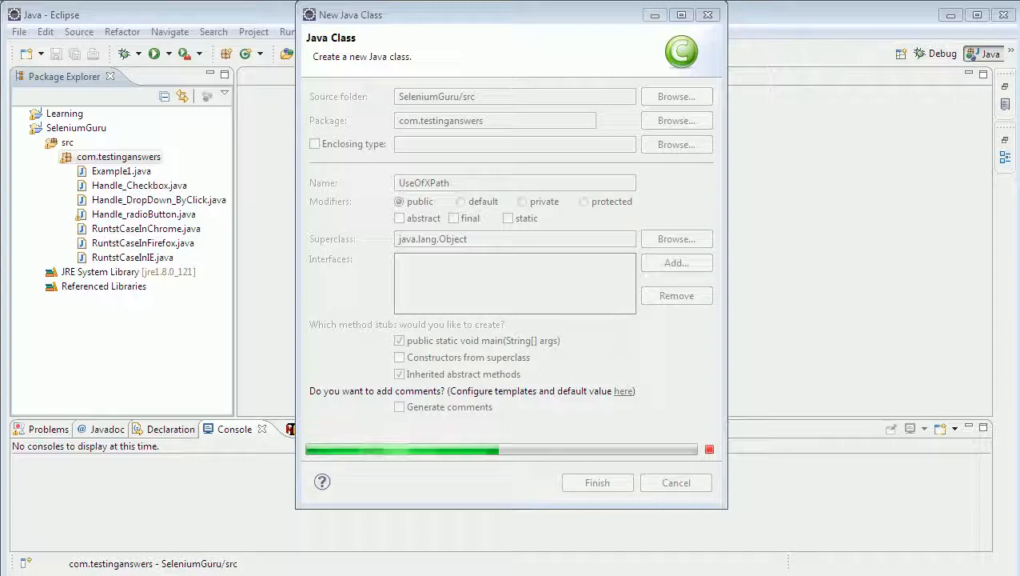
- Write 'WebDriver oWebdriver = new FirefoxDriver();' in main, auto-importing WebDriver and FirefoxDriver
click(597, 482)
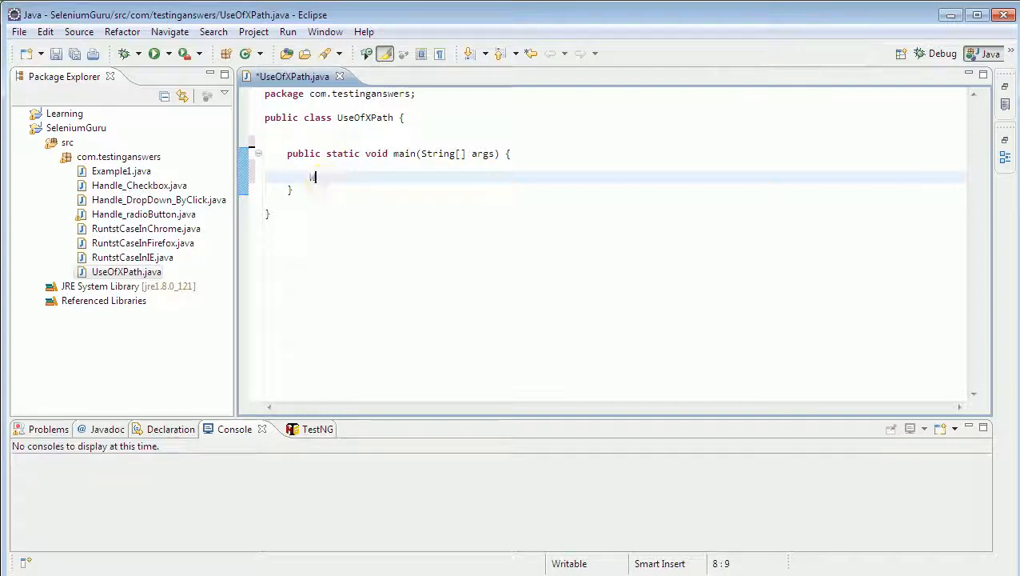
text(WebDriver)
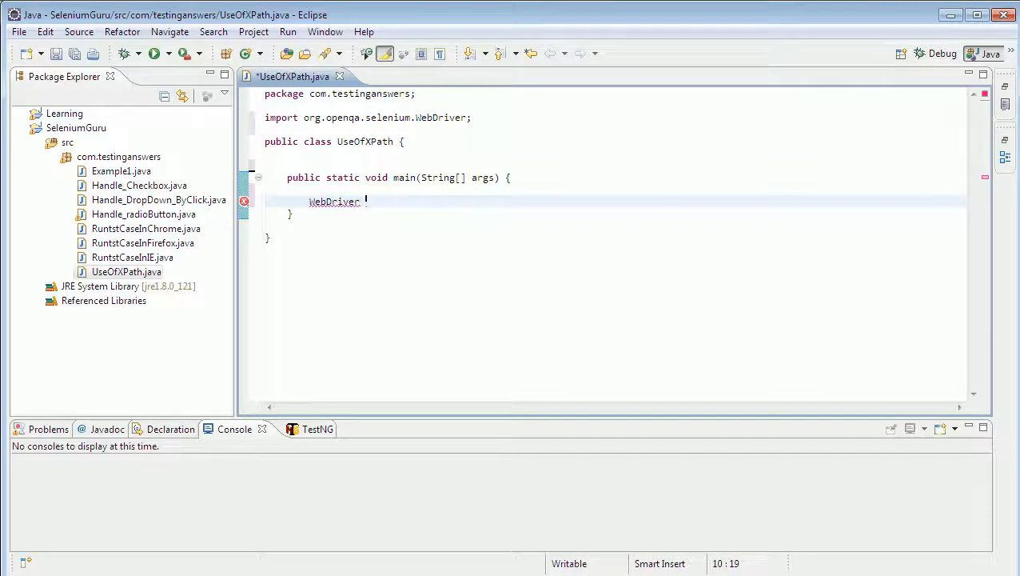
text(oWe)
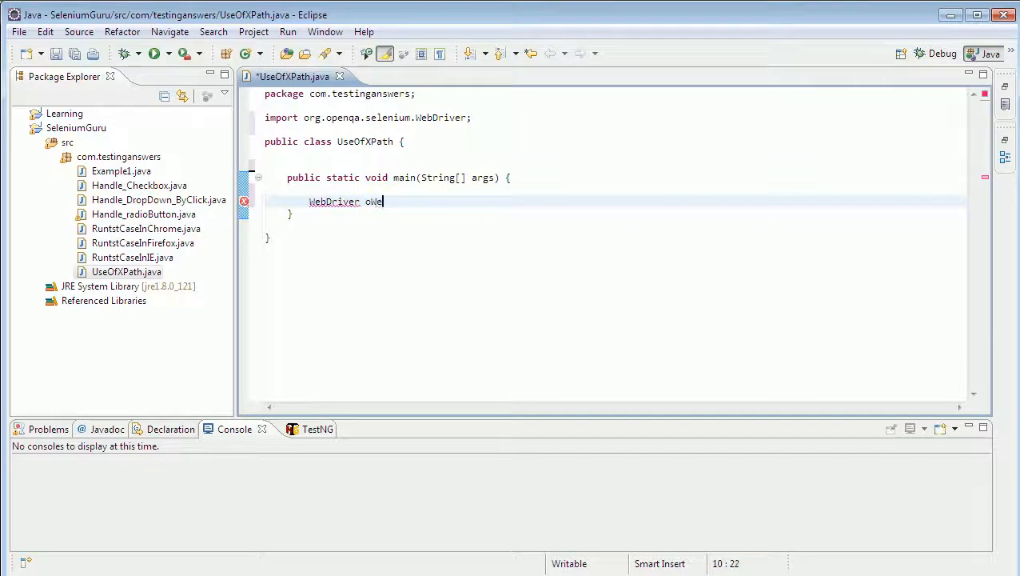
text(bdriver)
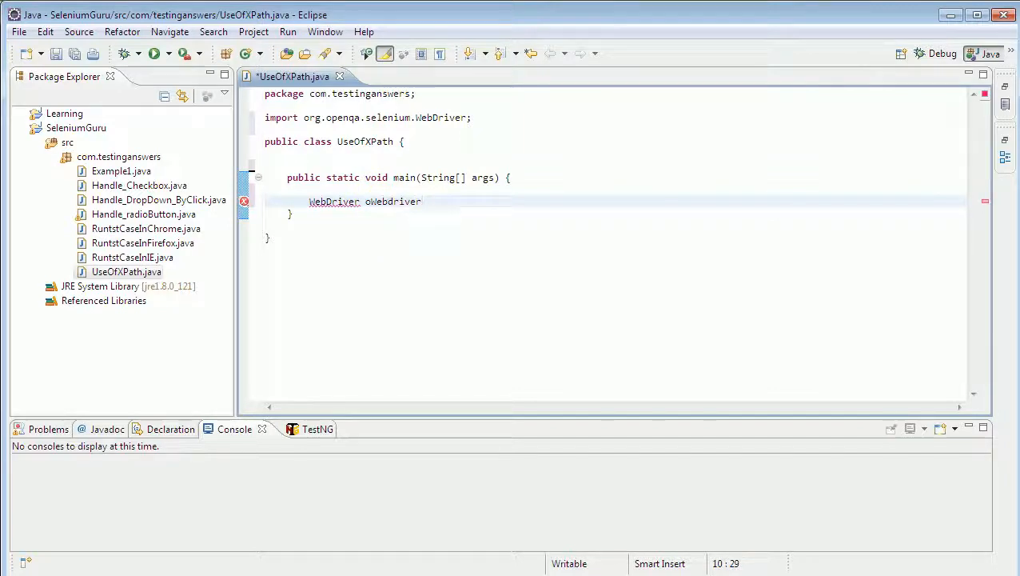
text(=)
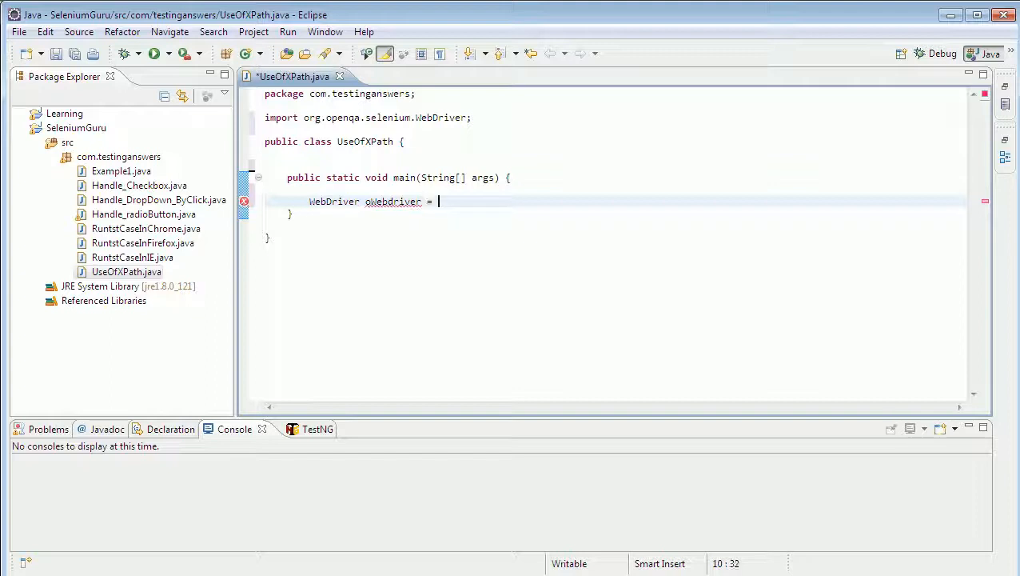
text(new)
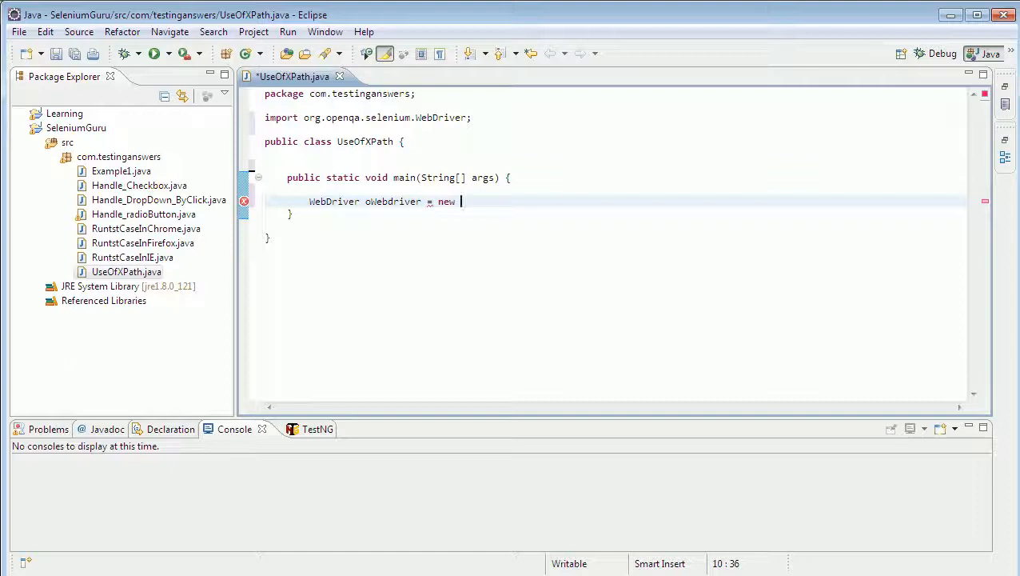
text(Fir)
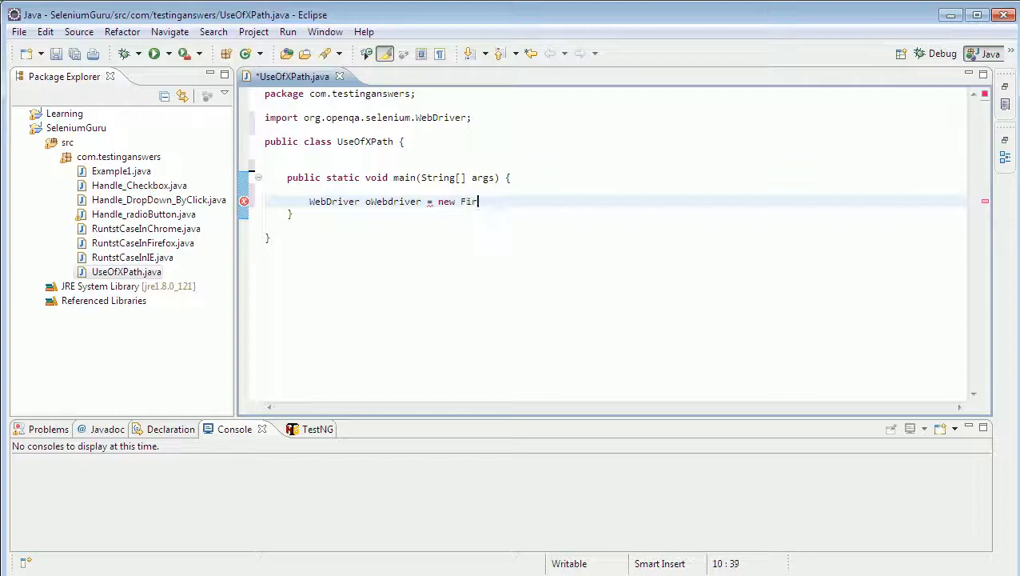
text(efoxDriver()
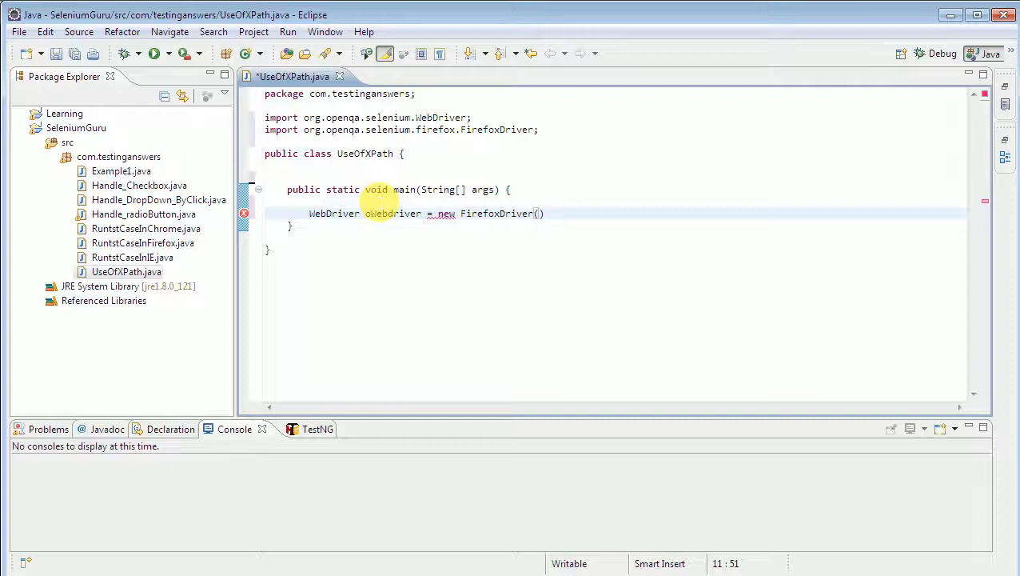
text(;)
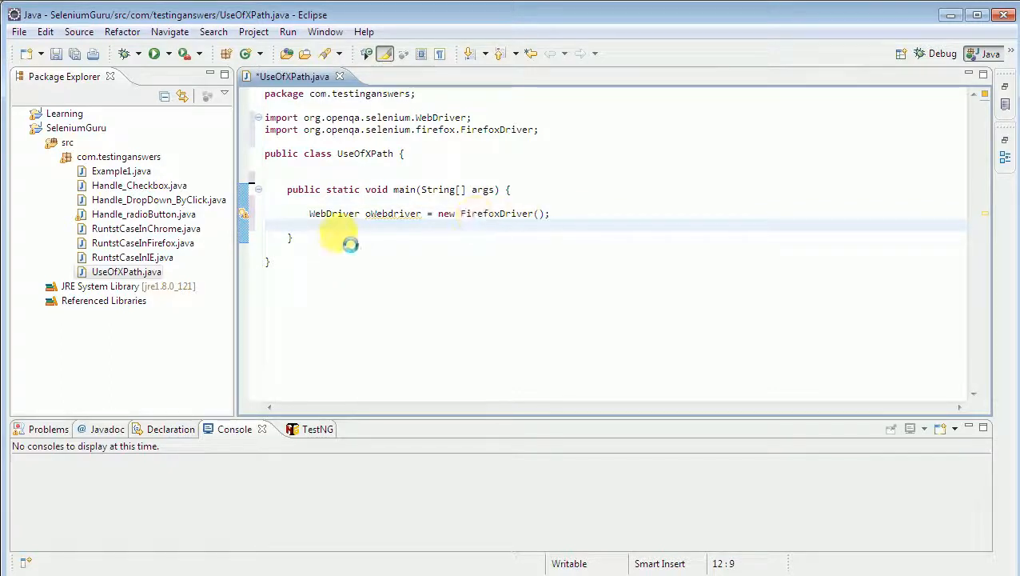
key(ctrl+s)
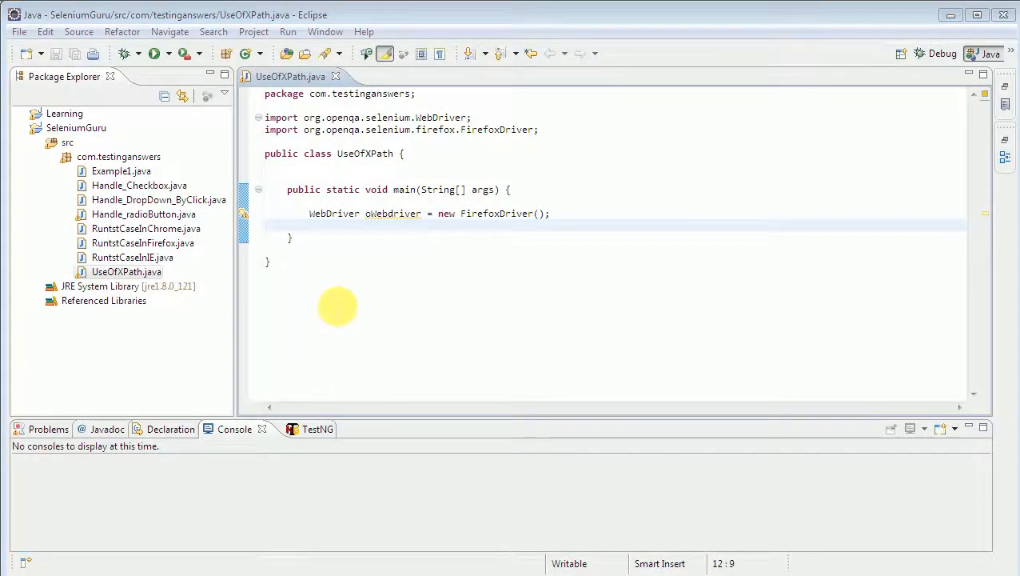
text(o)
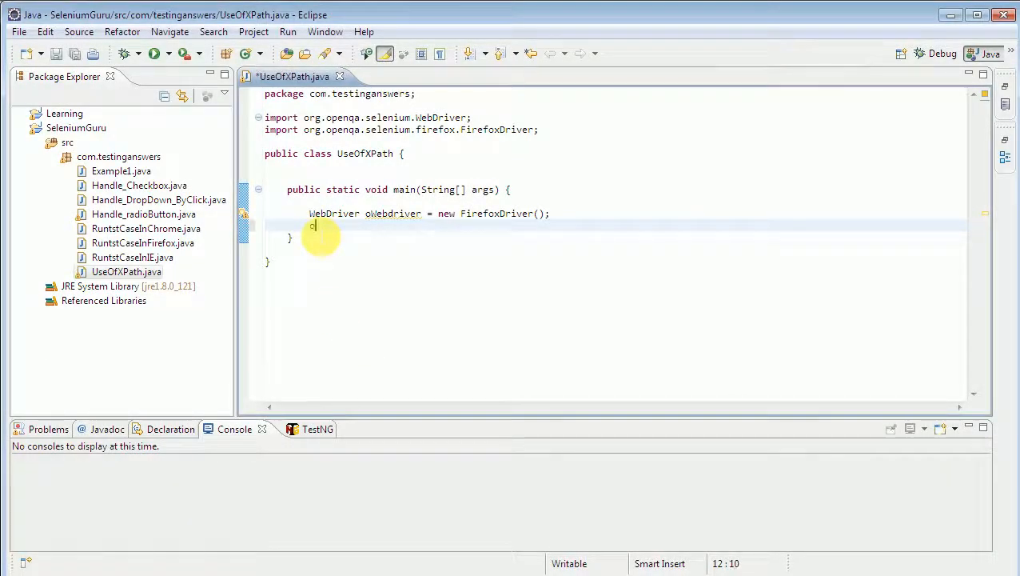
text(w)
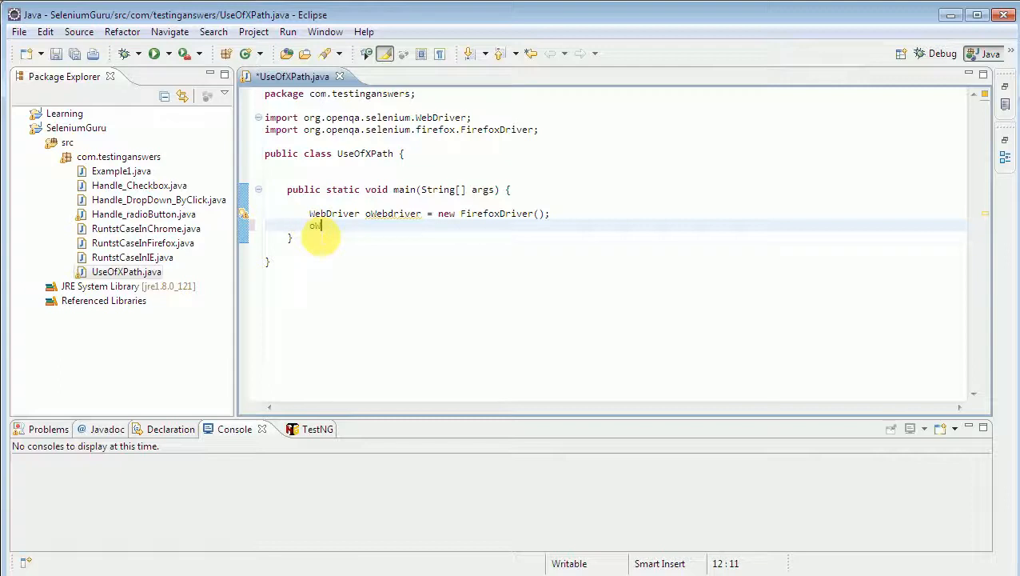
mouse_move(351, 412)
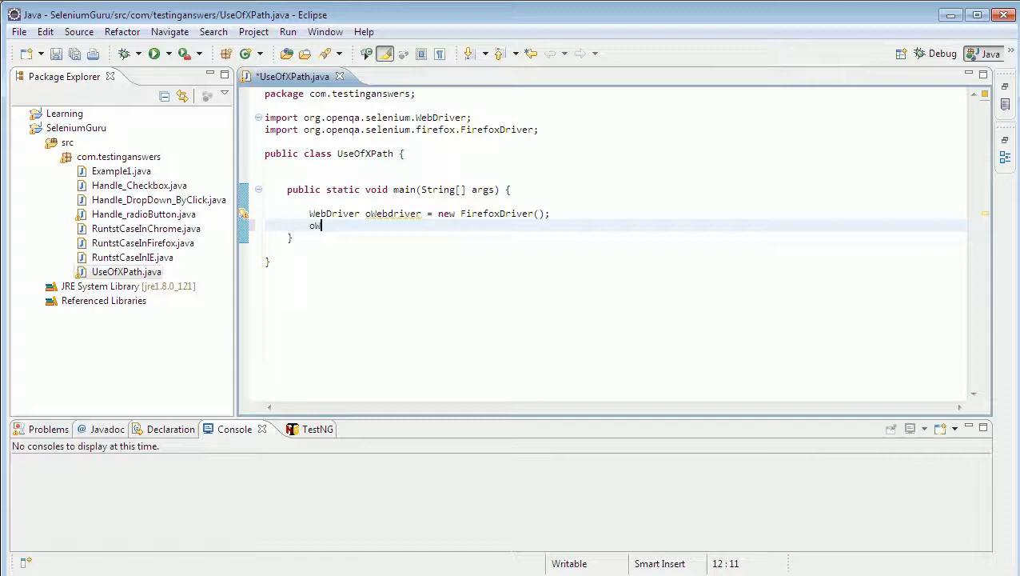
text(Webdriver.)
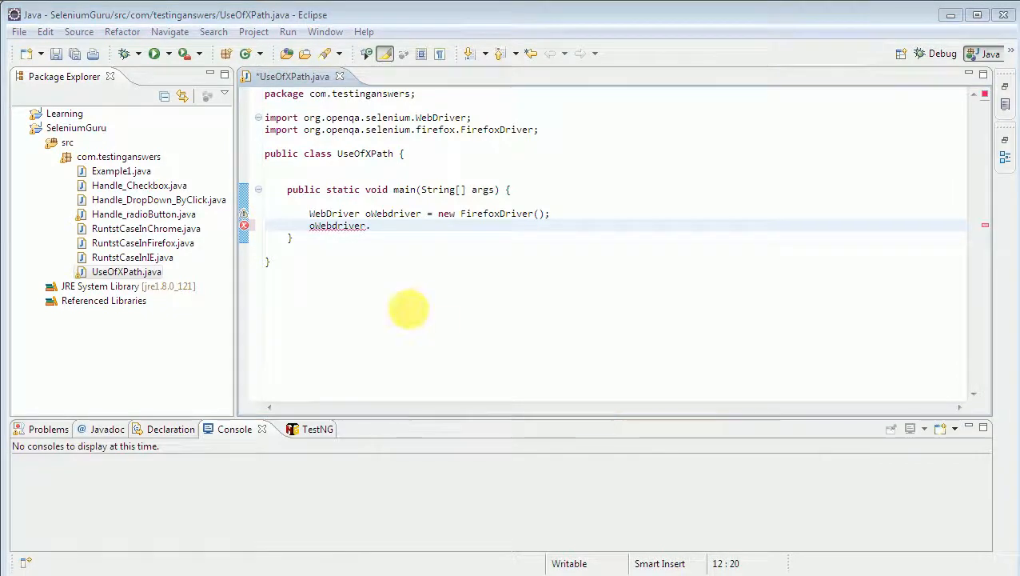
mouse_move(392, 232)
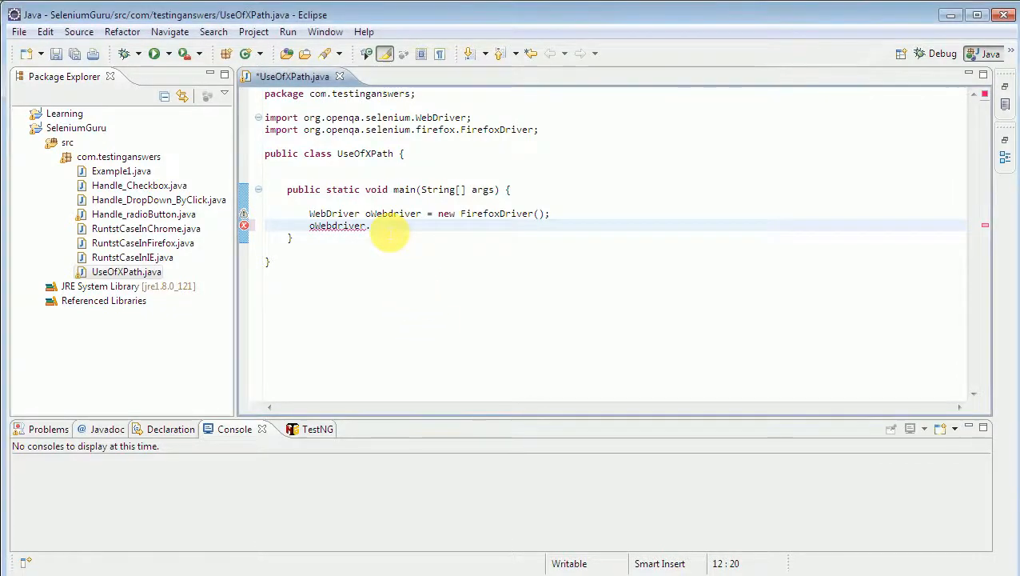
text(get)
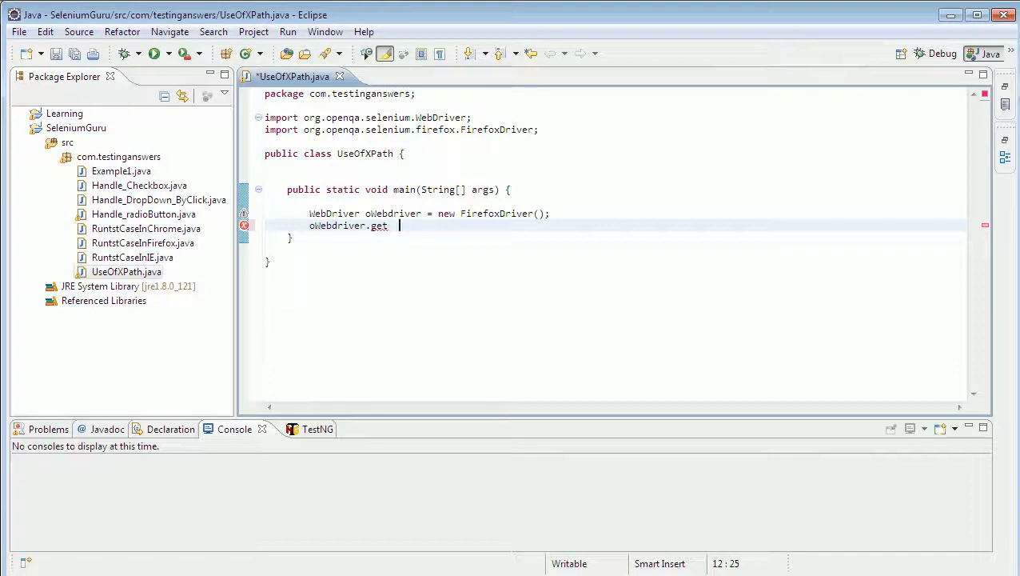
text(())
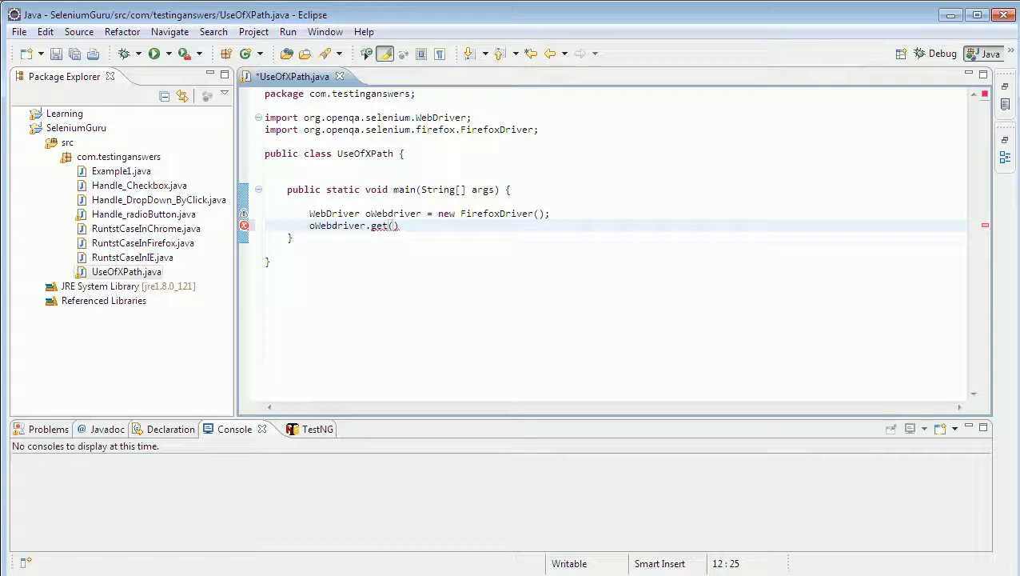
text(;)
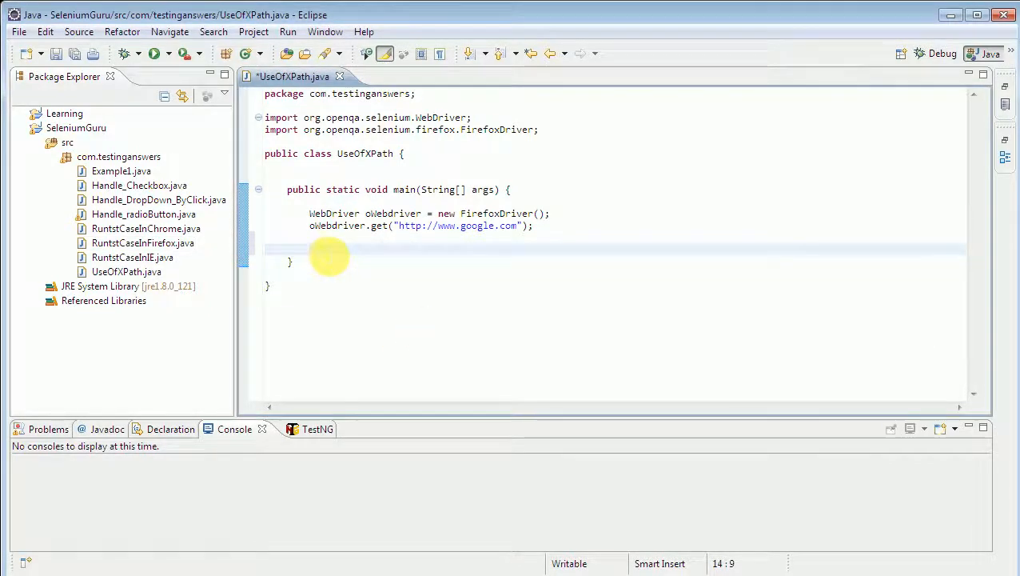
- Start oWebdriver.manage().timeouts().implicitlyWait(20, and select the time-unit placeholder argument
text(oW)
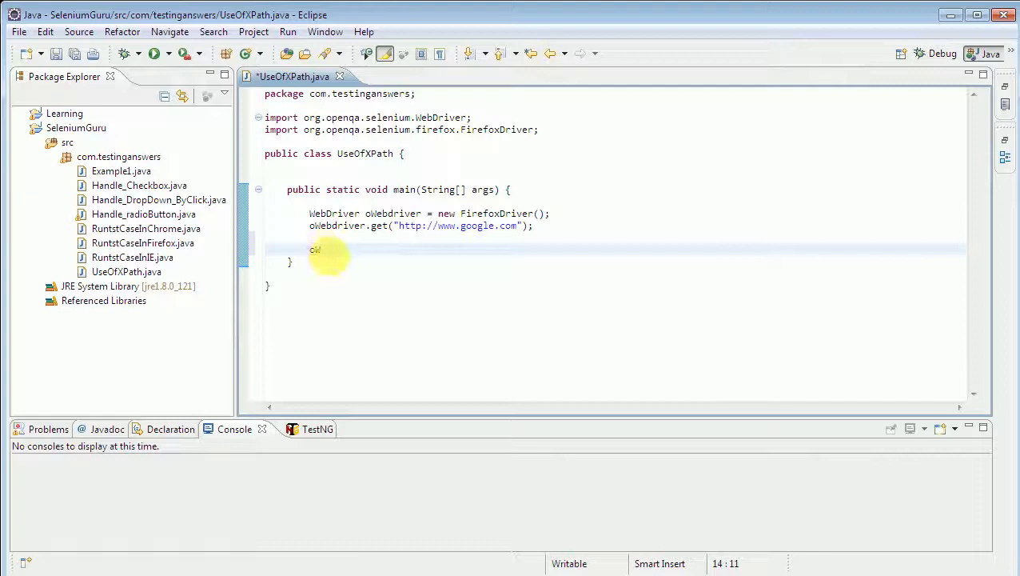
text(ebdriver)
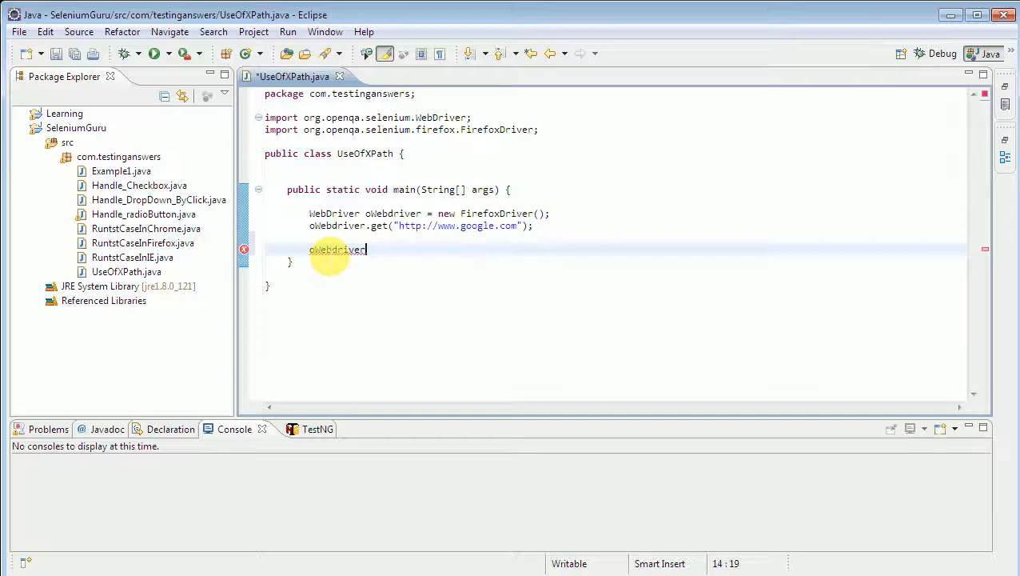
text(.)
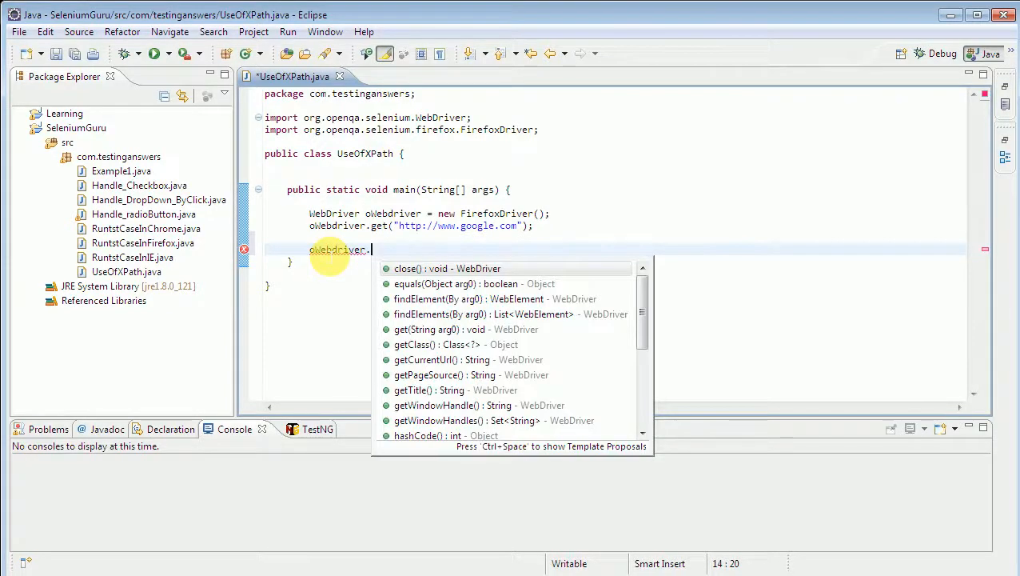
text(manage())
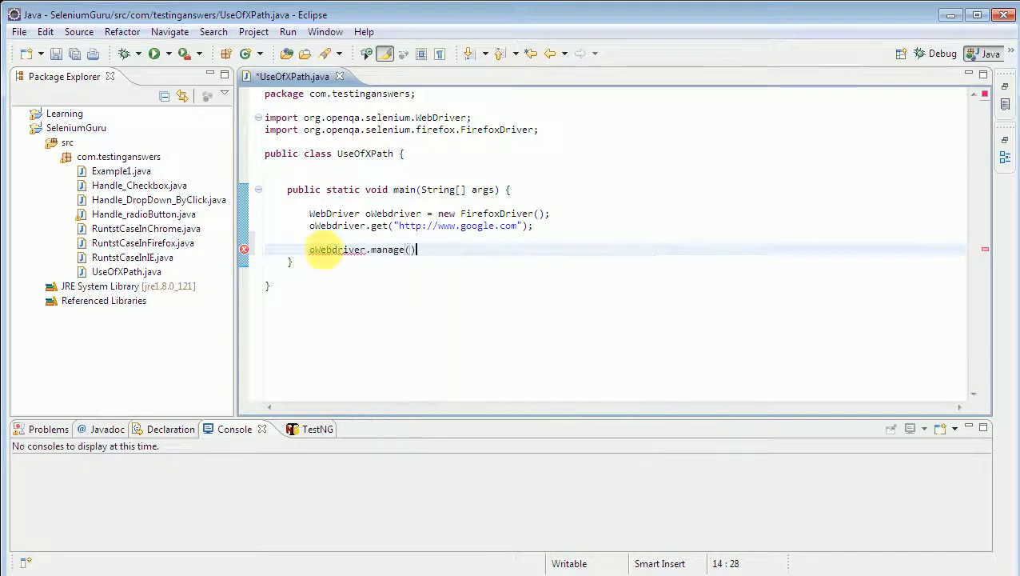
text(.timeouts()
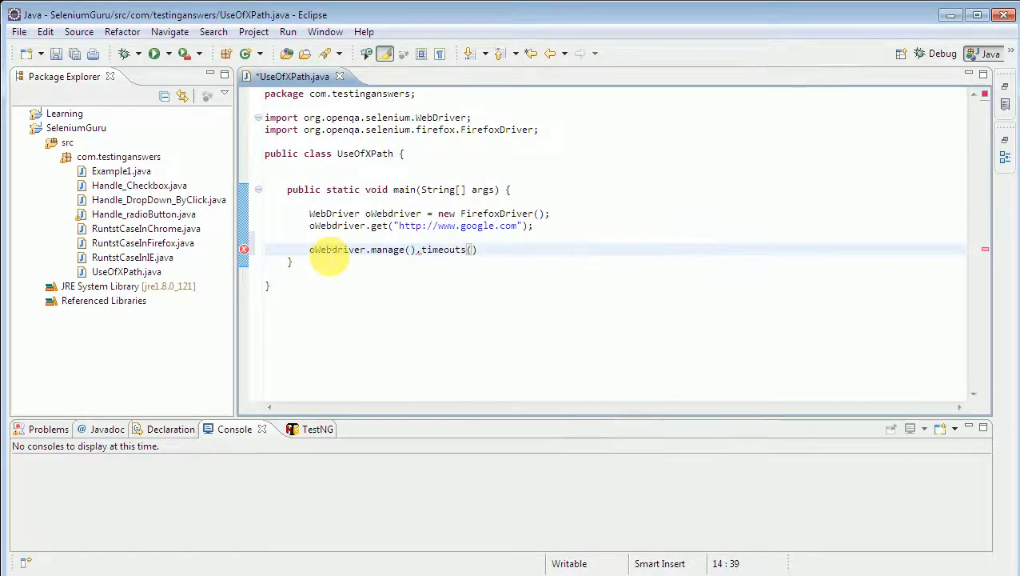
text(.implicitlyWait(arg0, arg1)
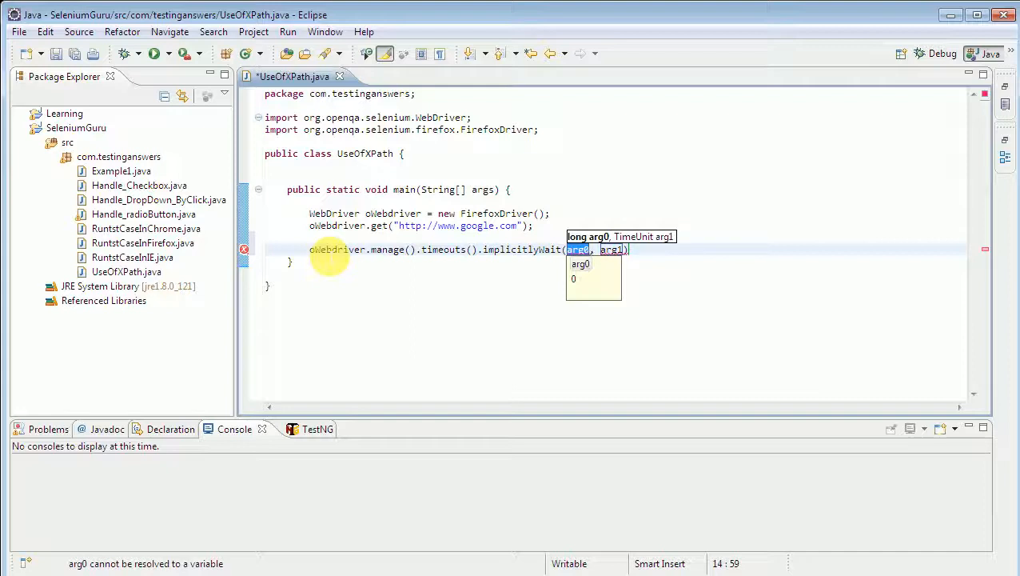
text(20)
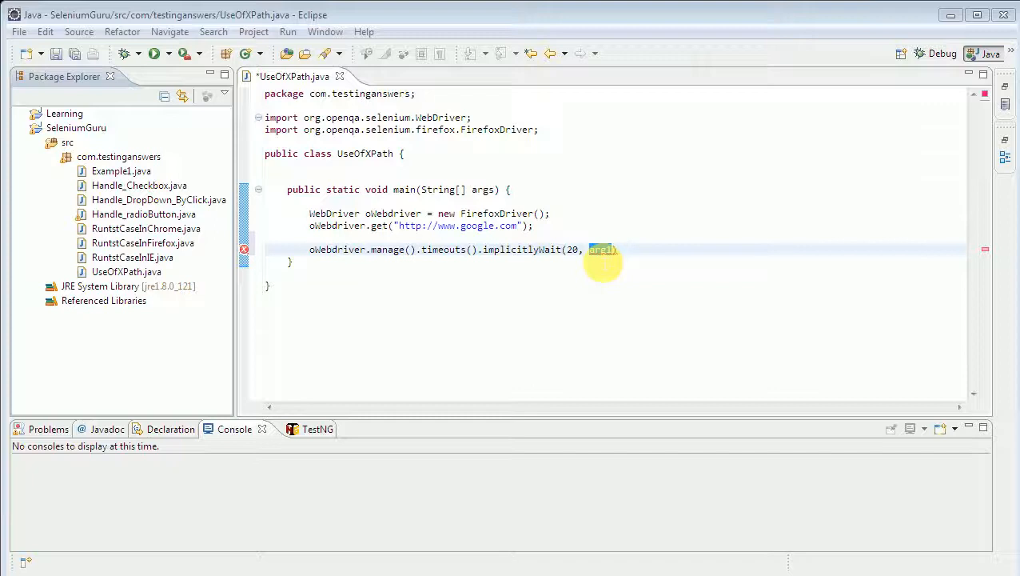
mouse_move(608, 254)
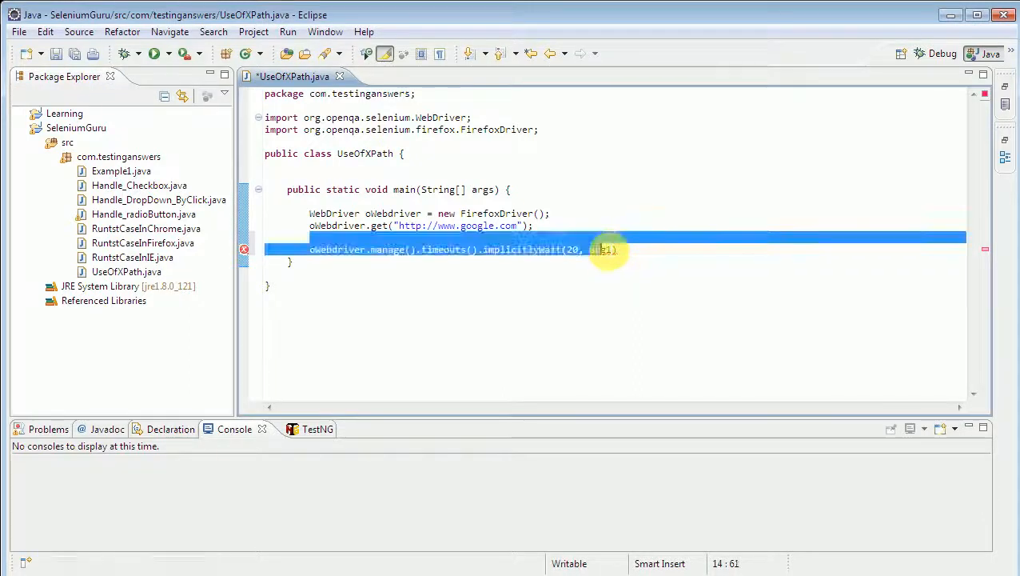
double_click(602, 250)
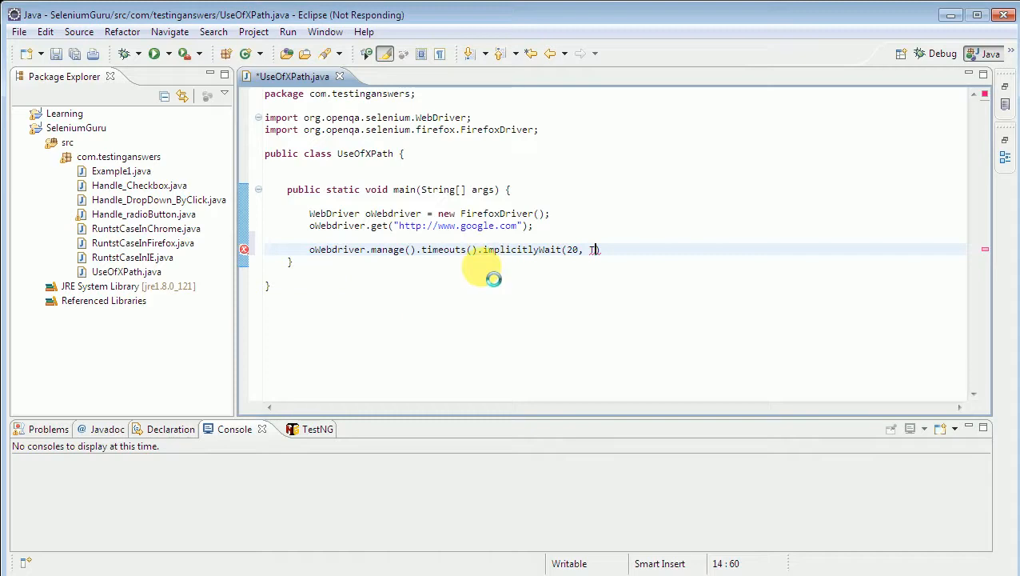
- Finish the wait as implicitlyWait(20, TimeUnit.SECONDS); with TimeUnit imported
text(TimeUnit)
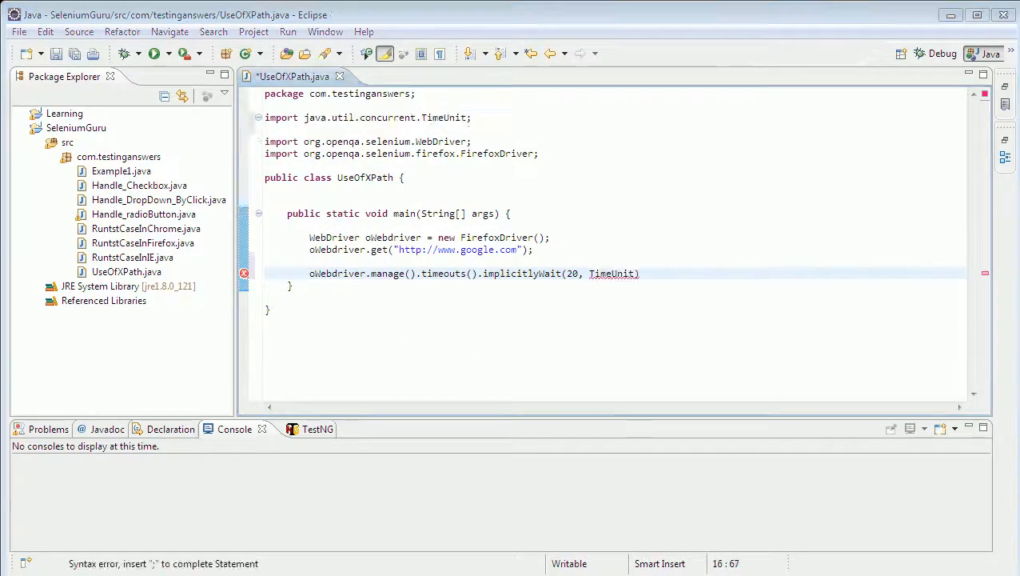
mouse_move(613, 273)
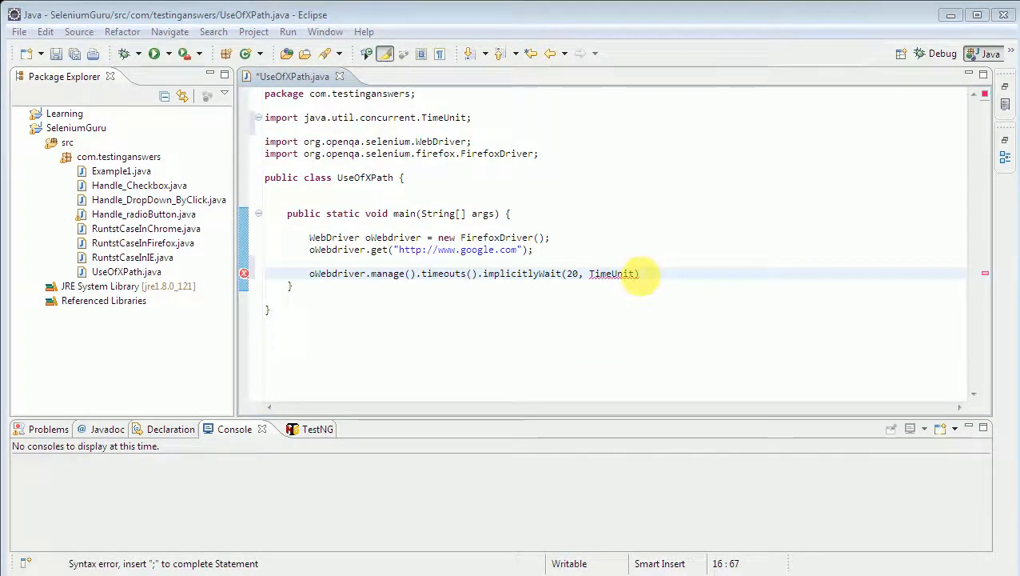
text(.)
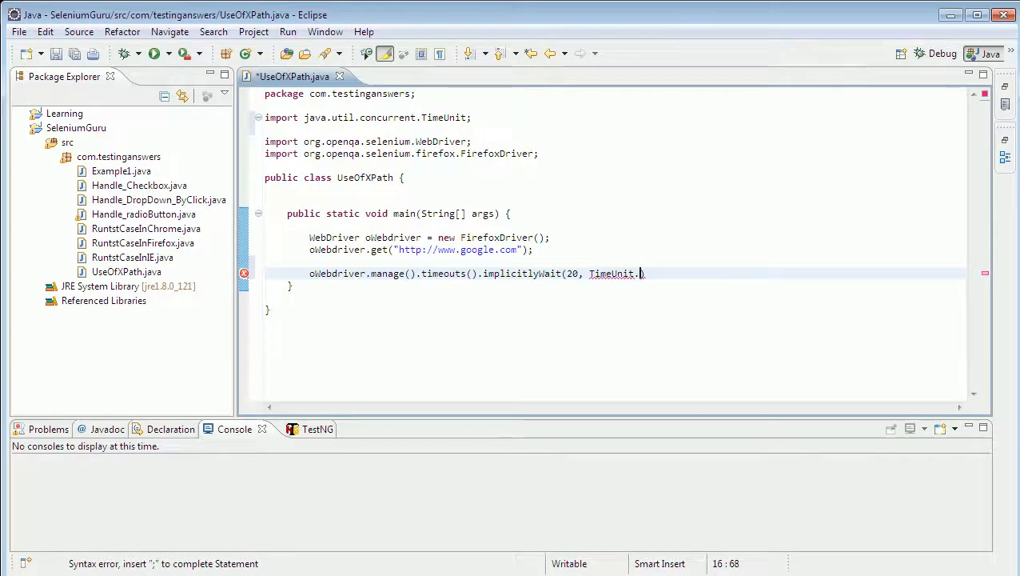
mouse_move(644, 254)
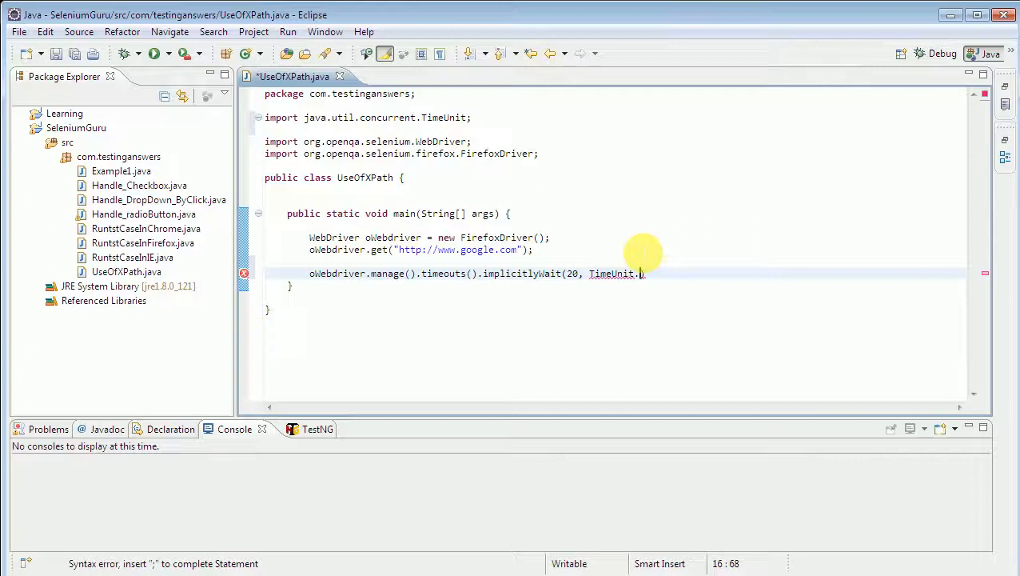
text(.)
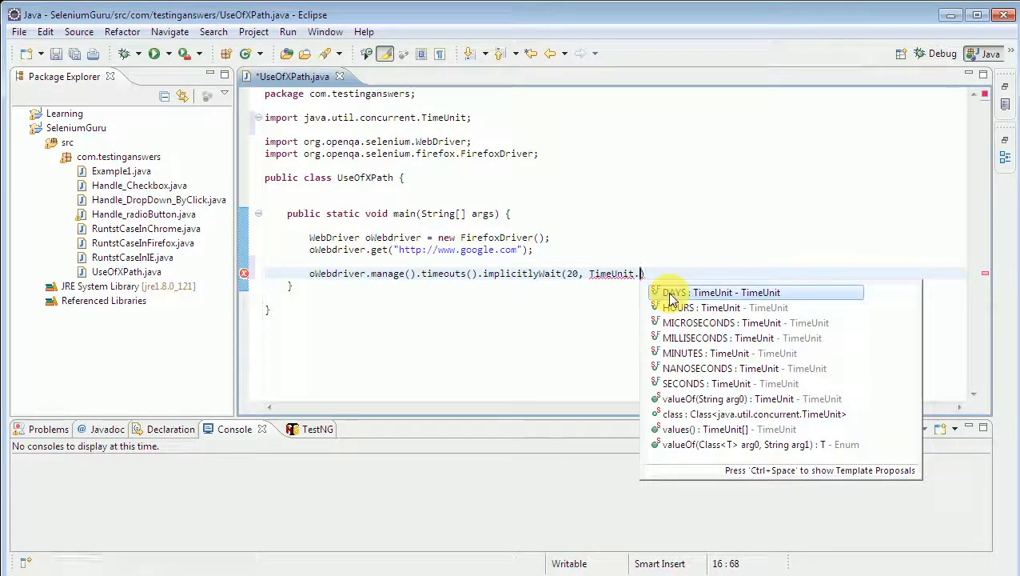
mouse_move(678, 297)
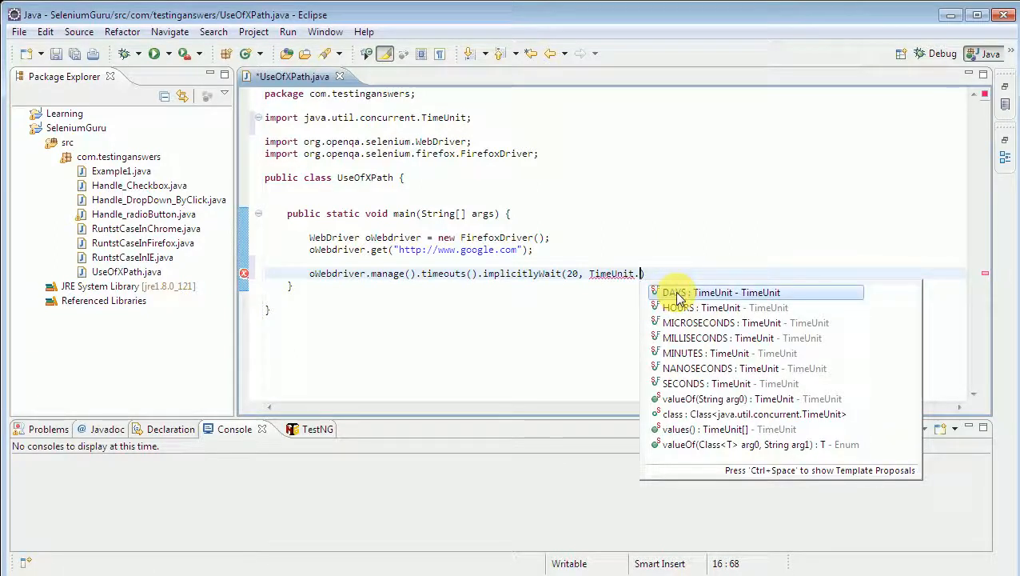
mouse_move(680, 307)
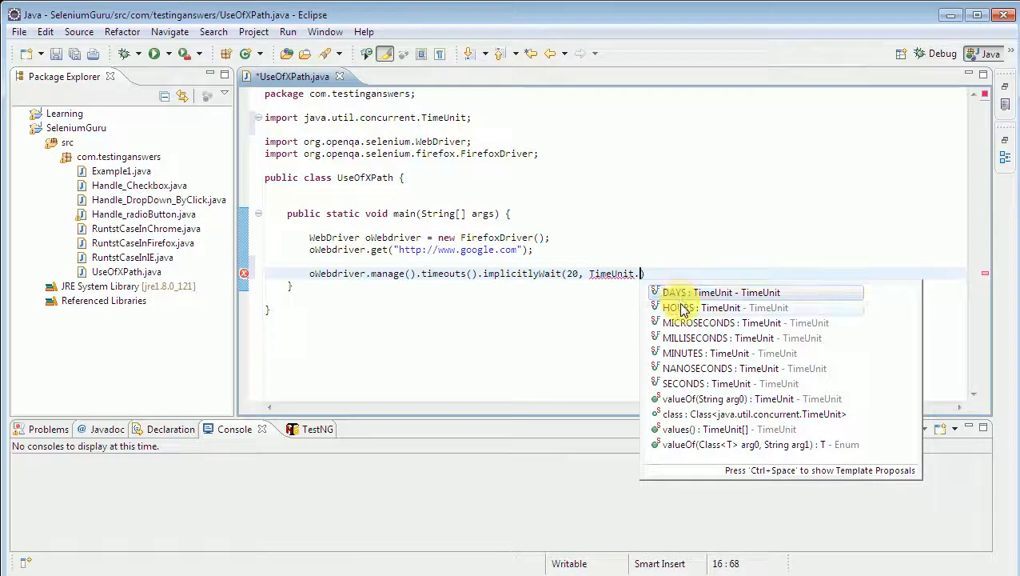
mouse_move(692, 338)
text(SECONDS)
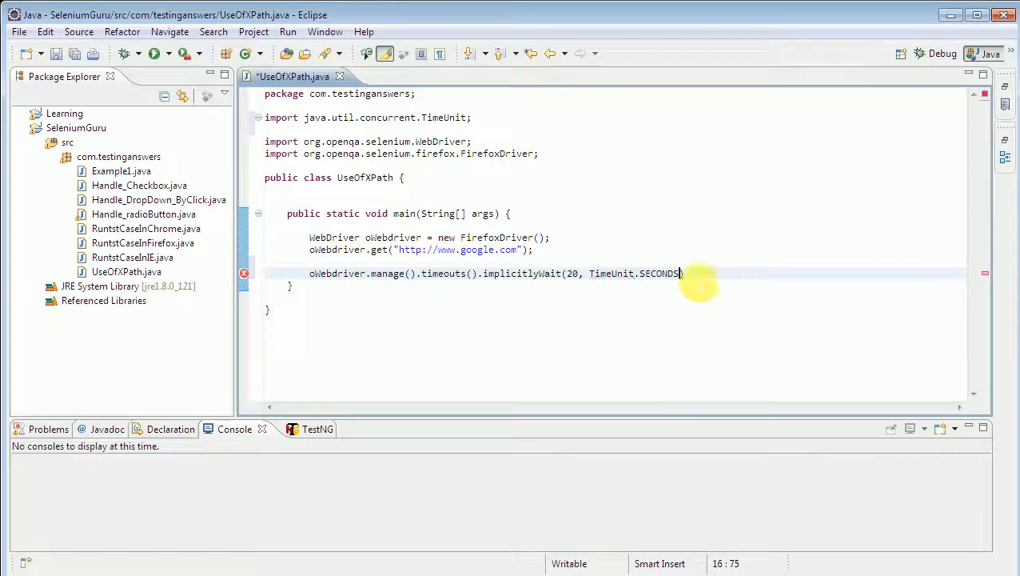
text();)
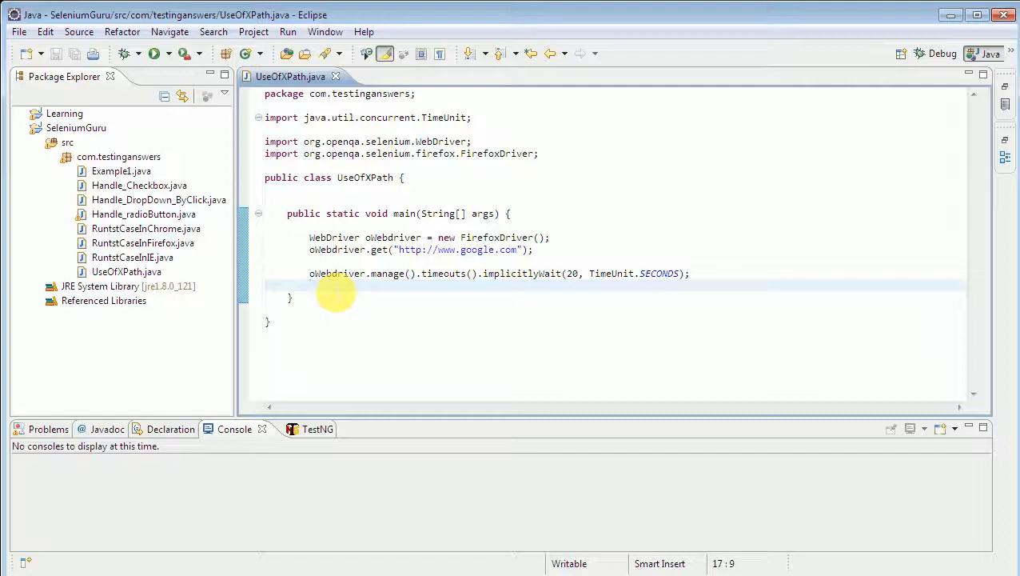
text(ow)
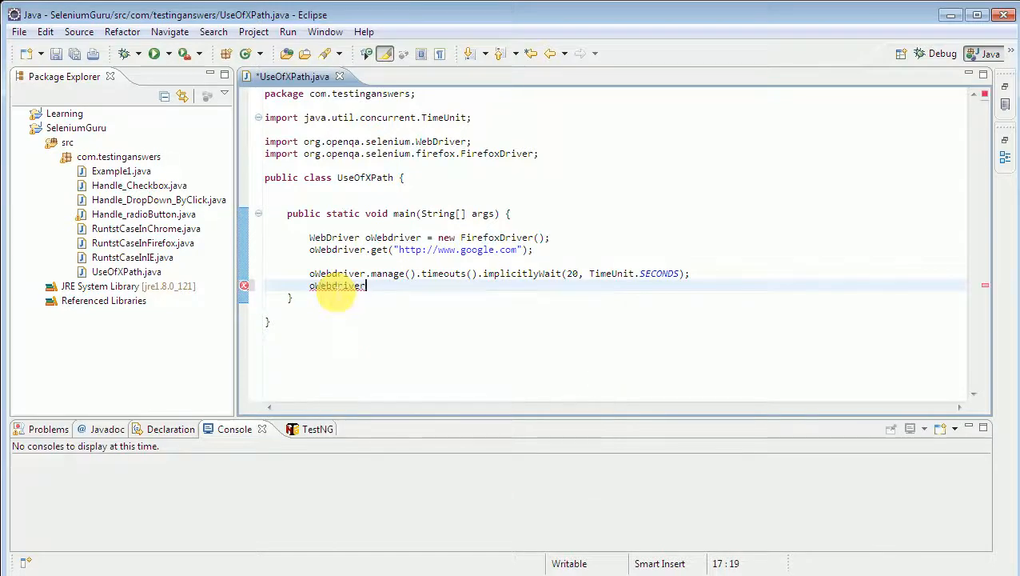
text(.findElement(B))
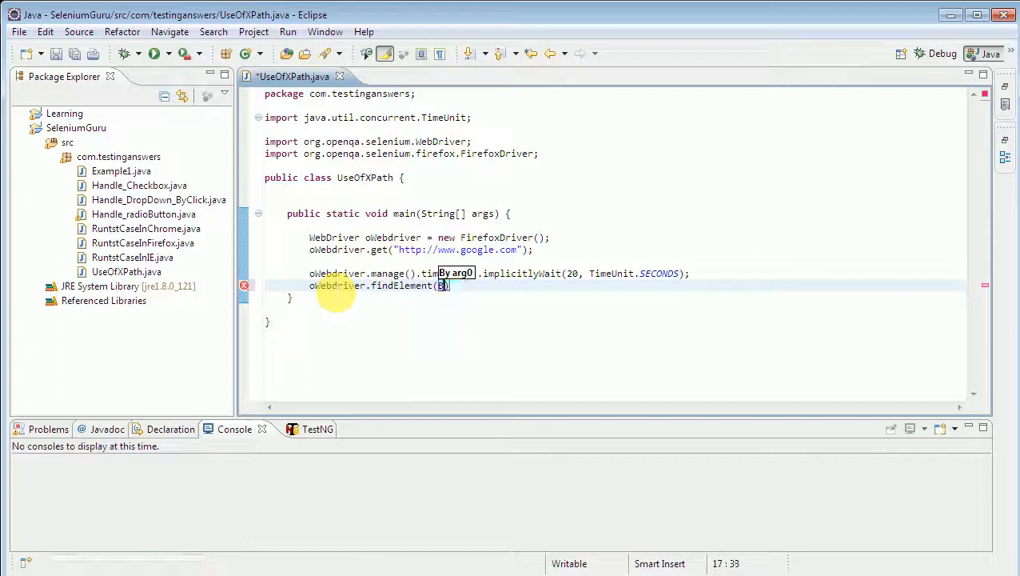
text(By.)
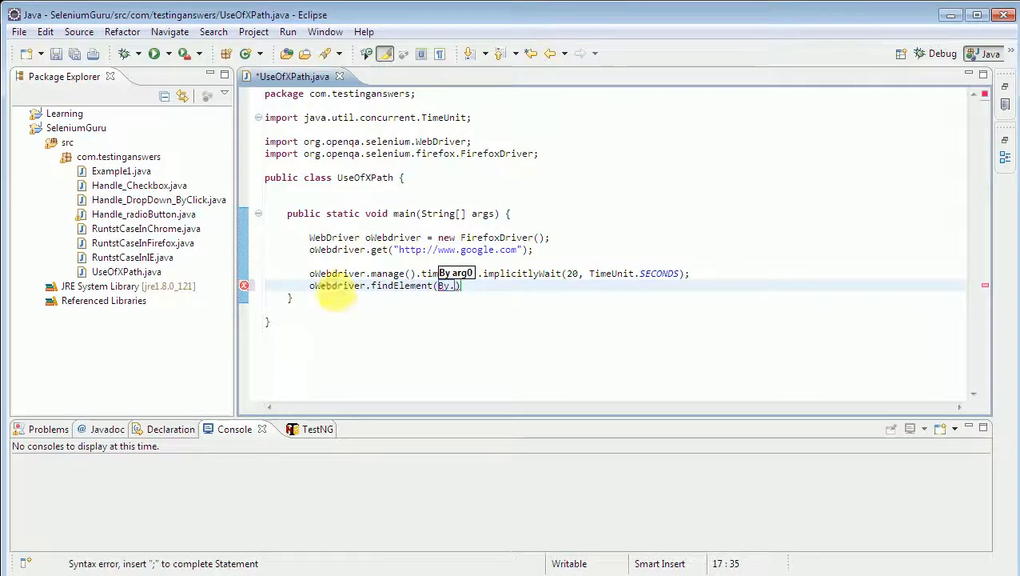
text(xpath(")
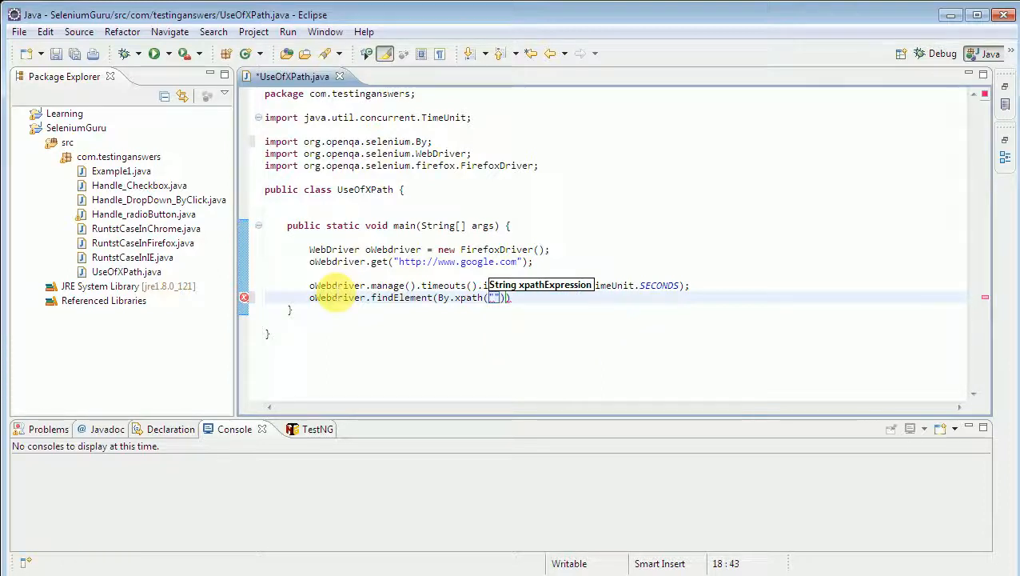
text(.//*[@id='gs_htif0'])
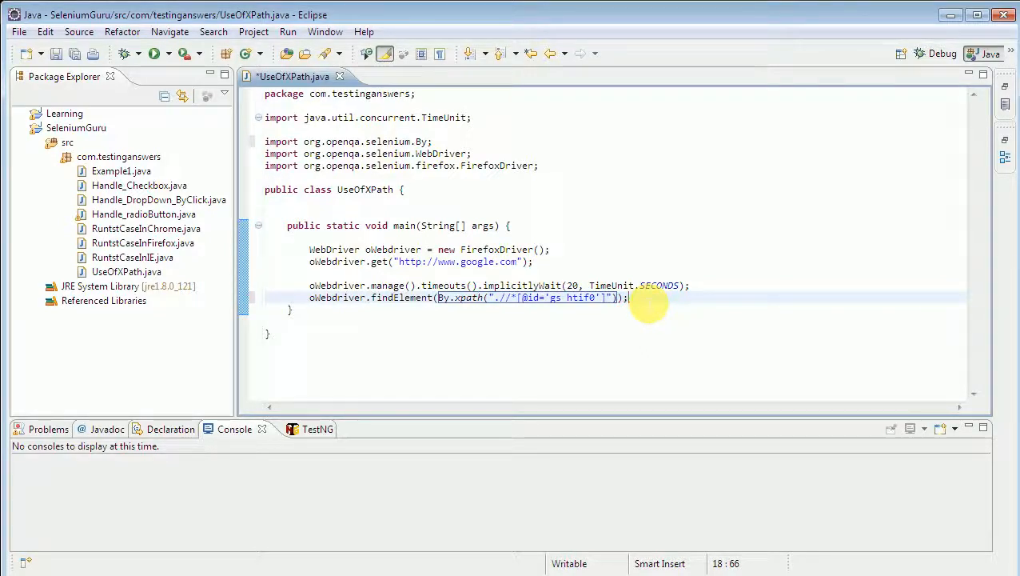
key(ctrl+s)
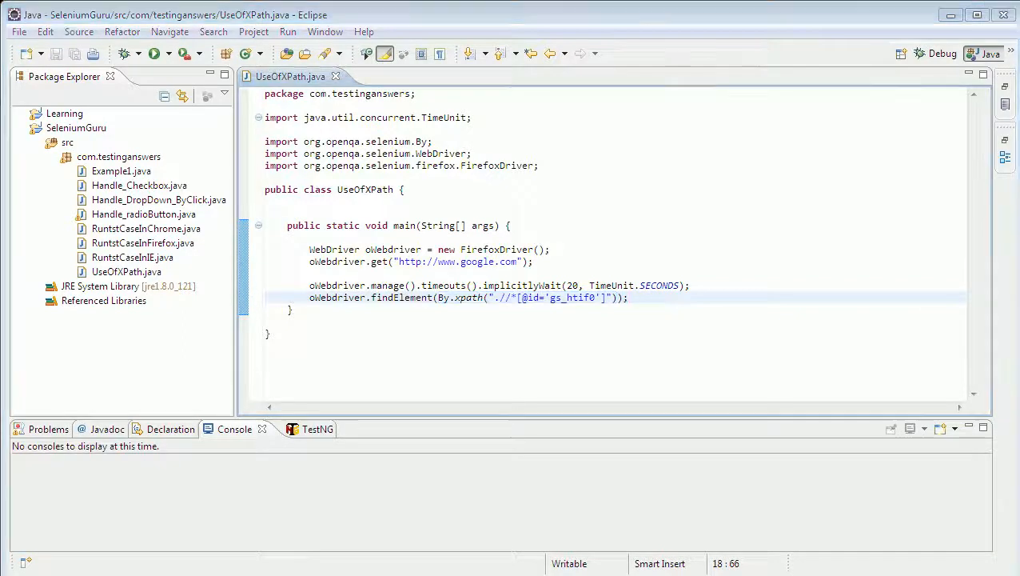
- Run the class, then add System.setProperty for webdriver.gecko.driver as main's first line and save
click(153, 54)
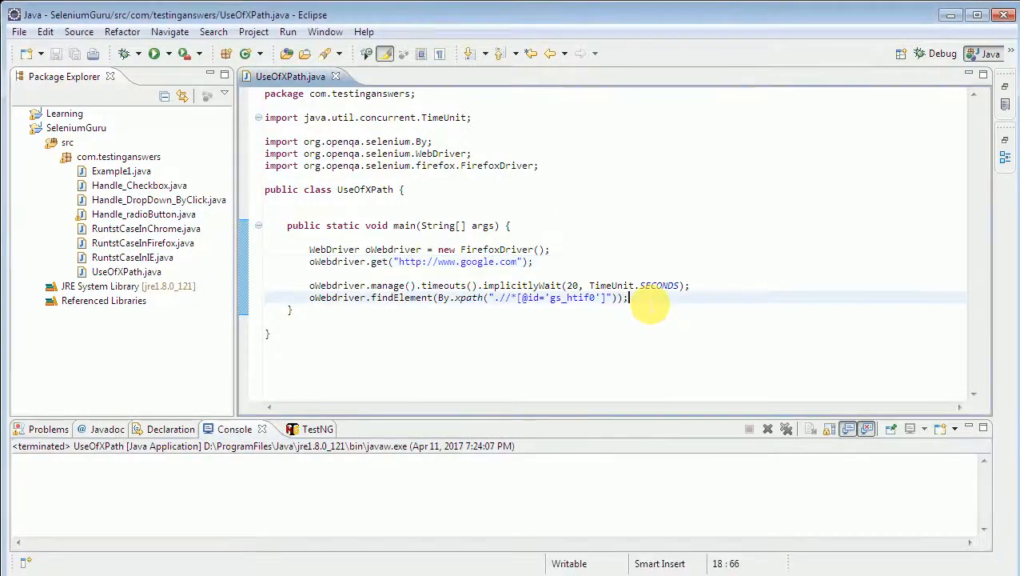
mouse_move(536, 224)
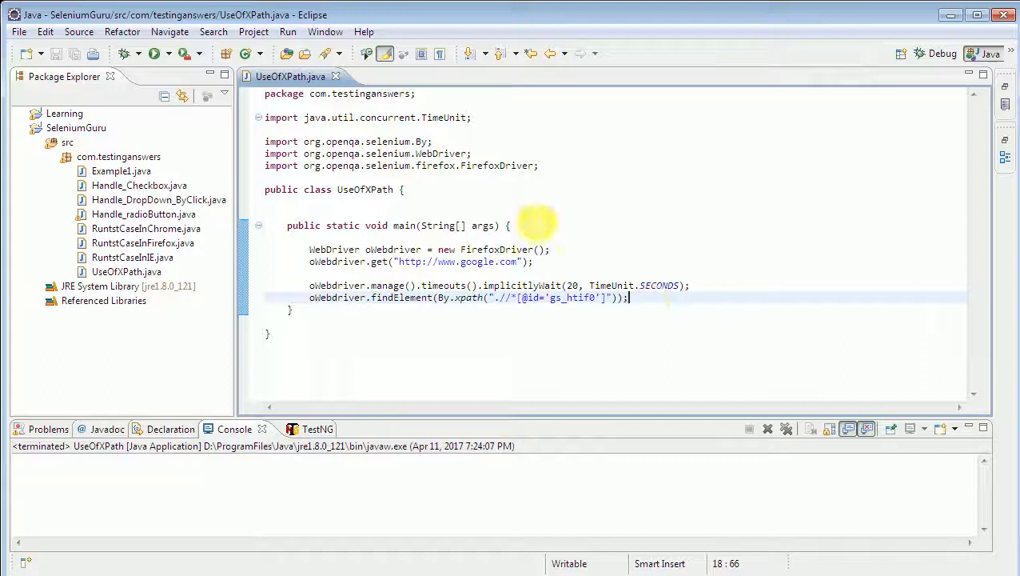
click(508, 225)
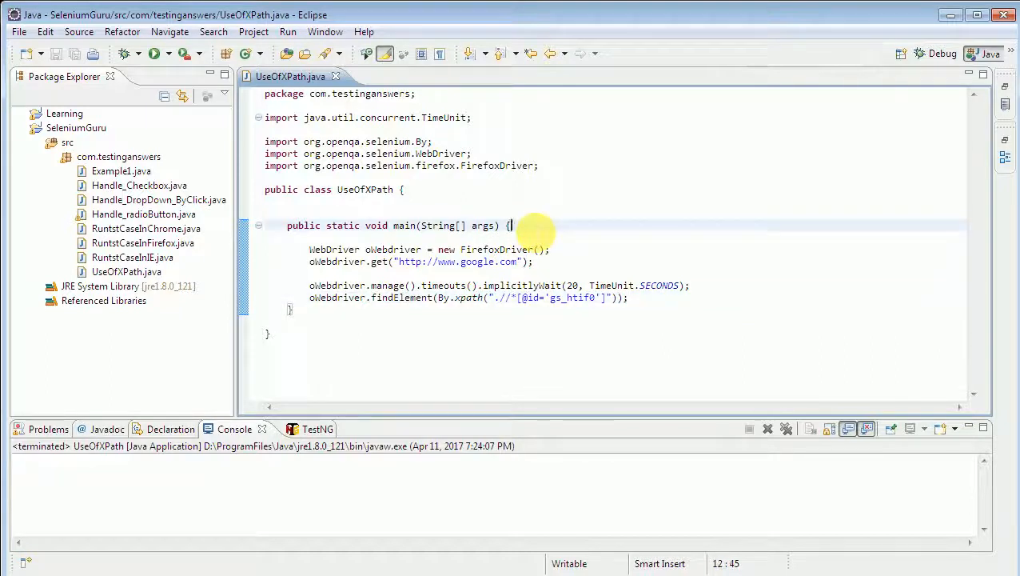
key(Return)
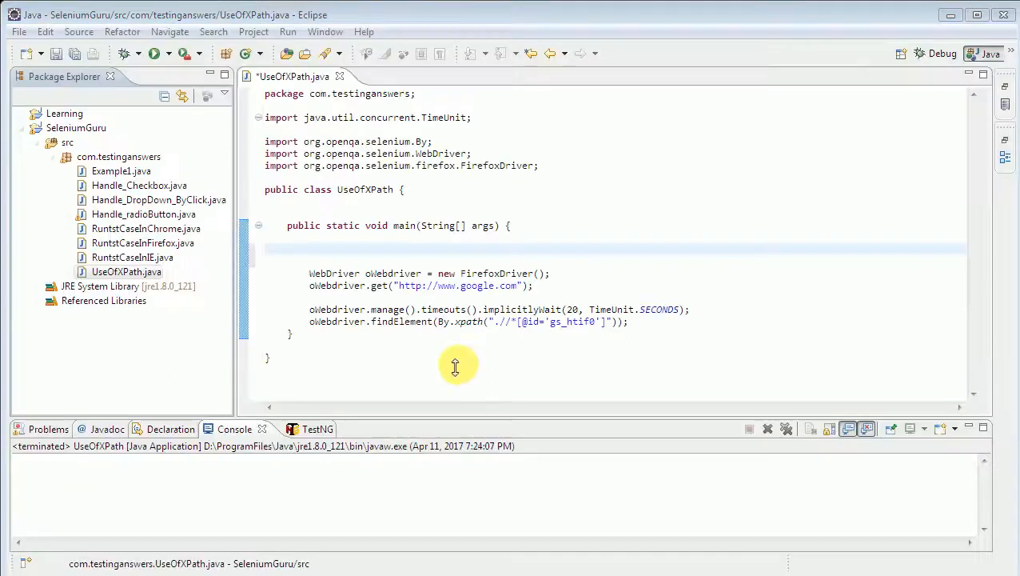
mouse_move(336, 256)
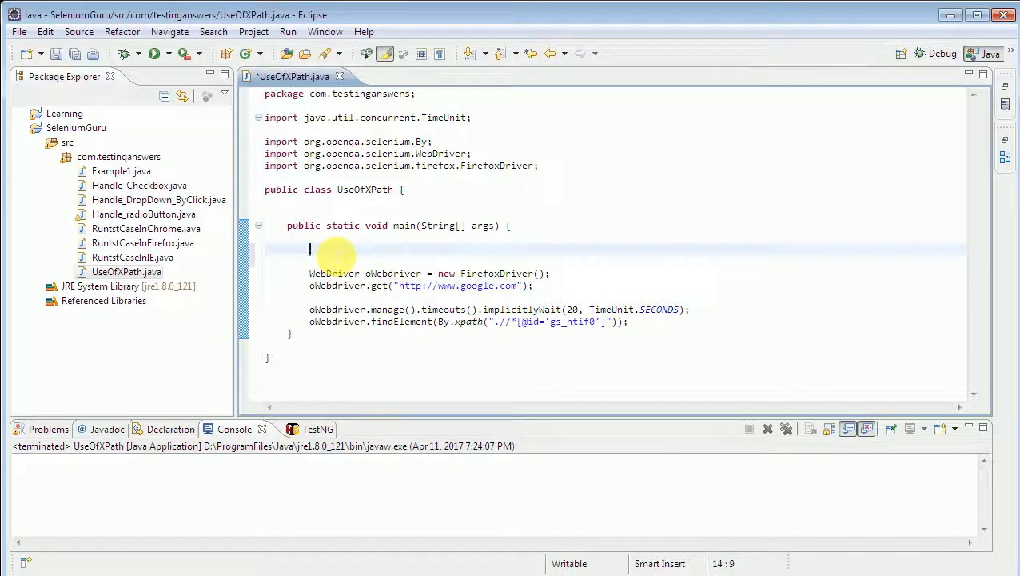
text(System.setProperty("webdriver.gecko.driver","D:\\Selenium\\Drivers\\geckodriver-v0.14.0\\geckodriver.exe");)
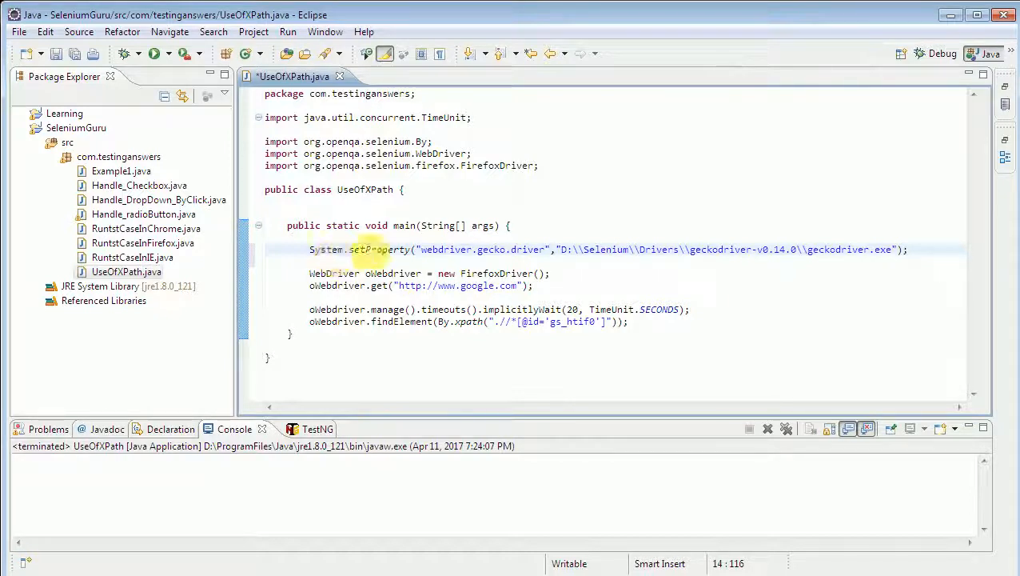
double_click(373, 249)
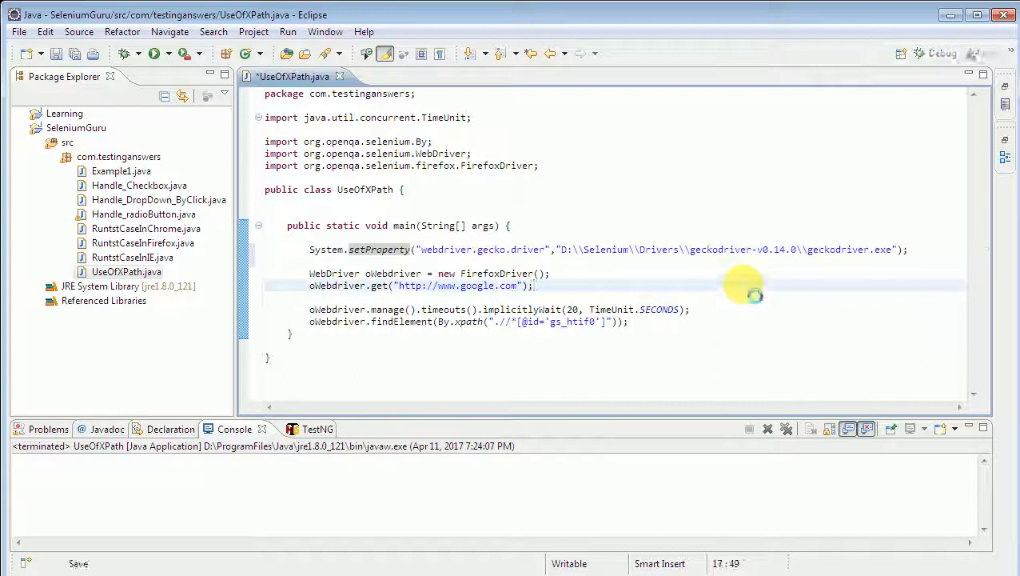
key(ctrl+s)
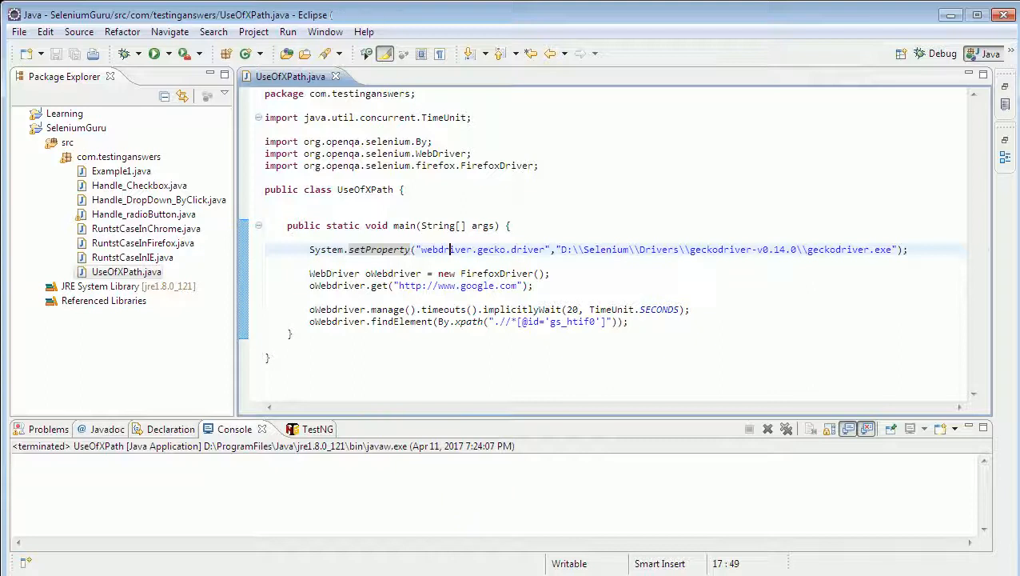
mouse_move(628, 321)
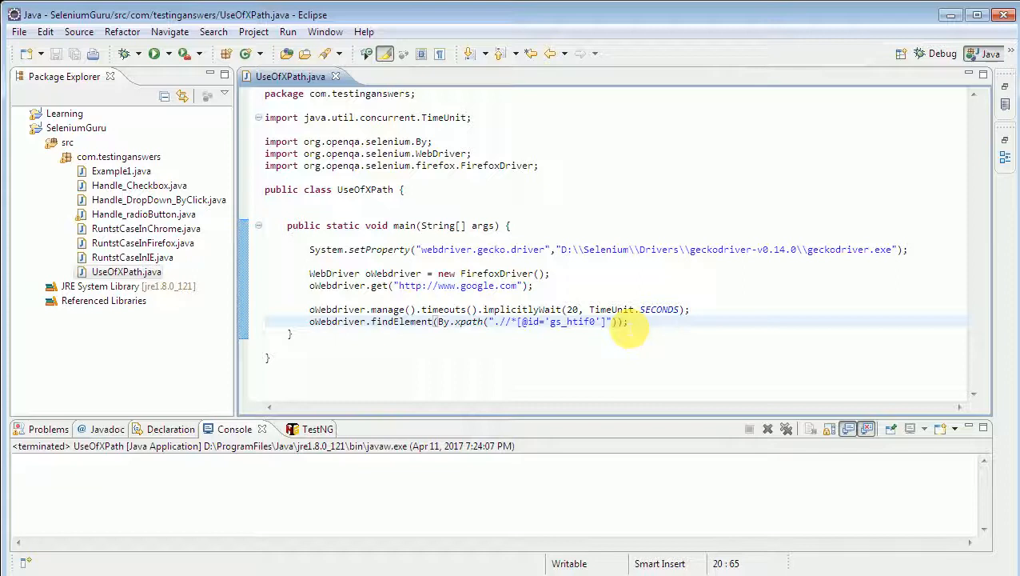
- Append .sendKeys("testinganswers") to the findElement line via content assist
text(.)
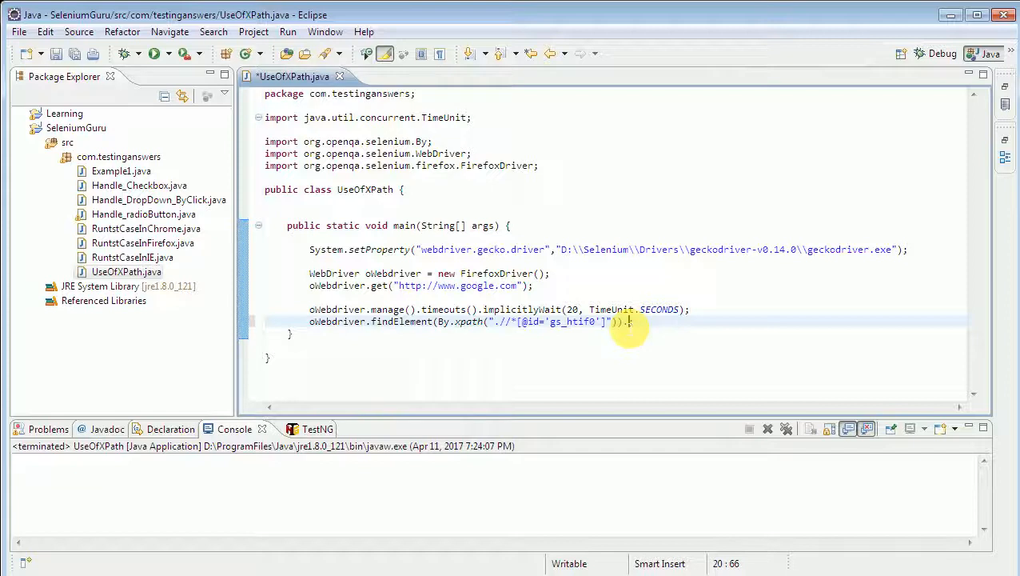
mouse_move(596, 344)
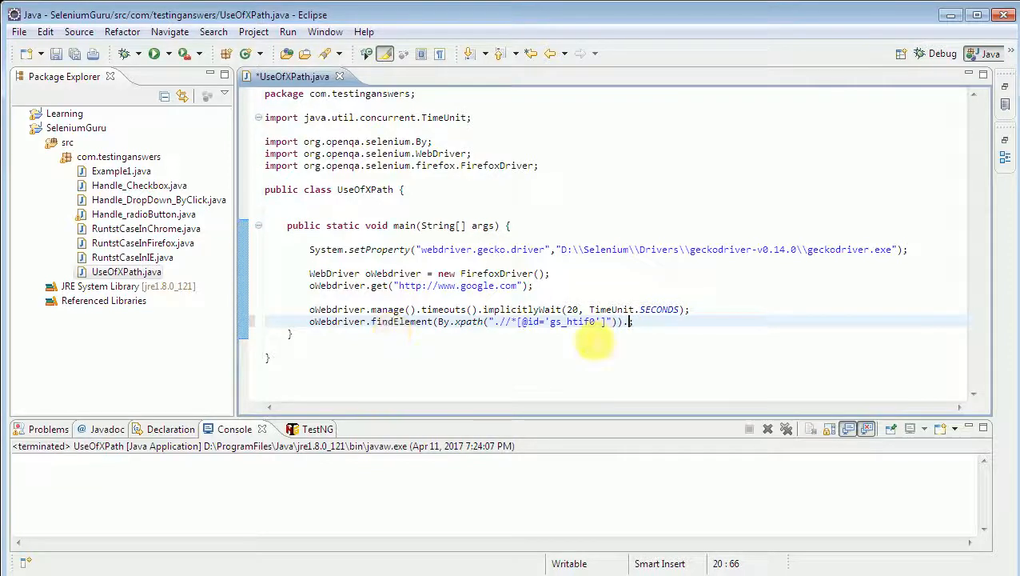
mouse_move(716, 380)
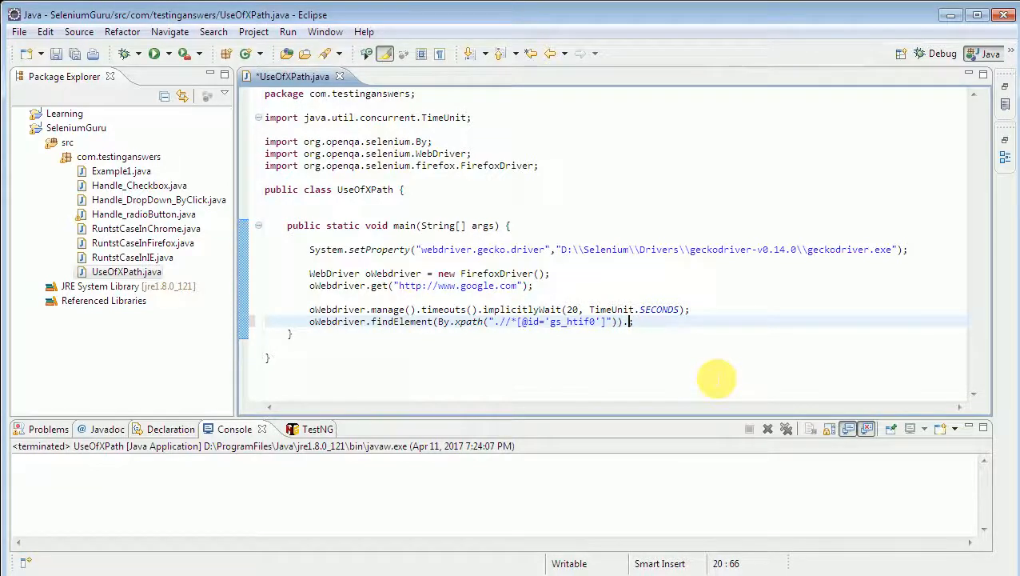
text(.)
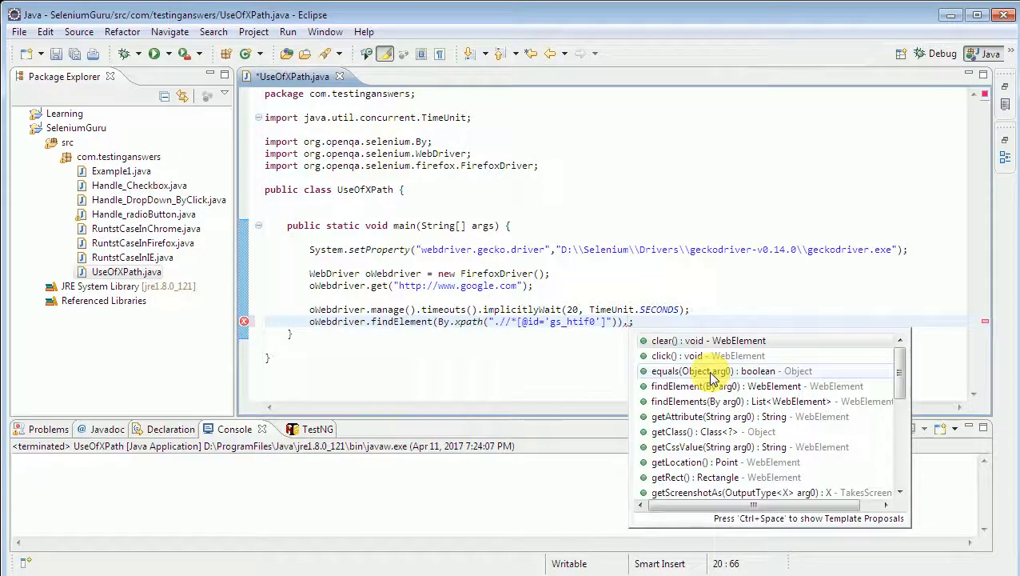
text(sendKeys(")
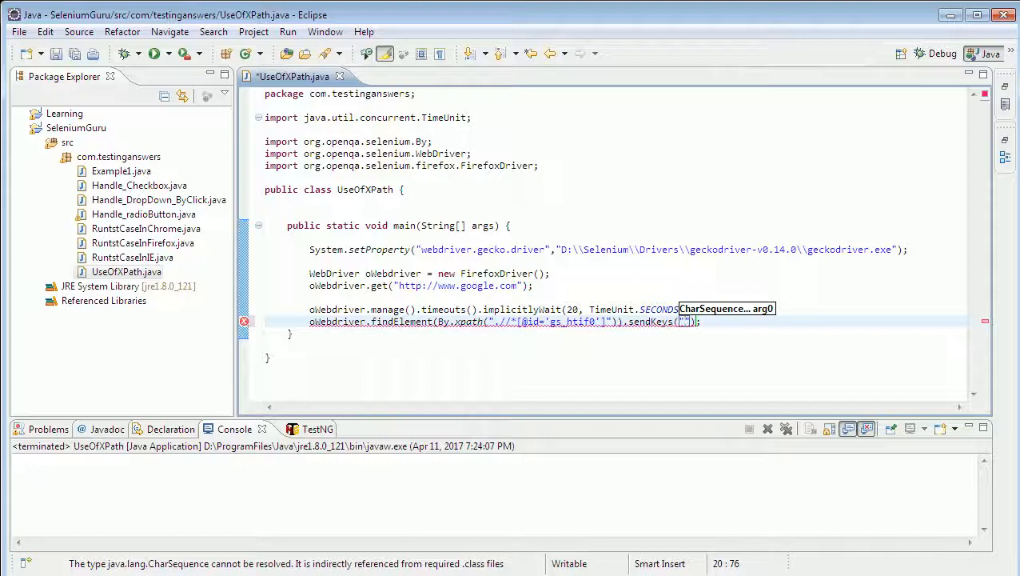
text(testing)
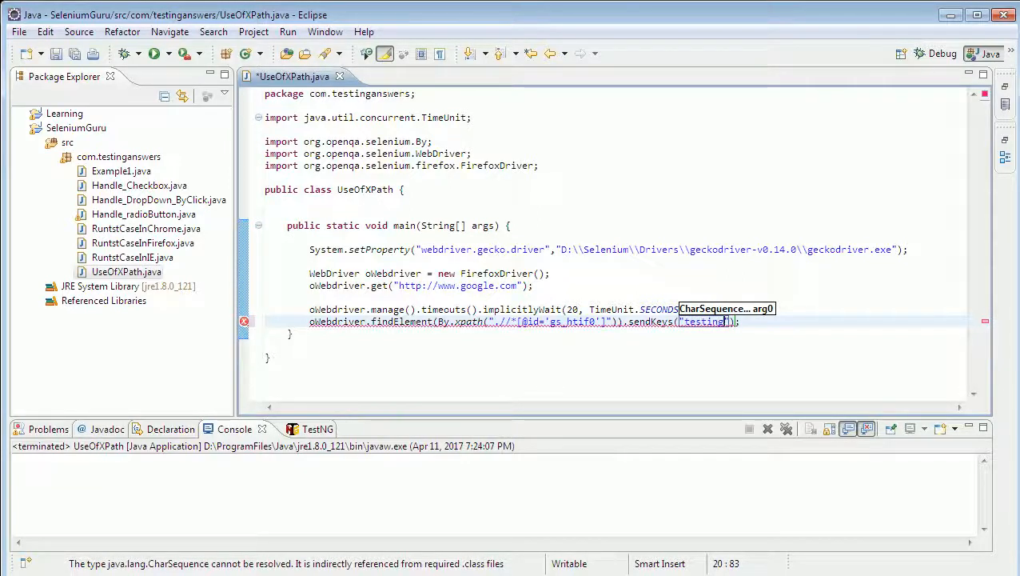
text(answers.c)
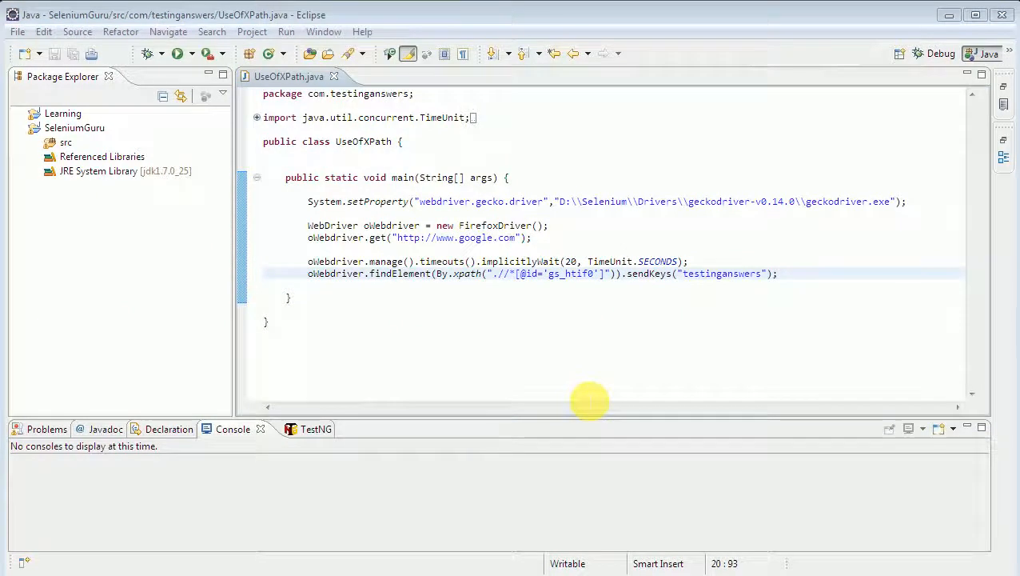
mouse_move(653, 296)
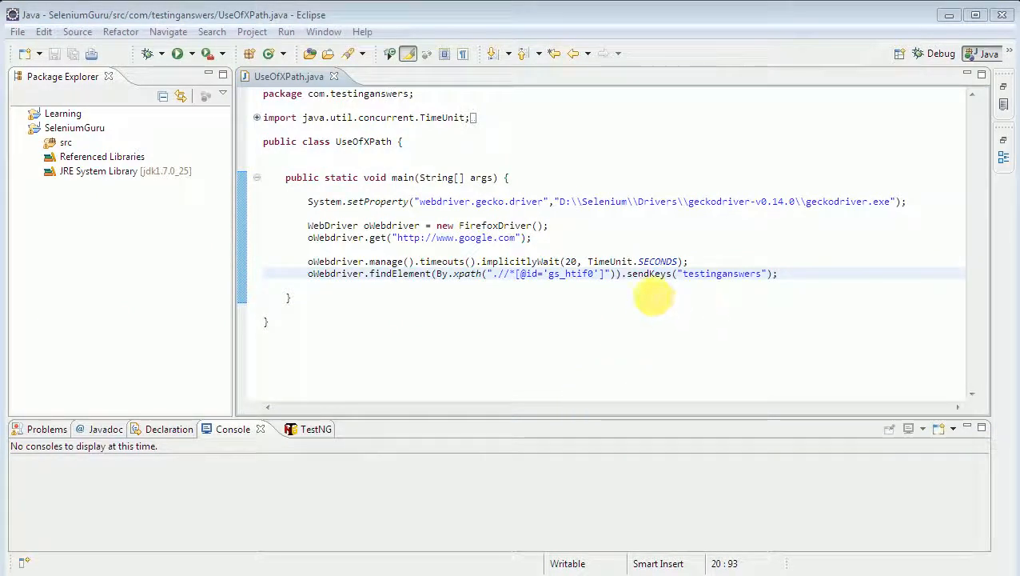
mouse_move(724, 276)
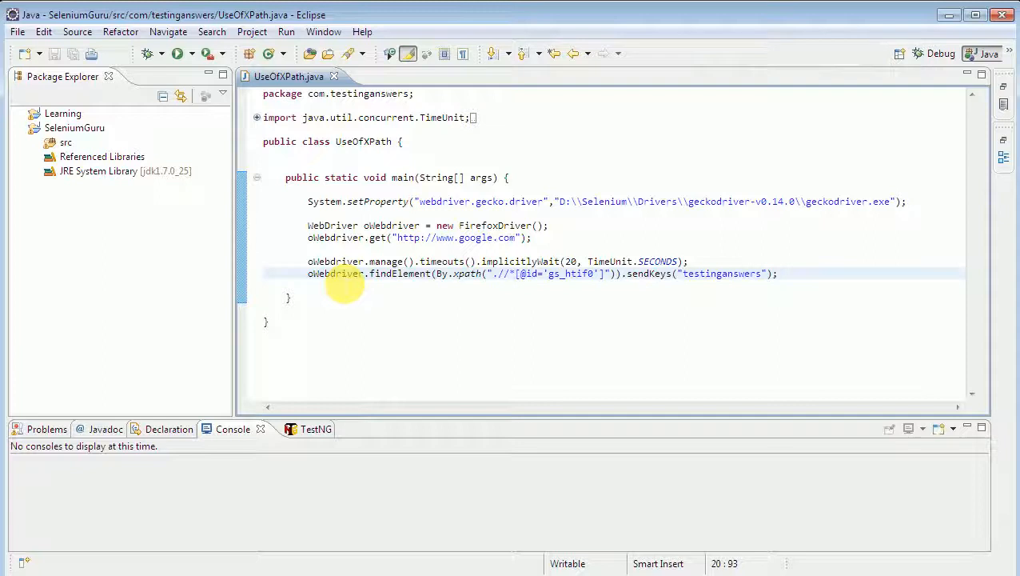
mouse_move(400, 288)
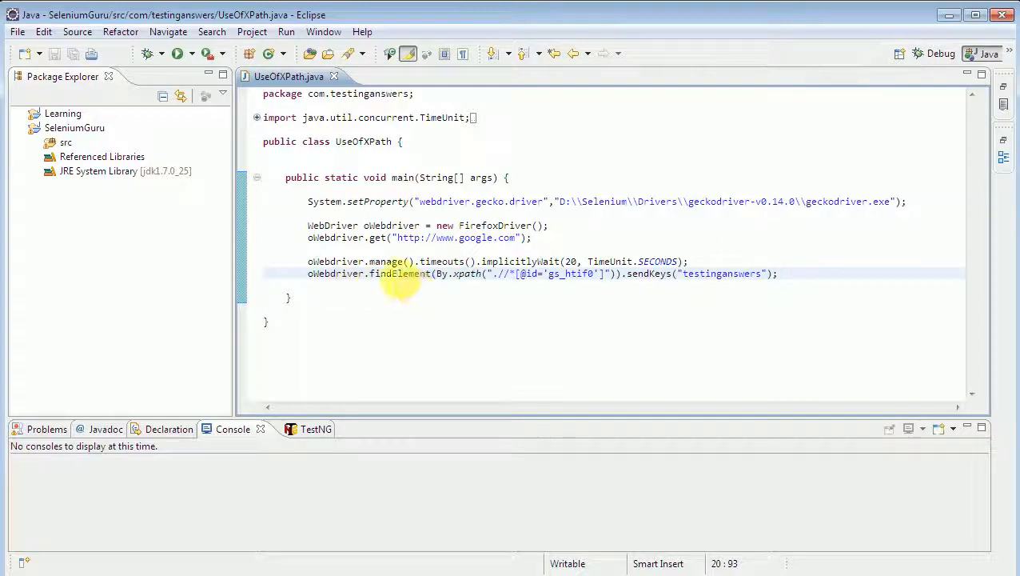
double_click(400, 272)
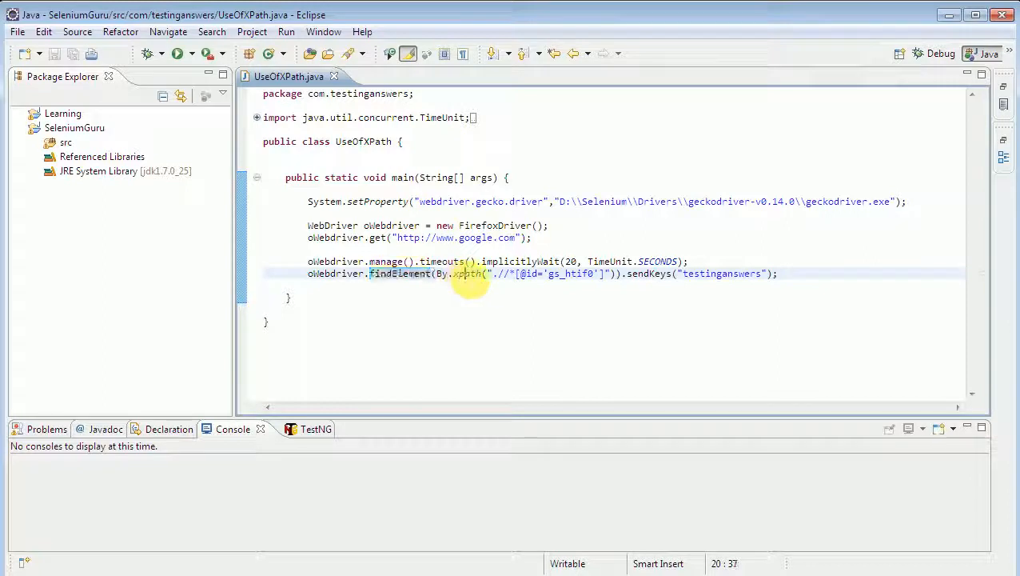
double_click(467, 273)
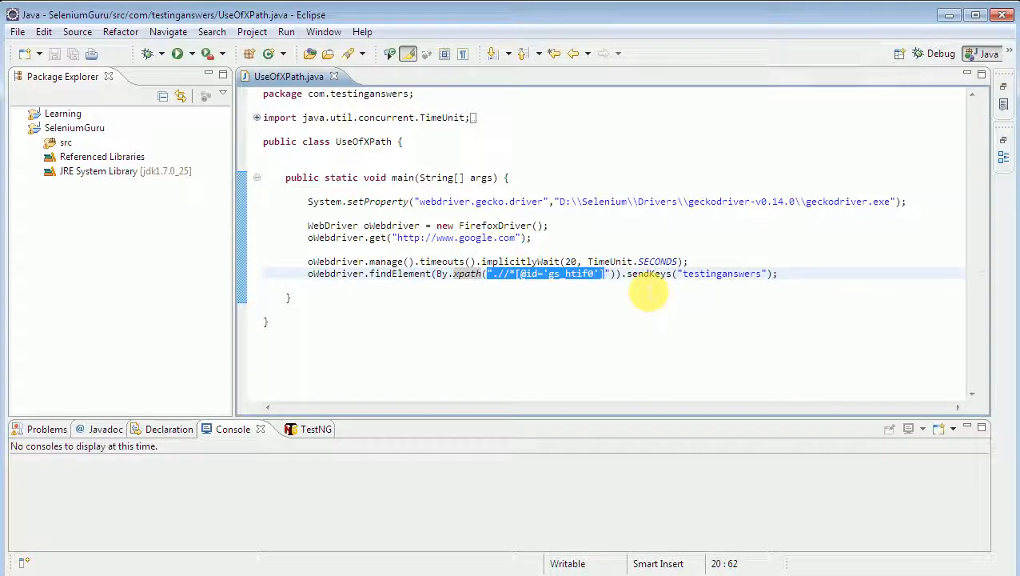
mouse_move(635, 284)
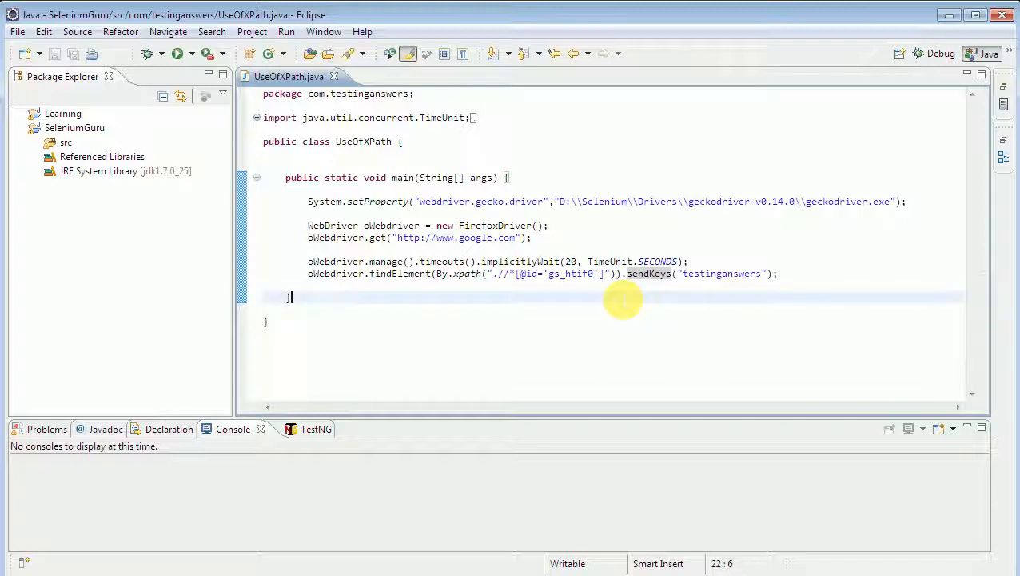
mouse_move(428, 362)
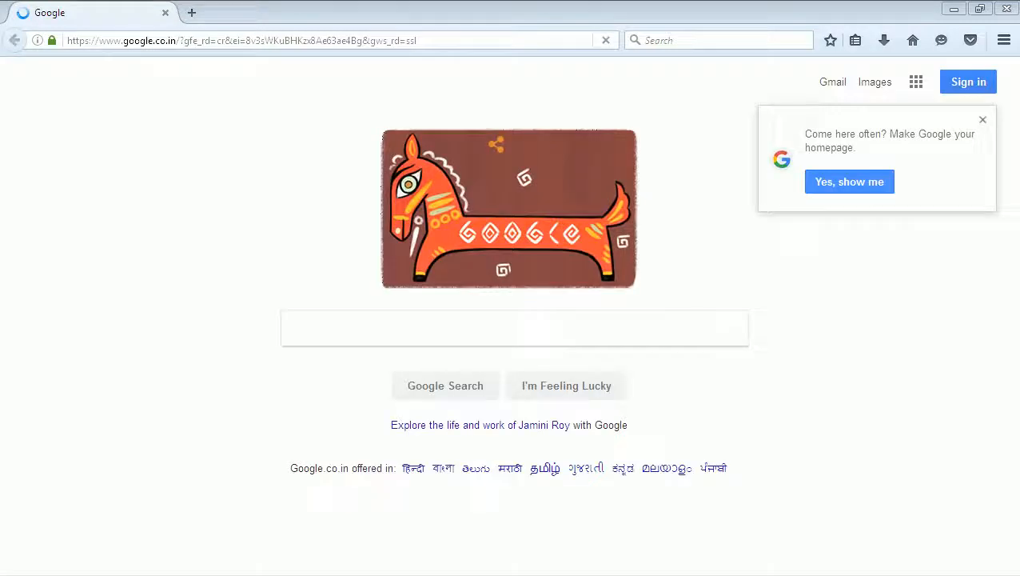
- Enter 'testinganswers' into the Google search box in Firefox
text(testinganswers)
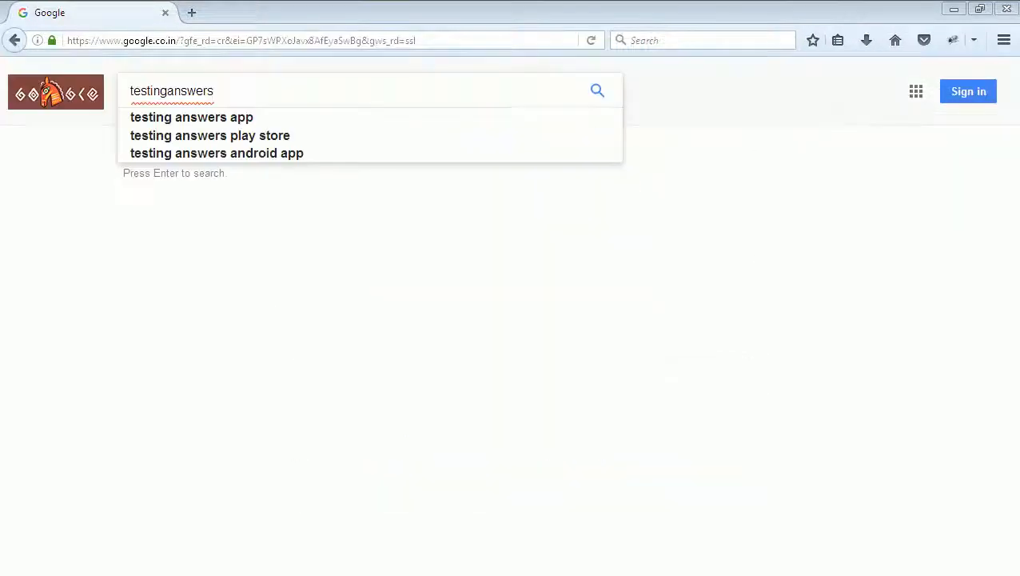